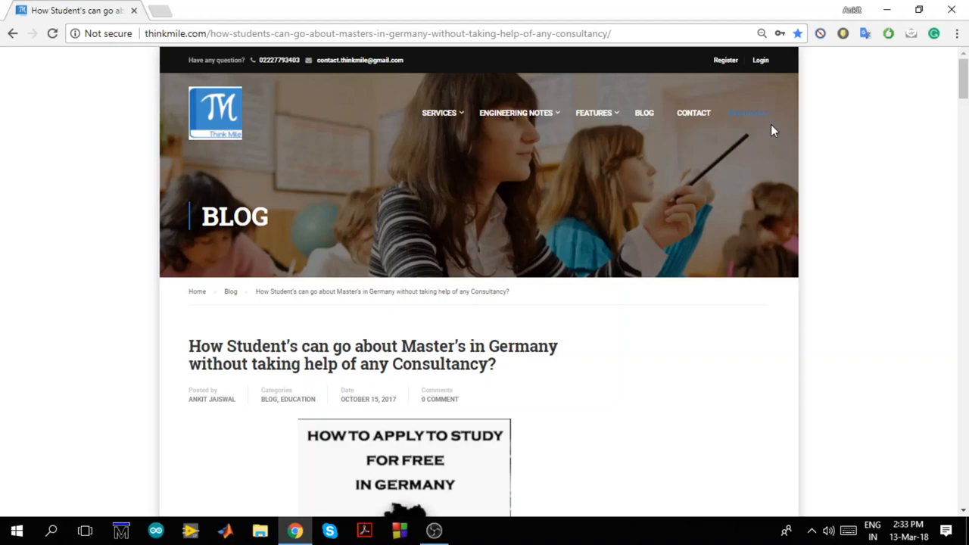
pyautogui.moveTo(939, 97)
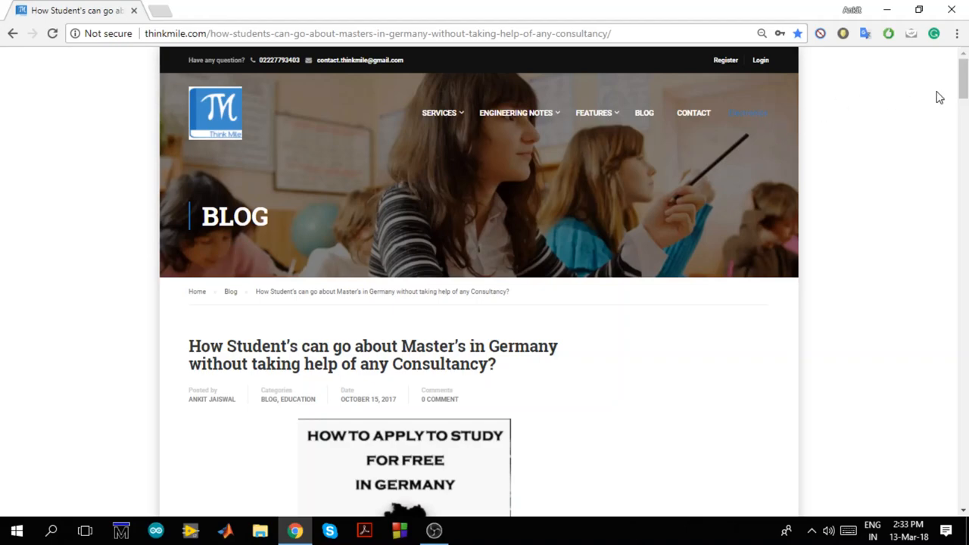
pyautogui.moveTo(962, 87)
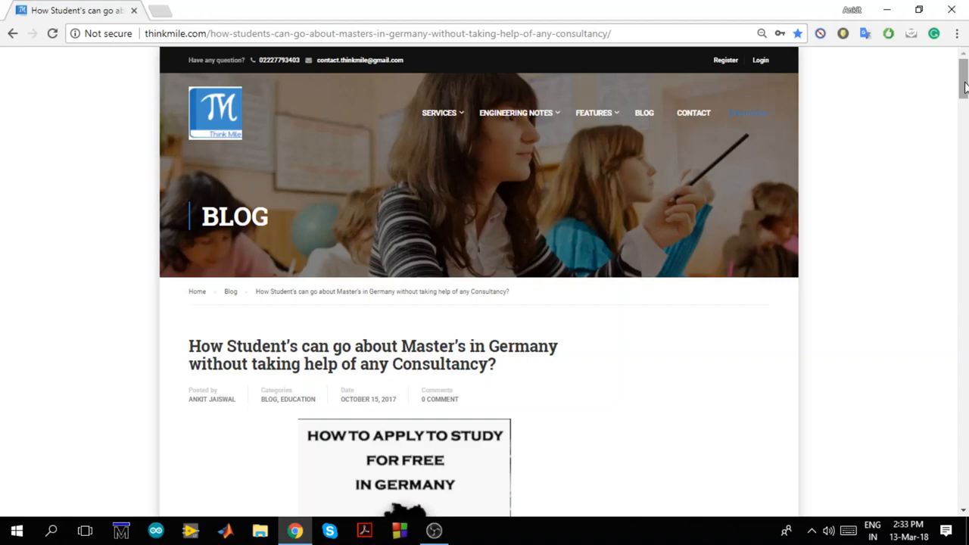
# - Scroll the blog post down to the 'How to go about Master's in Germany' checklist
pyautogui.scroll(-3)
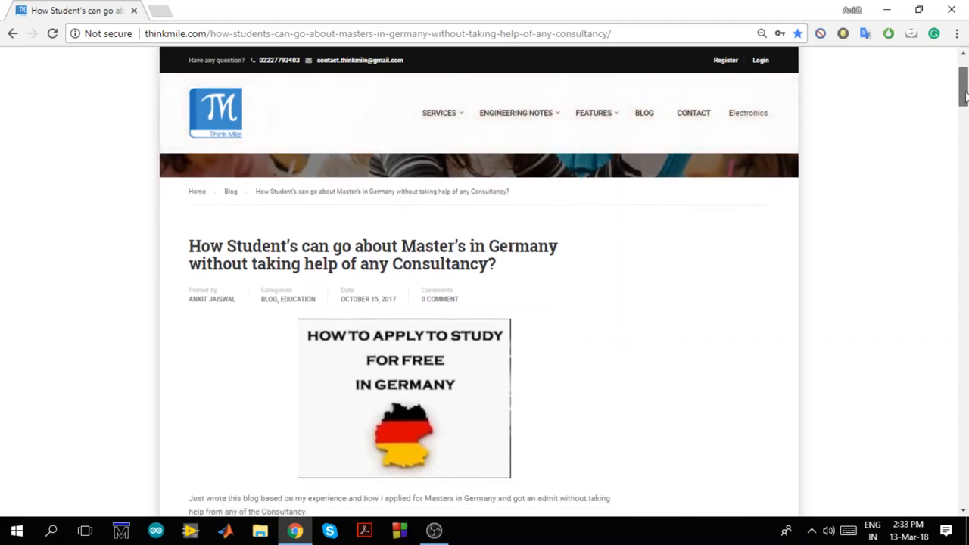
pyautogui.scroll(-3)
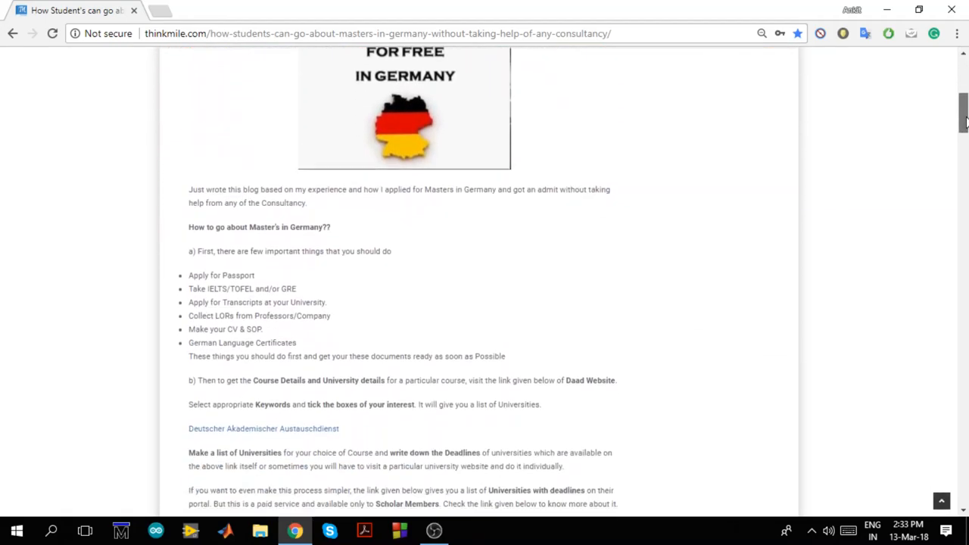
pyautogui.scroll(-3)
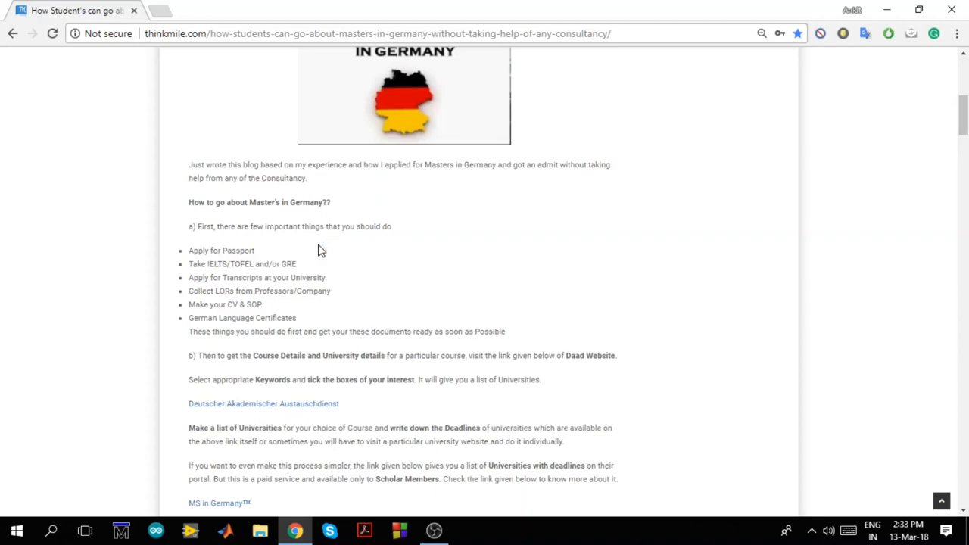
pyautogui.moveTo(223, 276)
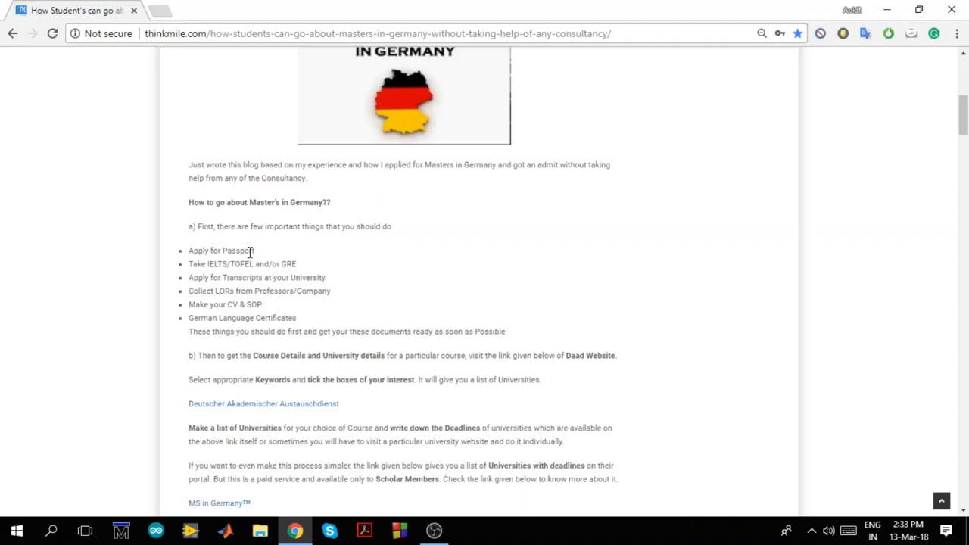
pyautogui.moveTo(237, 279)
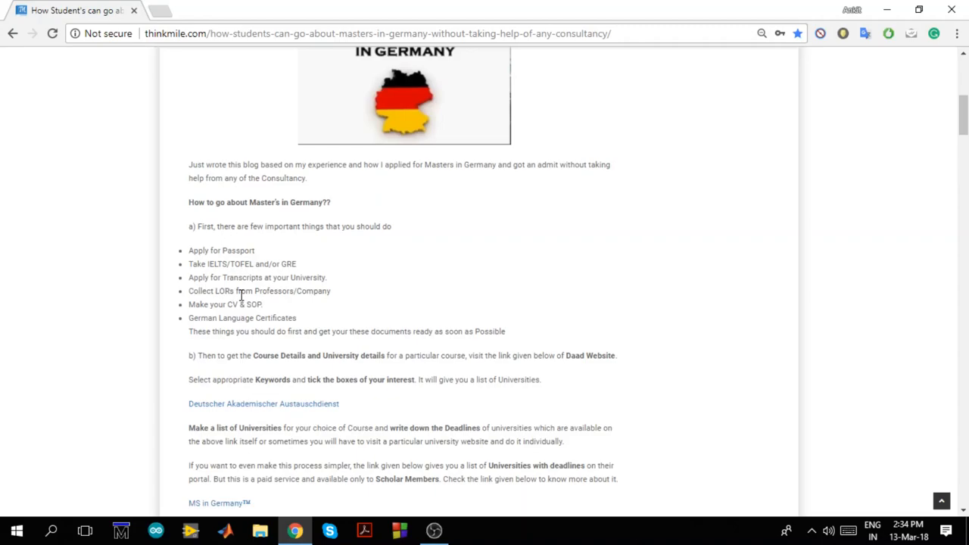
pyautogui.moveTo(302, 294)
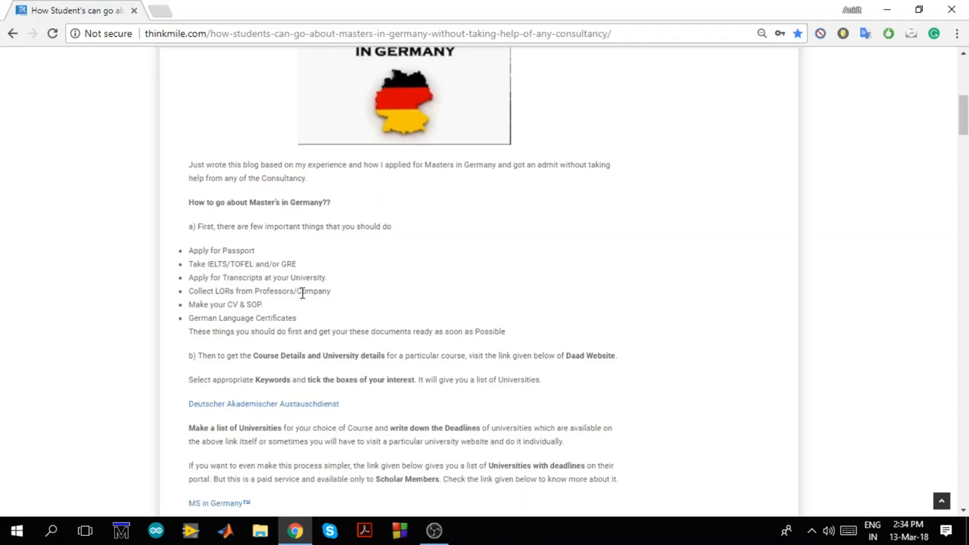
pyautogui.moveTo(252, 305)
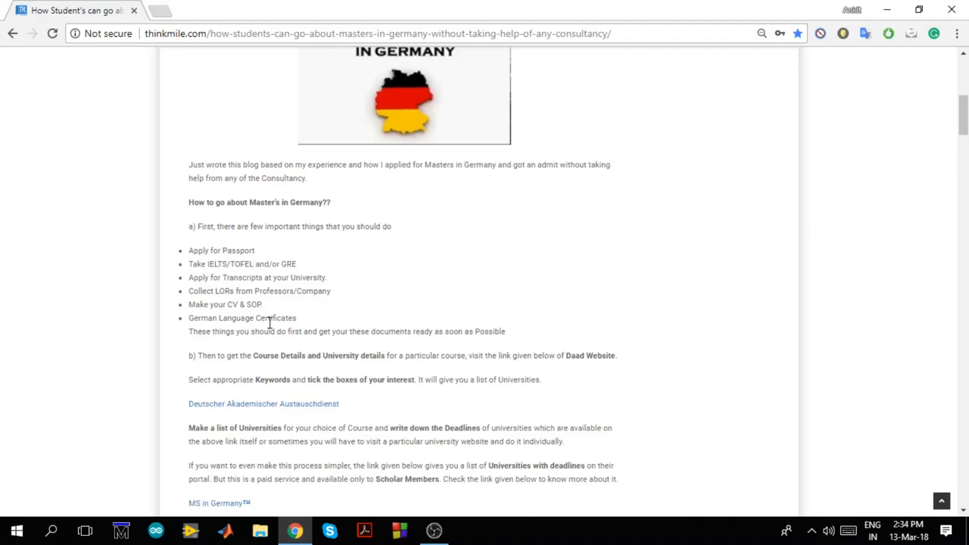
pyautogui.moveTo(255, 327)
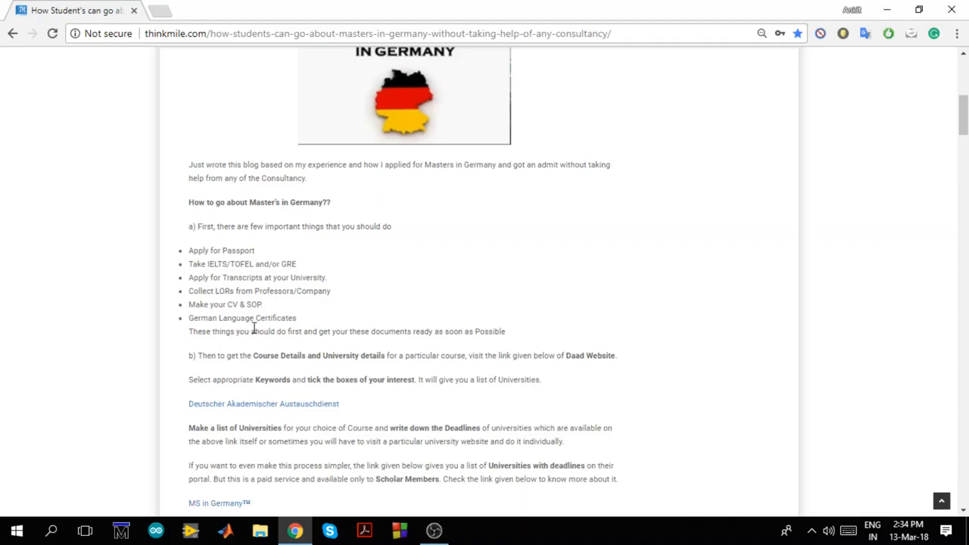
pyautogui.moveTo(244, 327)
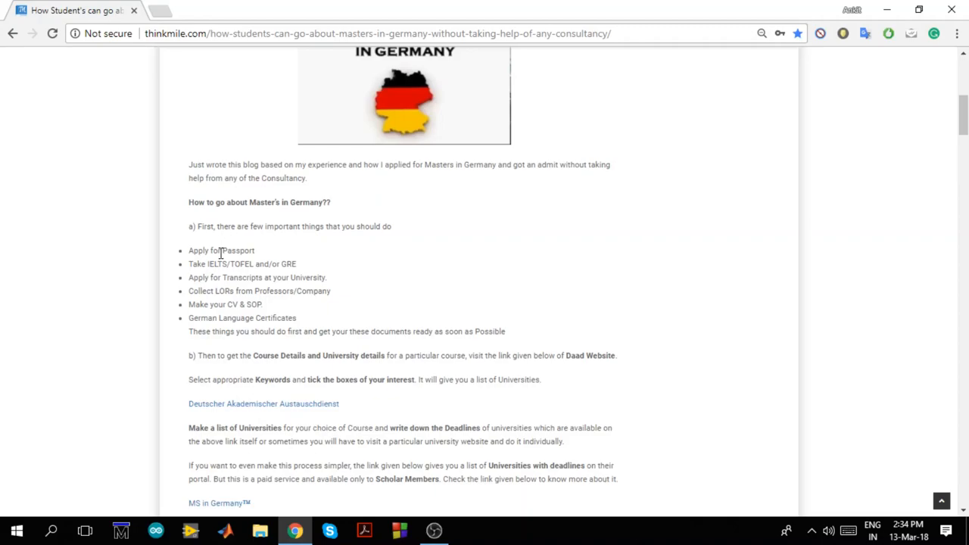
pyautogui.moveTo(331, 358)
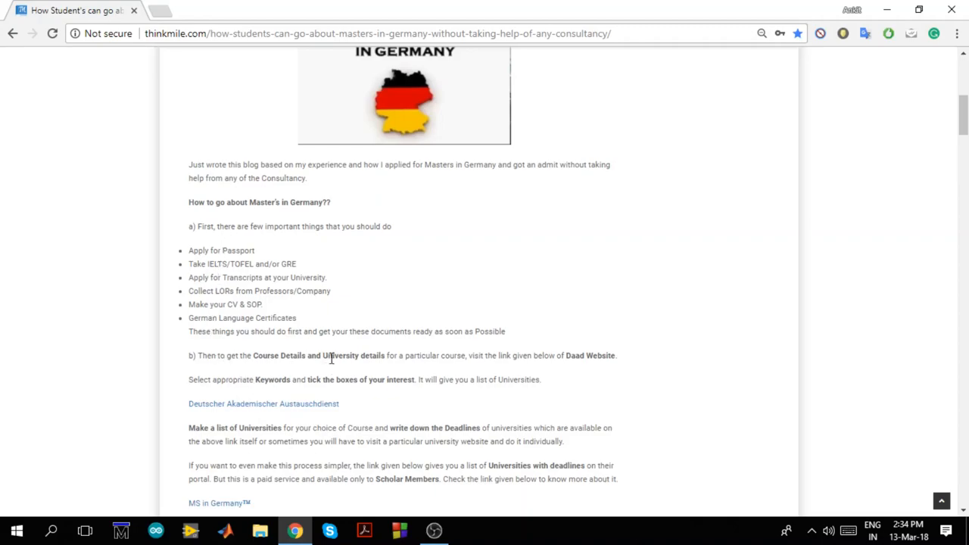
pyautogui.moveTo(447, 359)
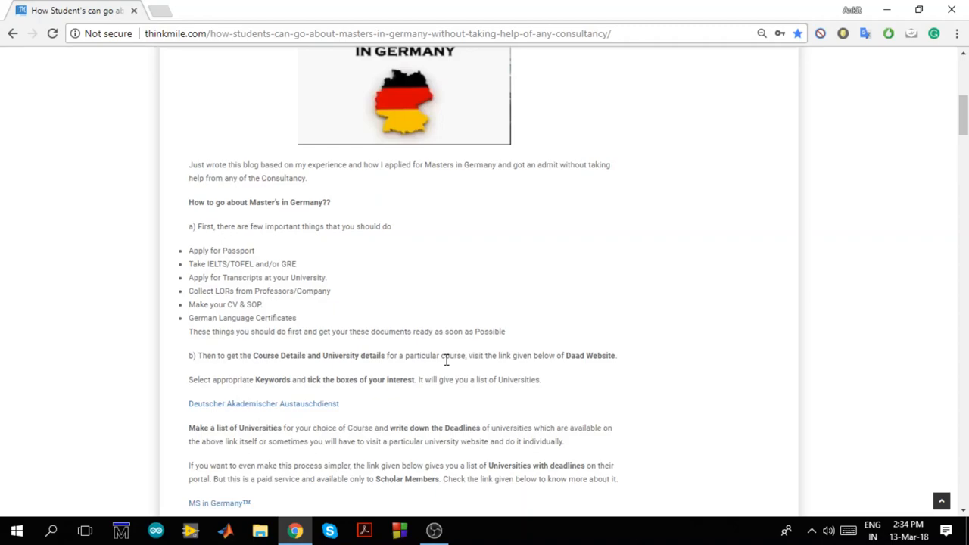
pyautogui.moveTo(344, 424)
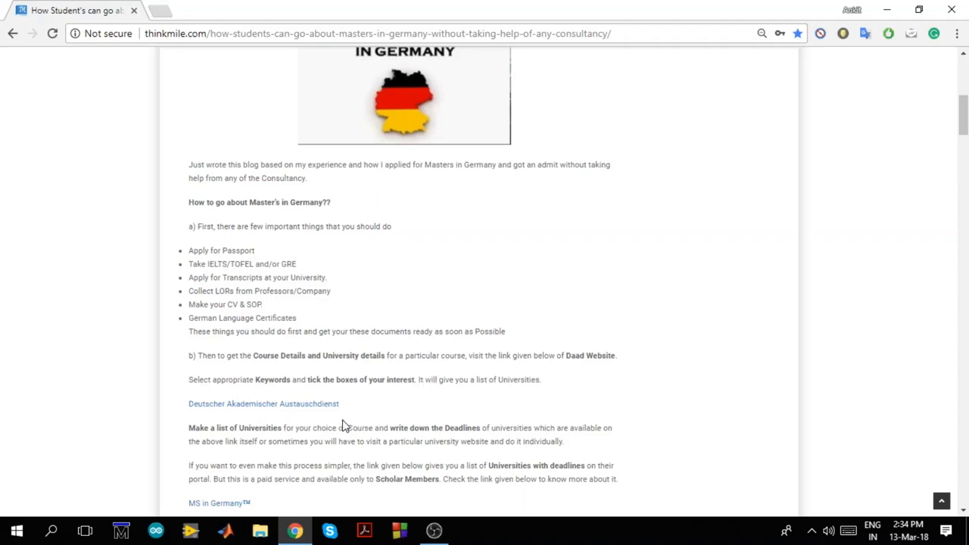
pyautogui.moveTo(309, 417)
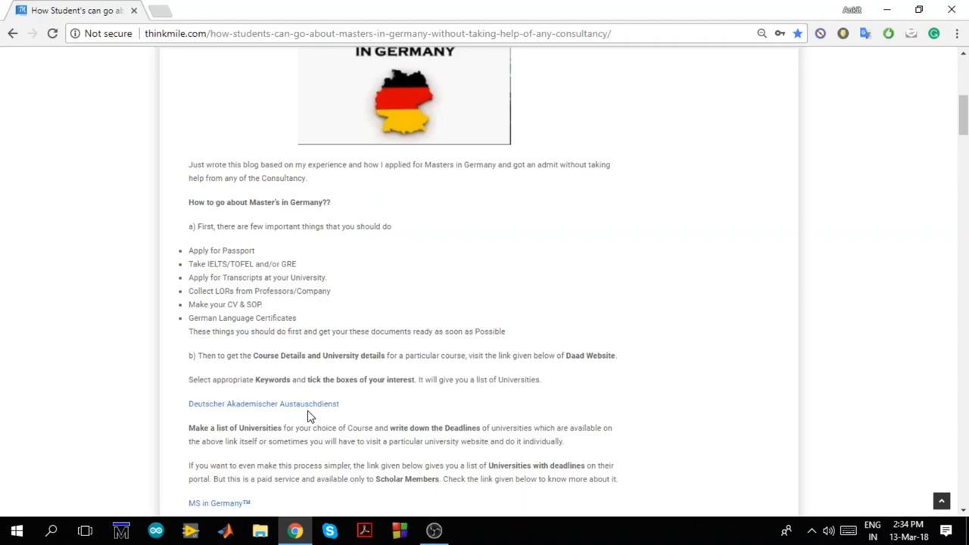
pyautogui.moveTo(294, 412)
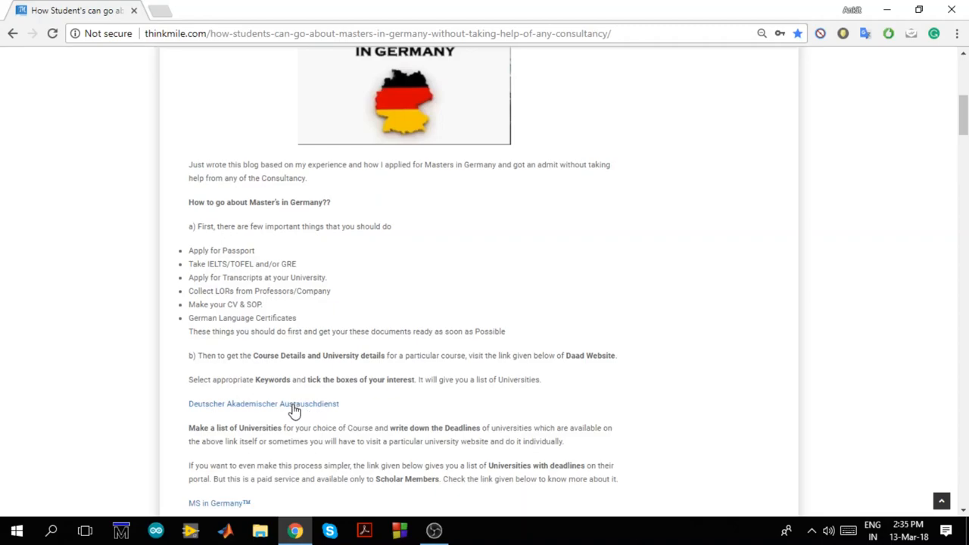
# - Open the DAAD International Programmes search and run a keyword search for 'Embedded System'
pyautogui.click(263, 404)
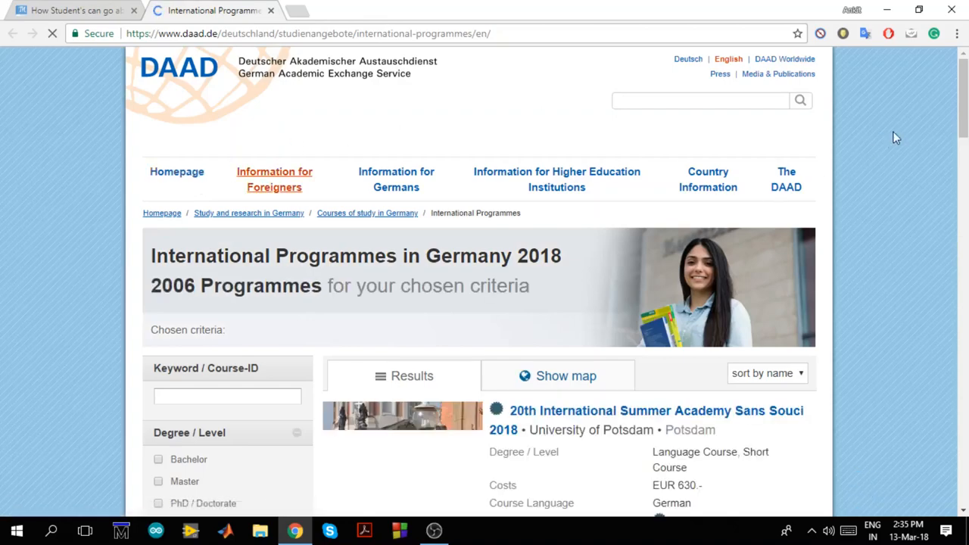
pyautogui.scroll(-3)
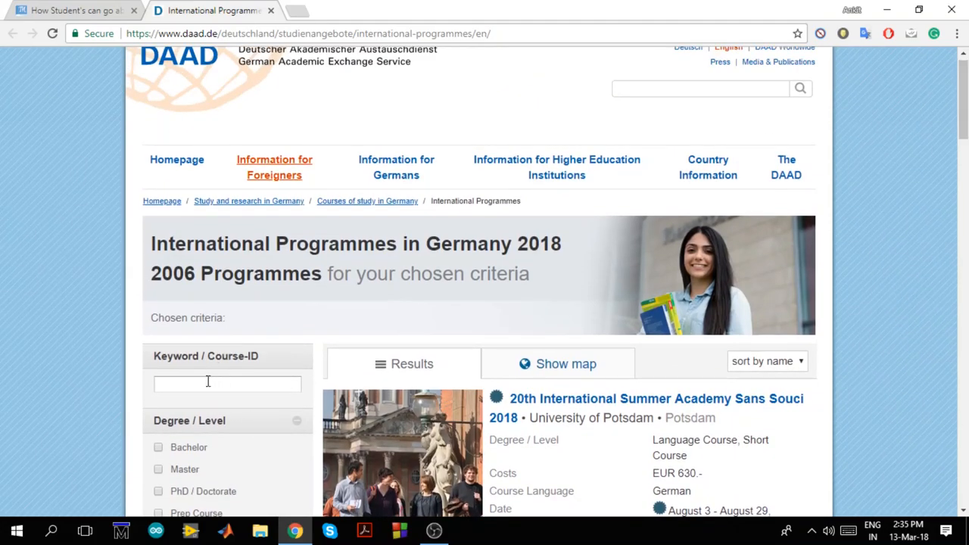
pyautogui.click(227, 384)
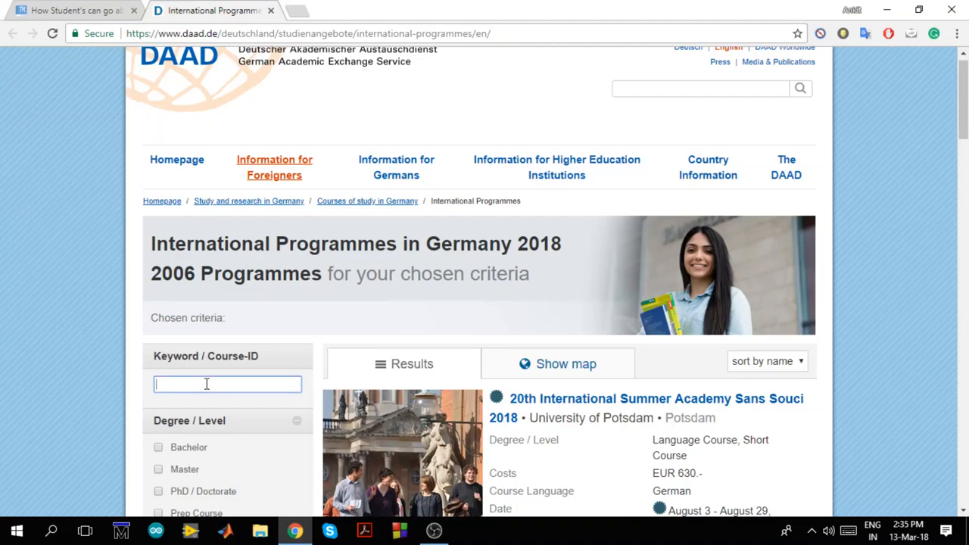
pyautogui.write('Embedded S')
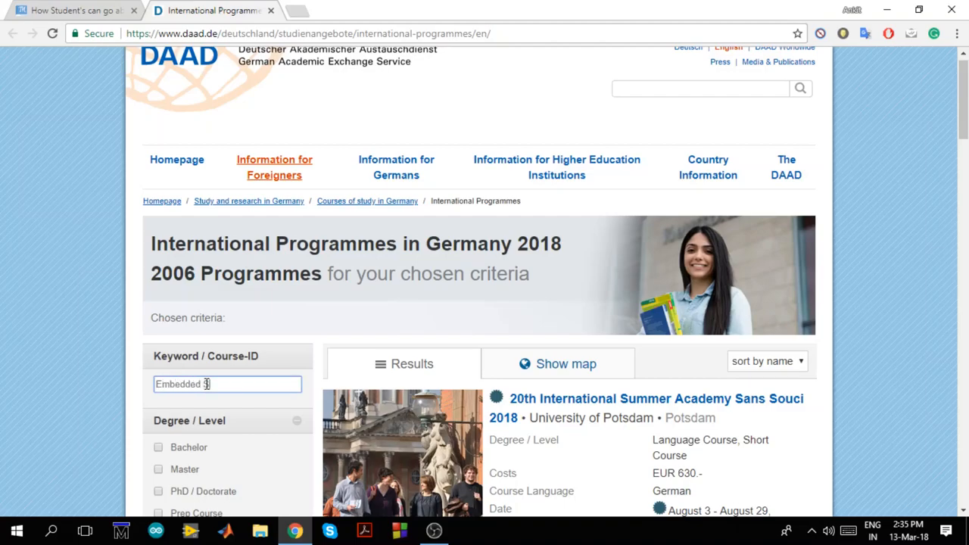
pyautogui.write('ystem')
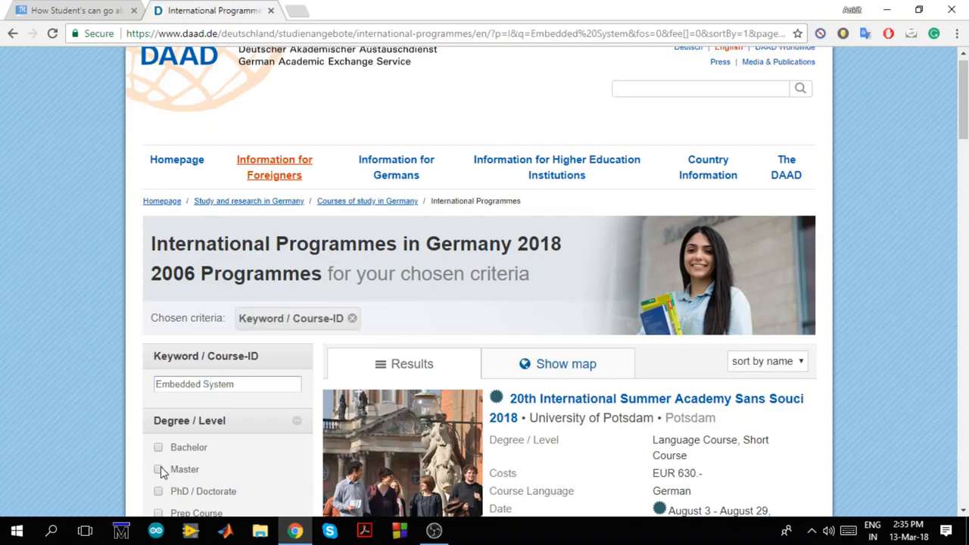
pyautogui.click(159, 469)
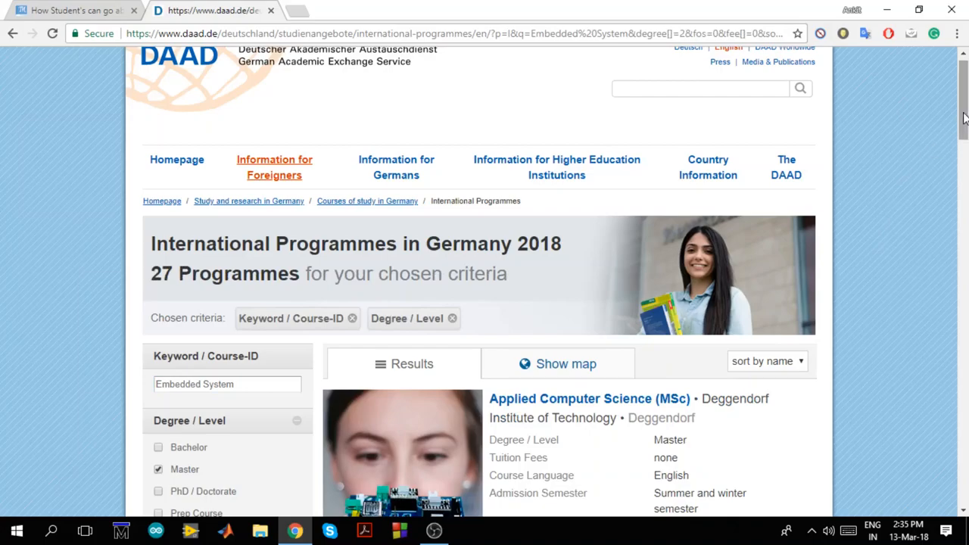
pyautogui.scroll(-3)
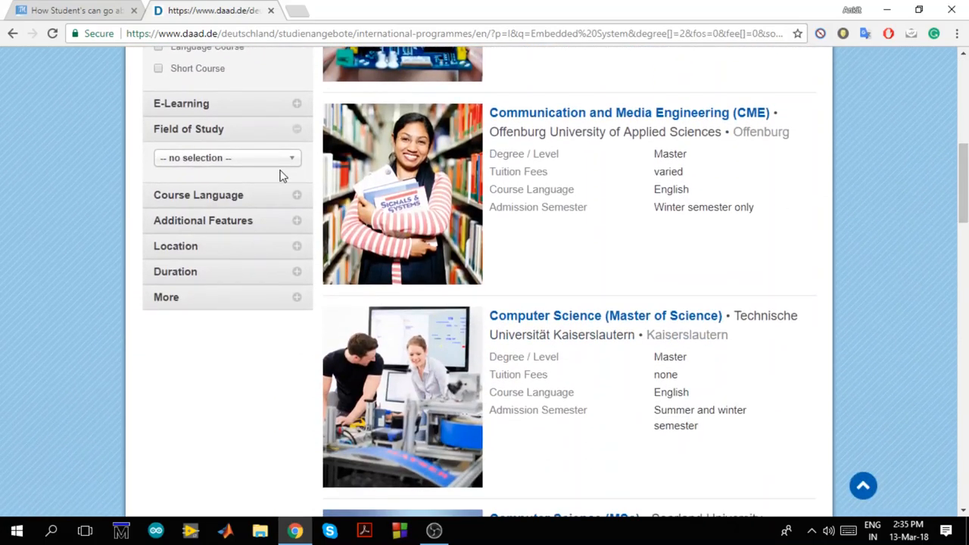
pyautogui.click(198, 195)
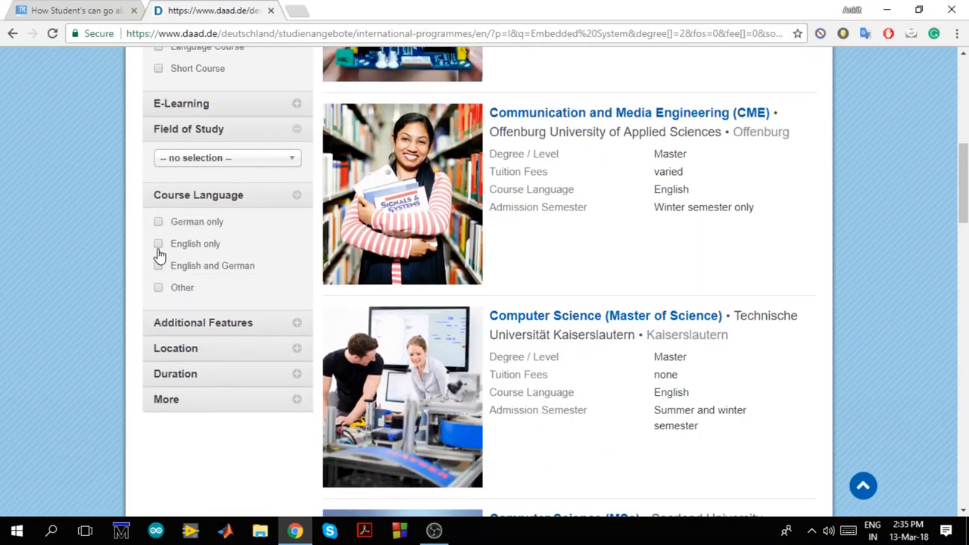
pyautogui.click(158, 243)
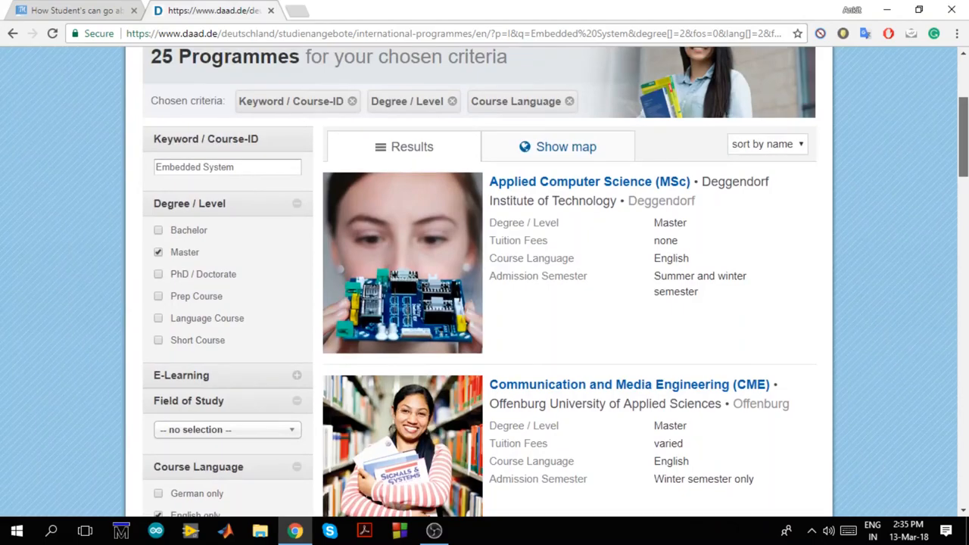
pyautogui.scroll(-3)
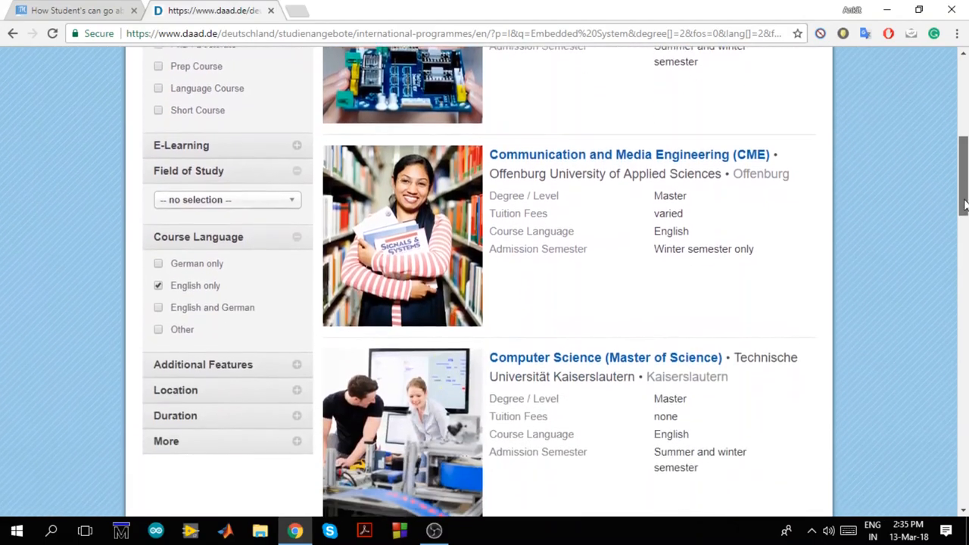
pyautogui.scroll(-3)
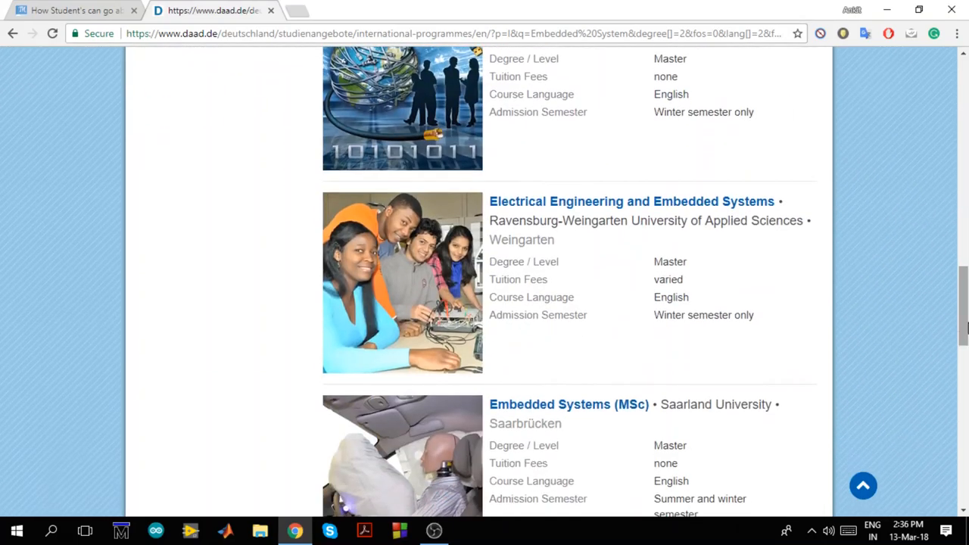
pyautogui.moveTo(940, 308)
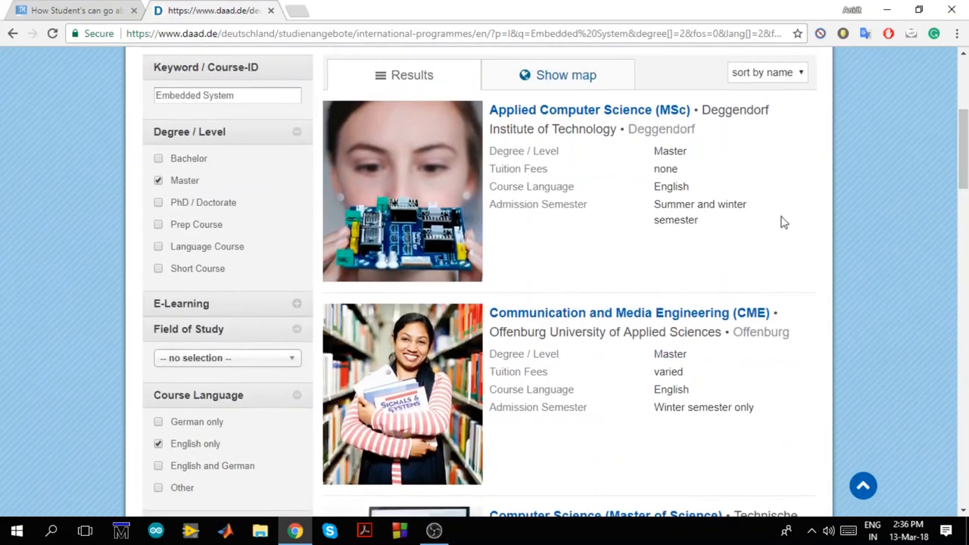
pyautogui.moveTo(527, 313)
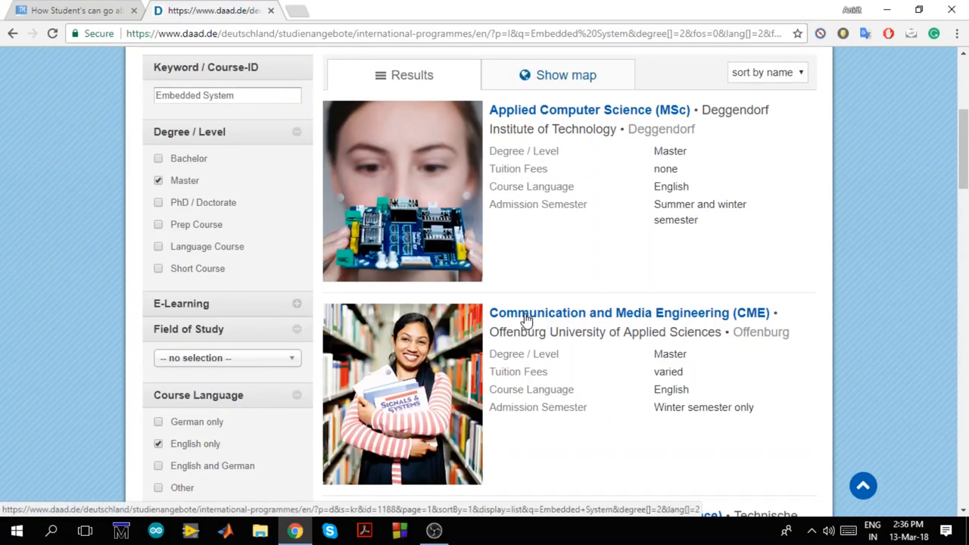
pyautogui.moveTo(717, 221)
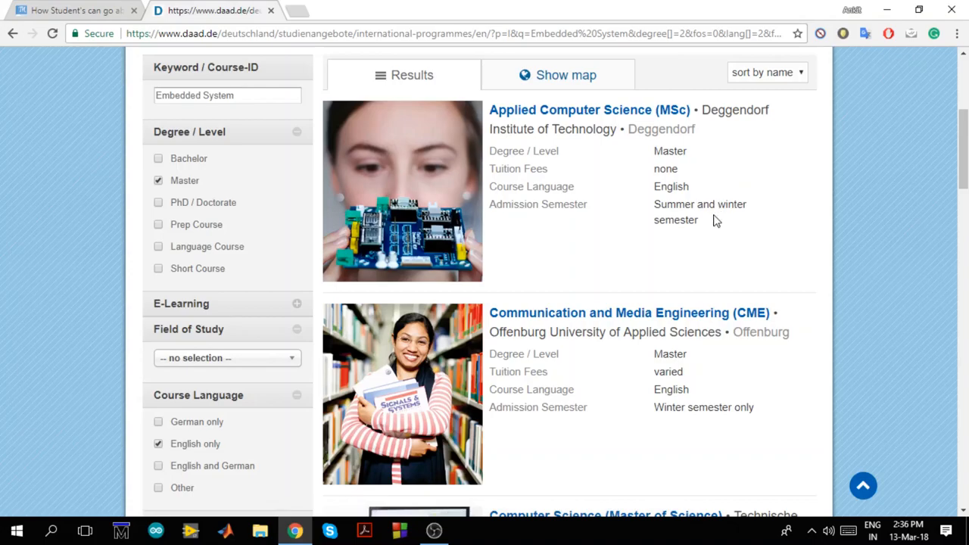
pyautogui.moveTo(671, 276)
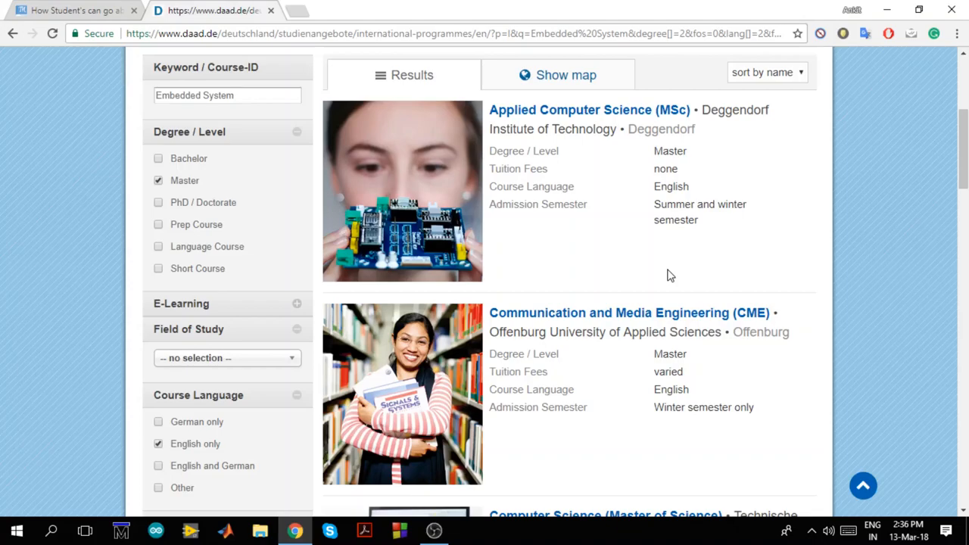
pyautogui.moveTo(617, 124)
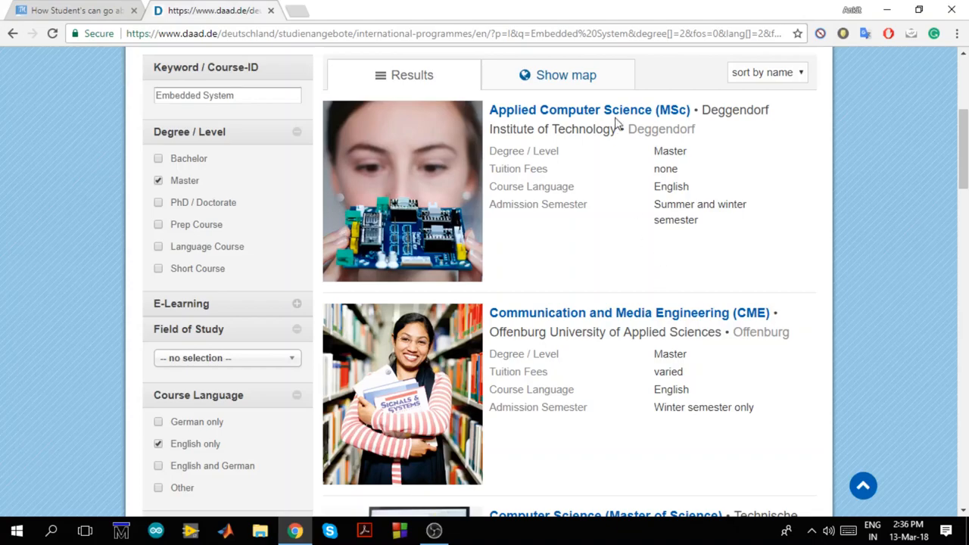
pyautogui.moveTo(618, 115)
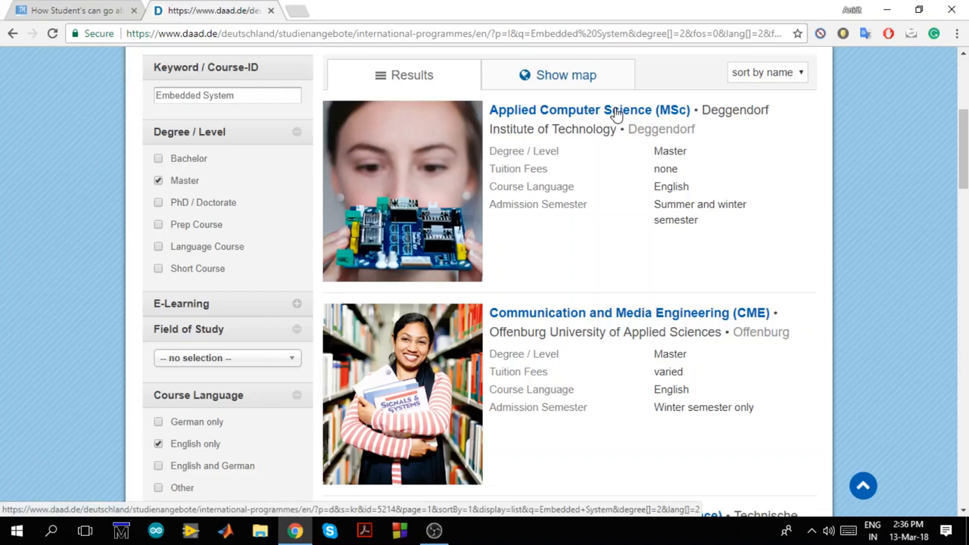
# - Open the Applied Computer Science (MSc) programme page at Deggendorf
pyautogui.click(588, 109)
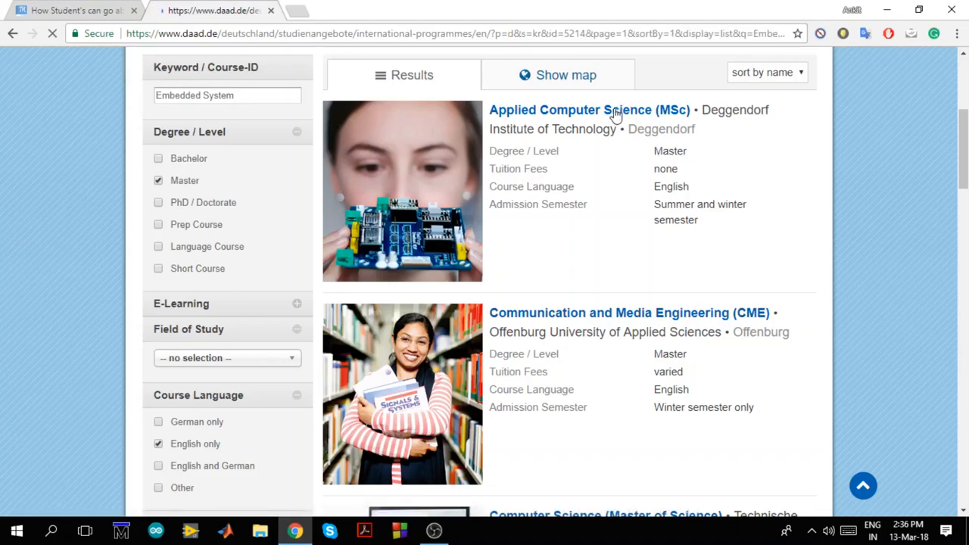
pyautogui.click(589, 110)
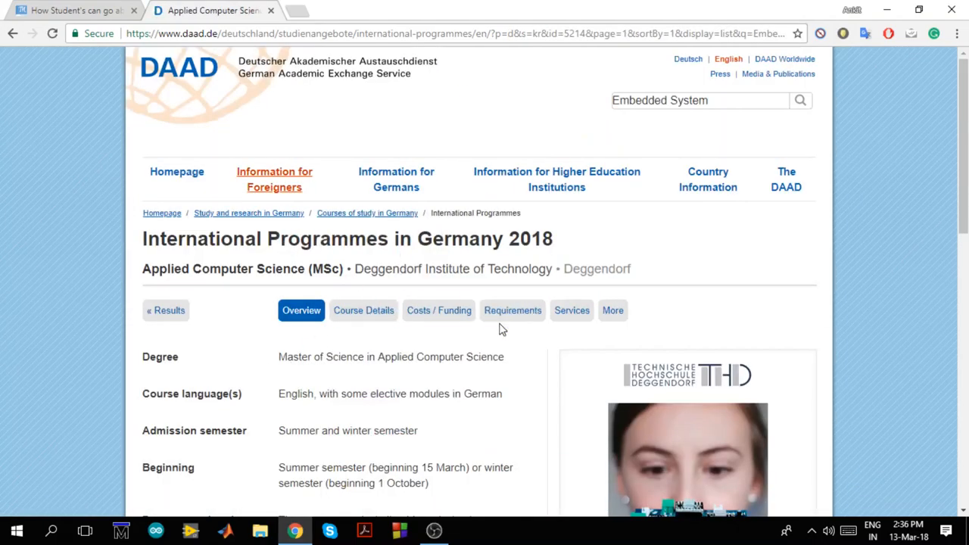
pyautogui.scroll(-3)
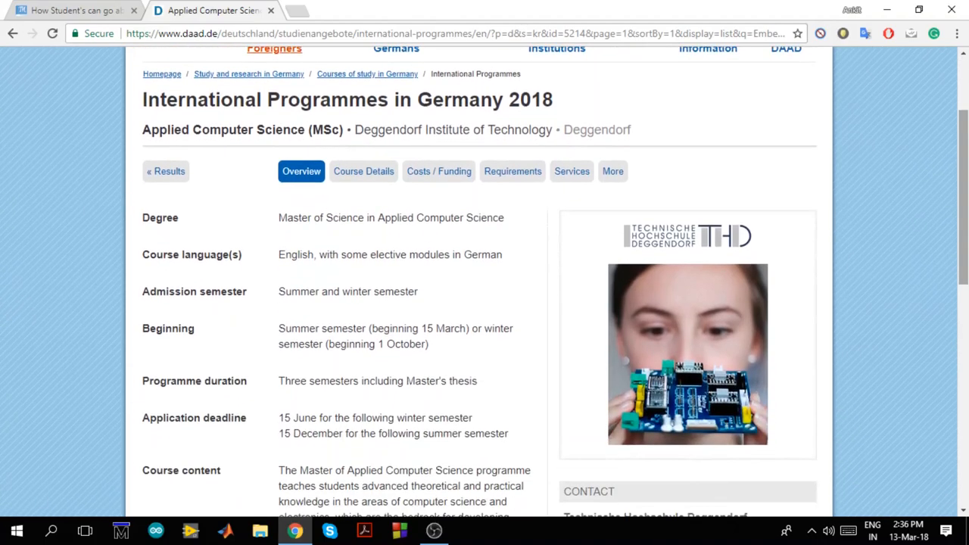
pyautogui.moveTo(296, 304)
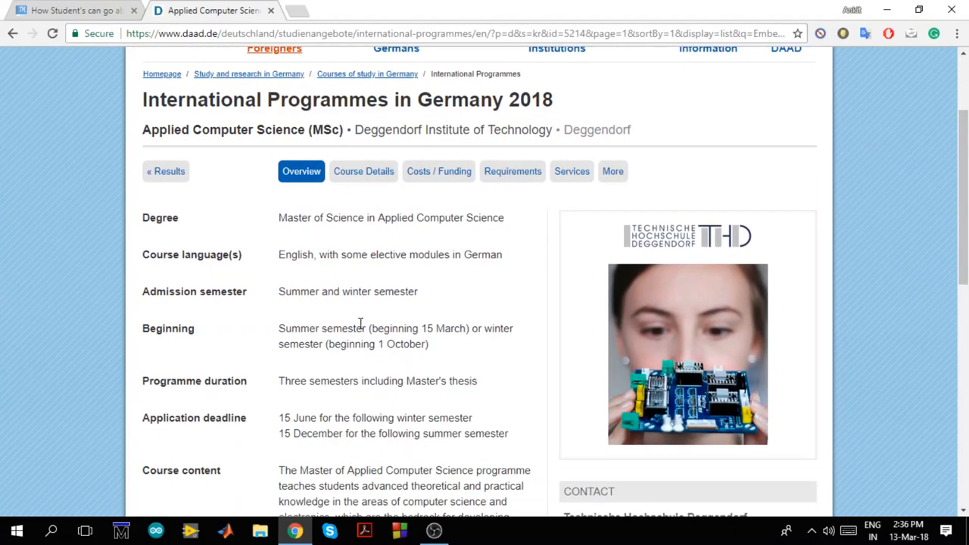
pyautogui.moveTo(337, 339)
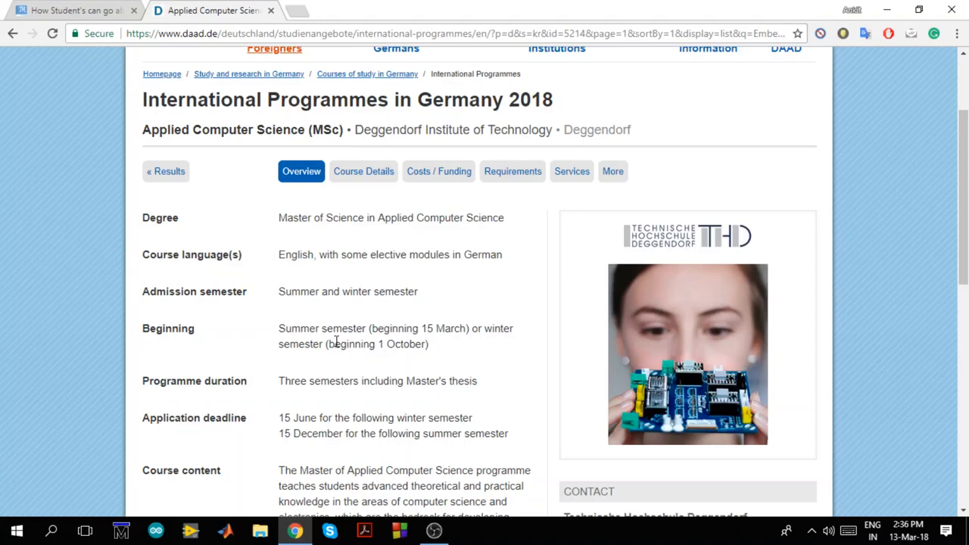
pyautogui.moveTo(306, 331)
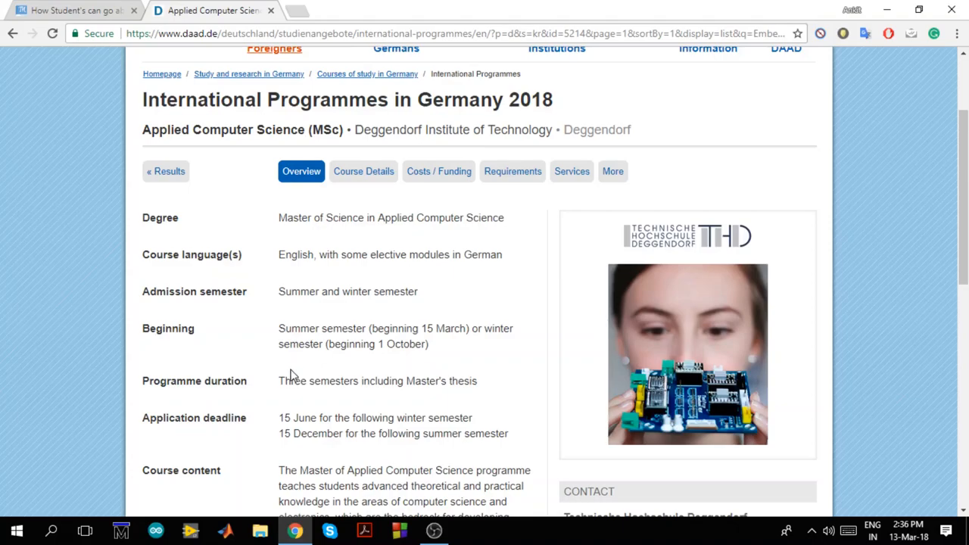
pyautogui.moveTo(265, 426)
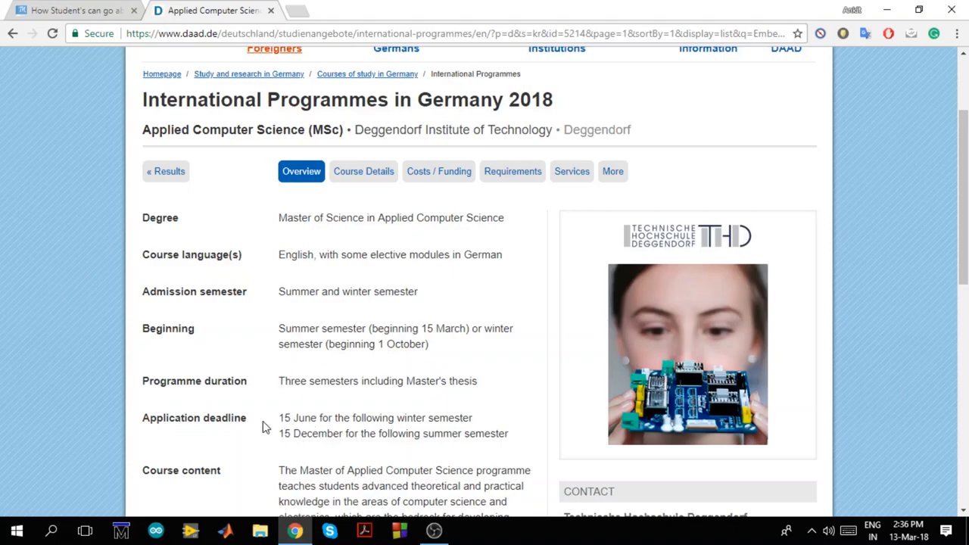
pyautogui.moveTo(347, 430)
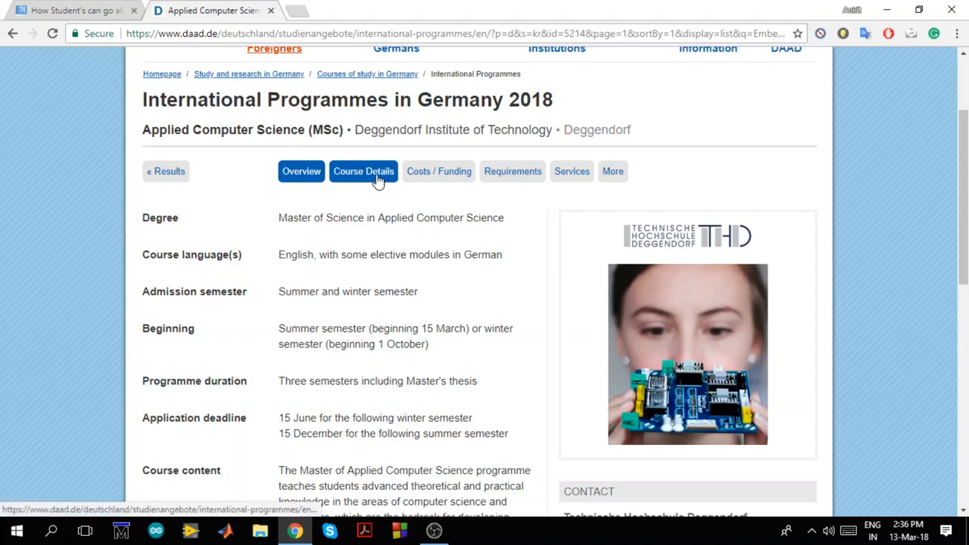
# - Review Course Details, Costs/Funding and Requirements, highlighting German A2 and computer science degree
pyautogui.click(364, 171)
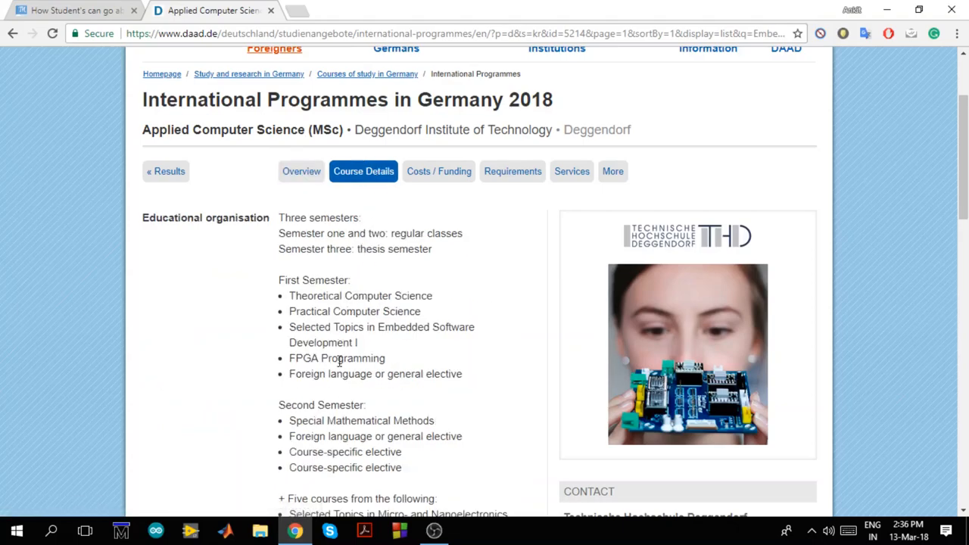
pyautogui.moveTo(326, 452)
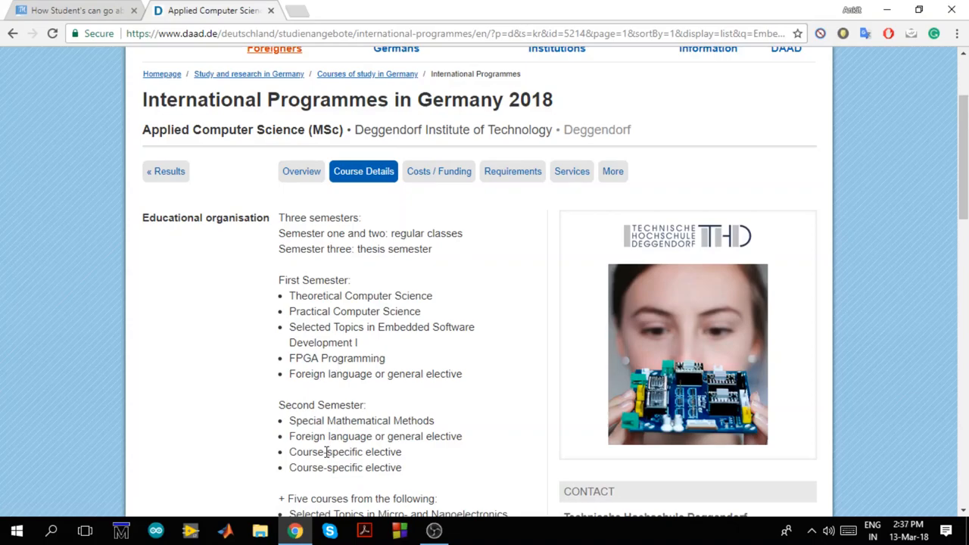
pyautogui.click(438, 171)
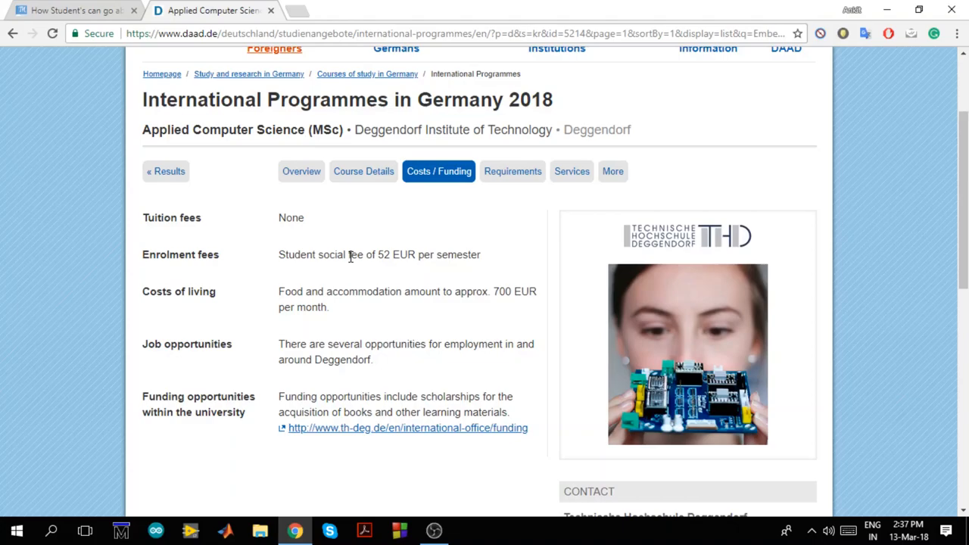
pyautogui.moveTo(366, 254)
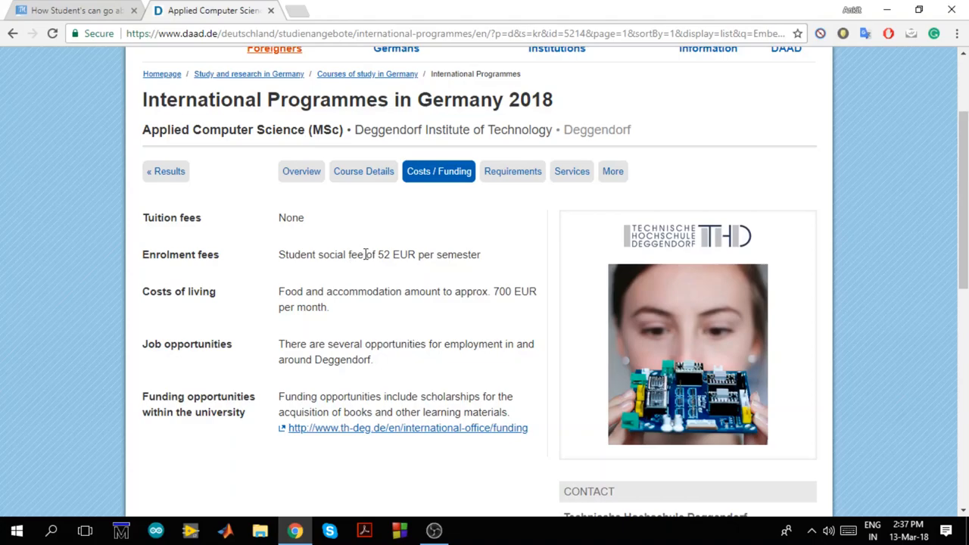
pyautogui.click(512, 171)
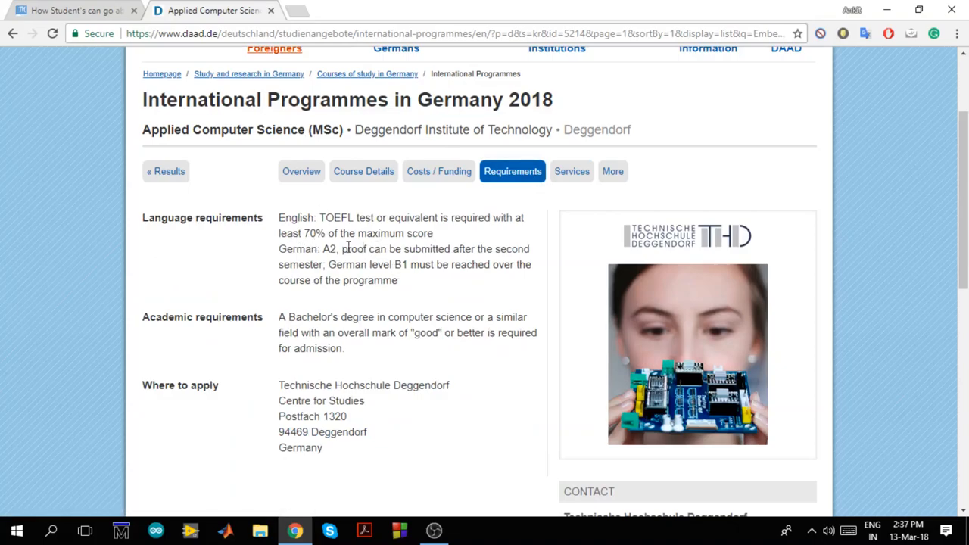
pyautogui.moveTo(320, 218); pyautogui.dragTo(382, 234)
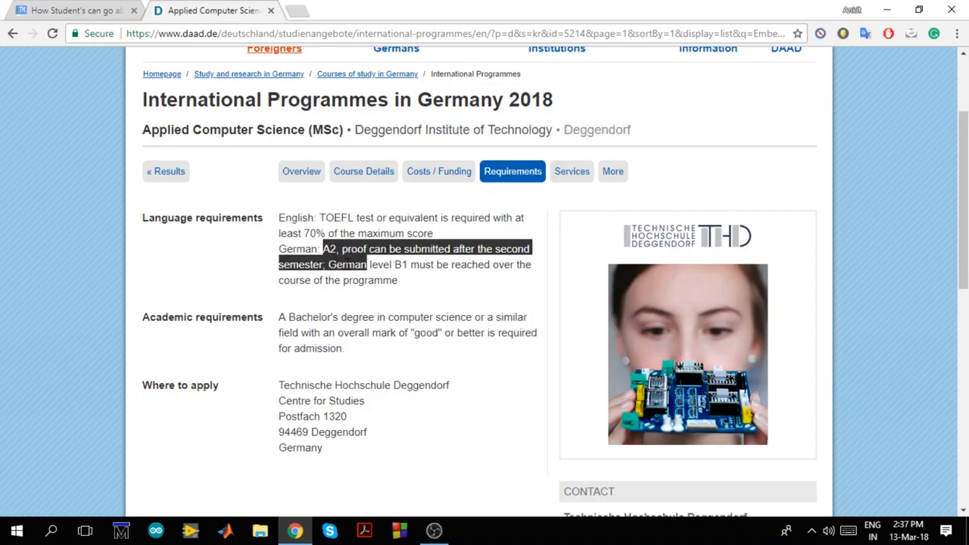
pyautogui.moveTo(452, 282)
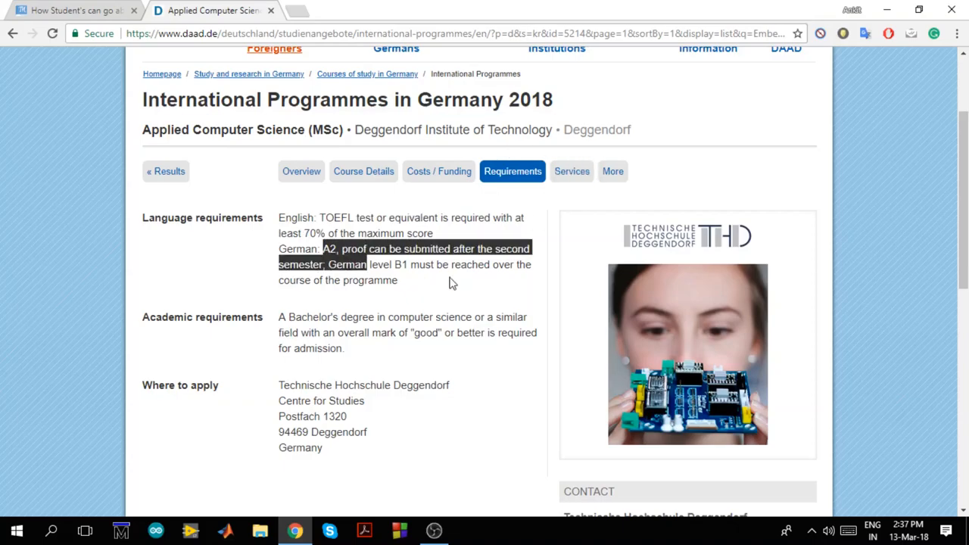
pyautogui.moveTo(357, 318)
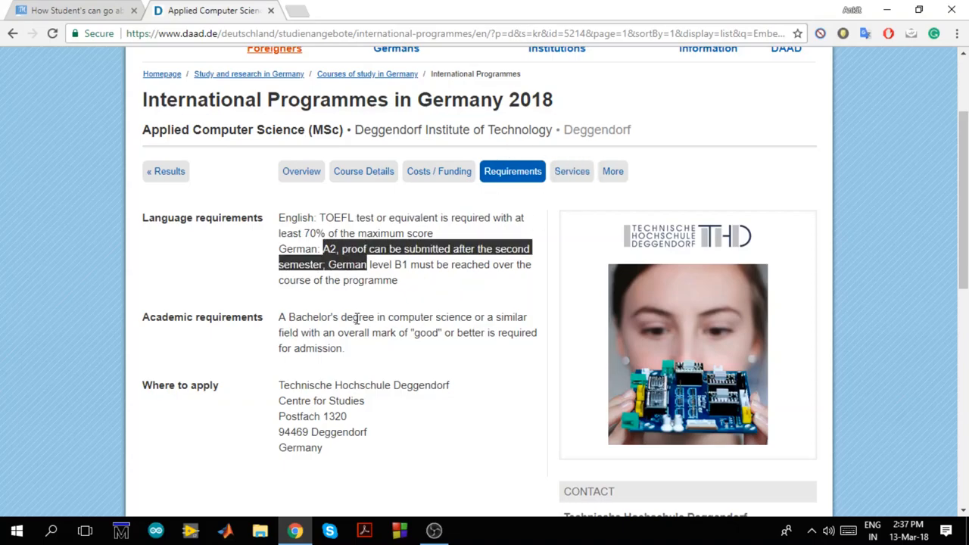
pyautogui.doubleClick(396, 317)
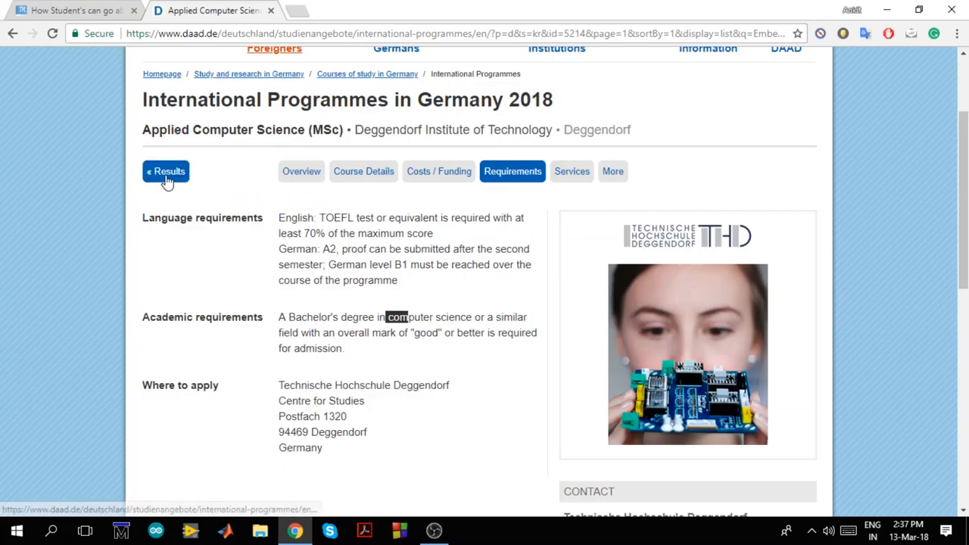
# - Go back to the 25 Embedded System search results and scroll to the list top
pyautogui.click(166, 171)
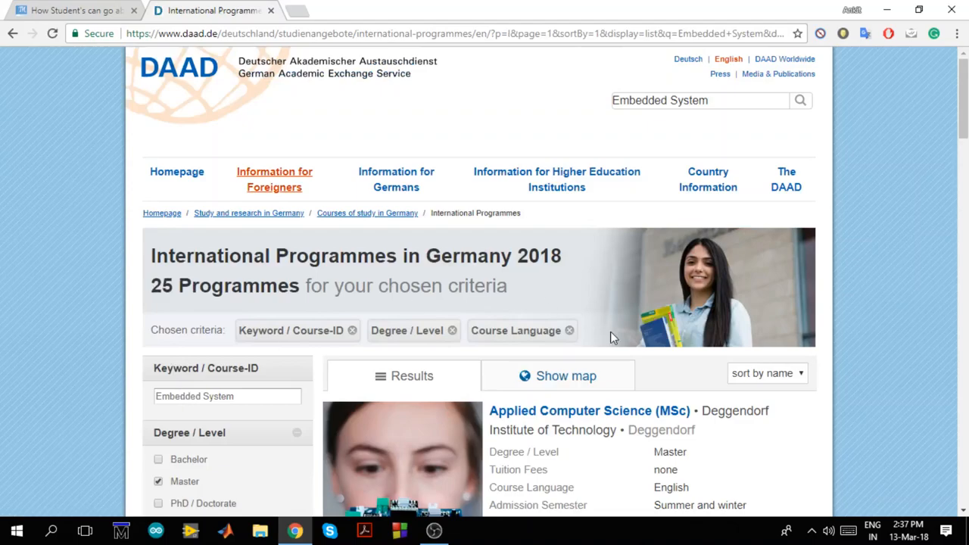
pyautogui.scroll(-3)
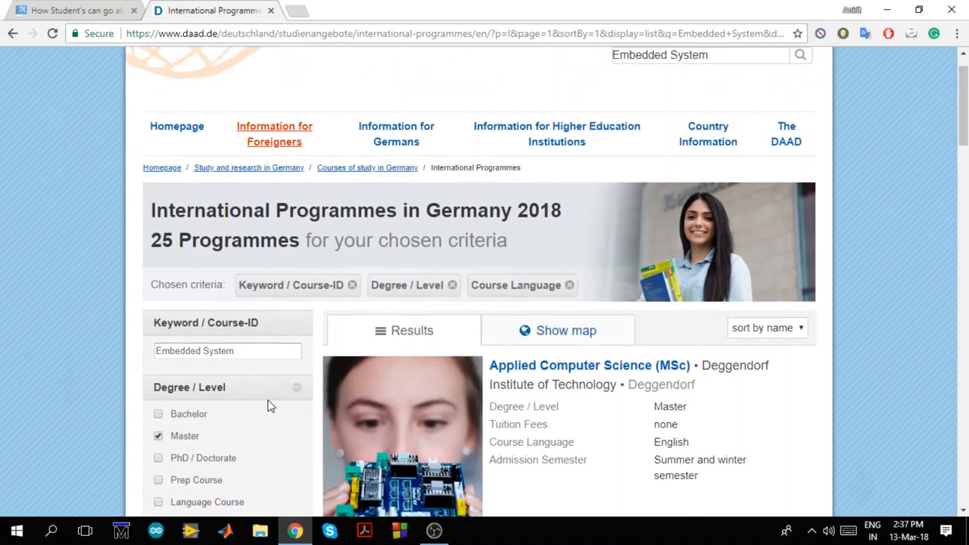
pyautogui.moveTo(619, 398)
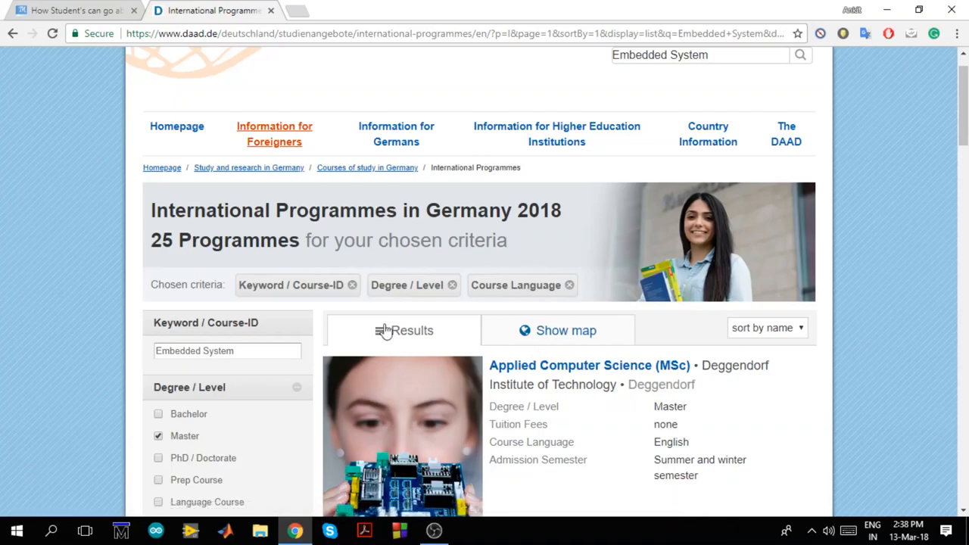
pyautogui.moveTo(72, 10)
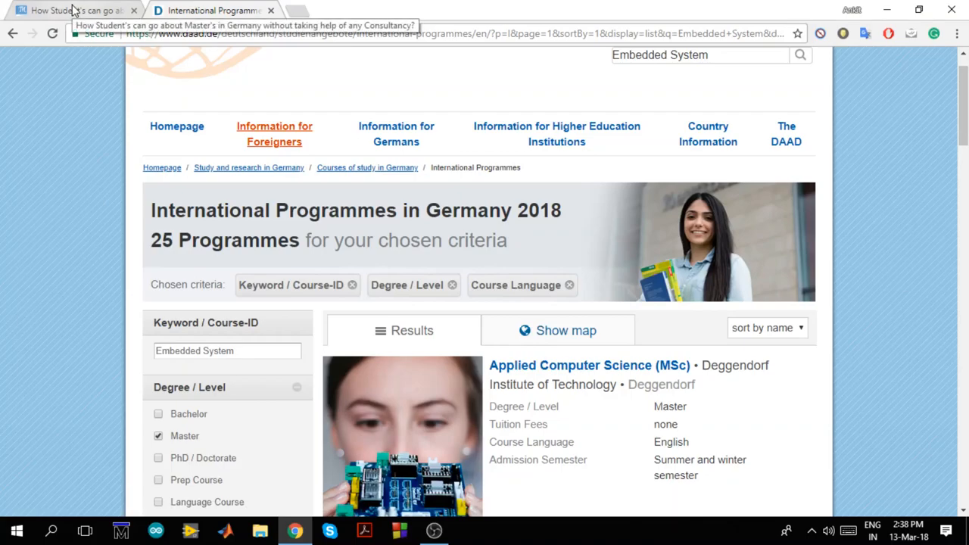
pyautogui.click(274, 134)
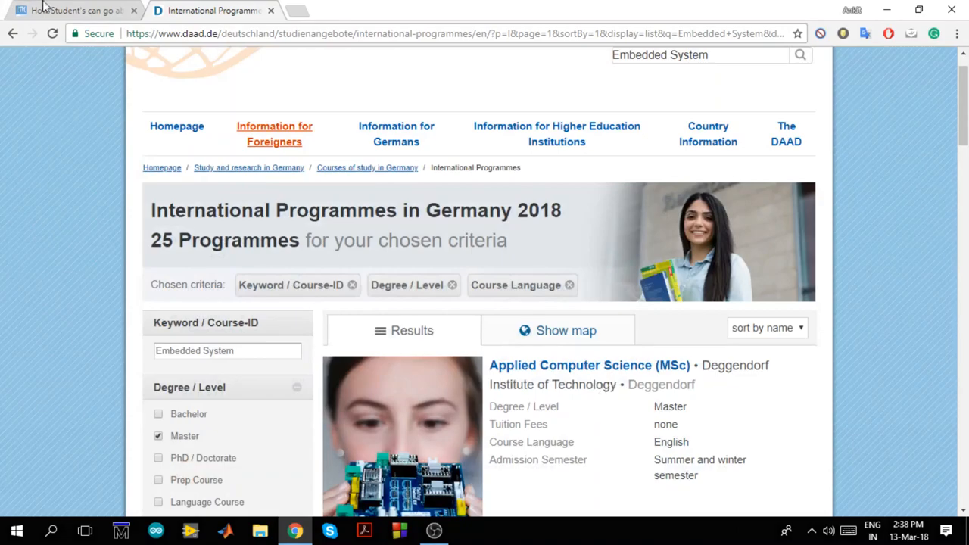
pyautogui.click(72, 10)
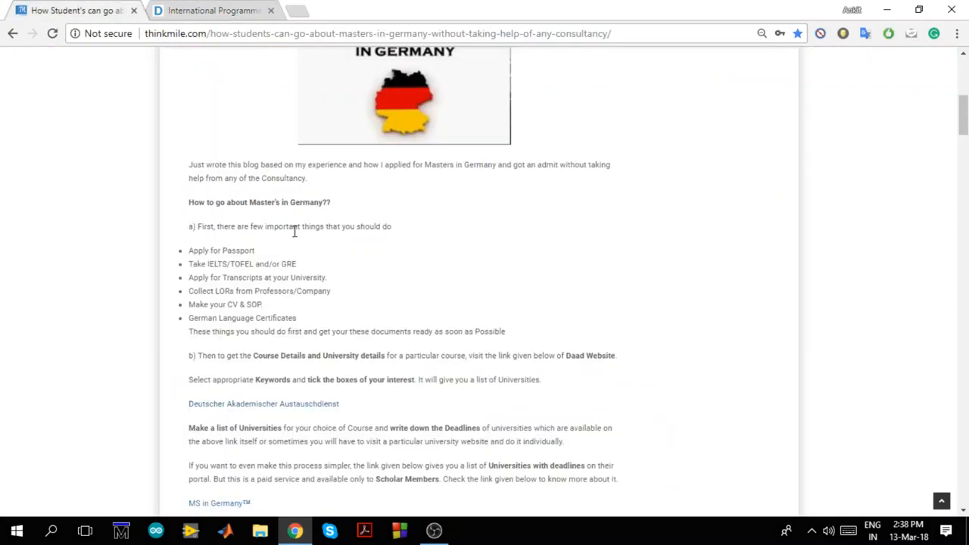
pyautogui.moveTo(281, 432)
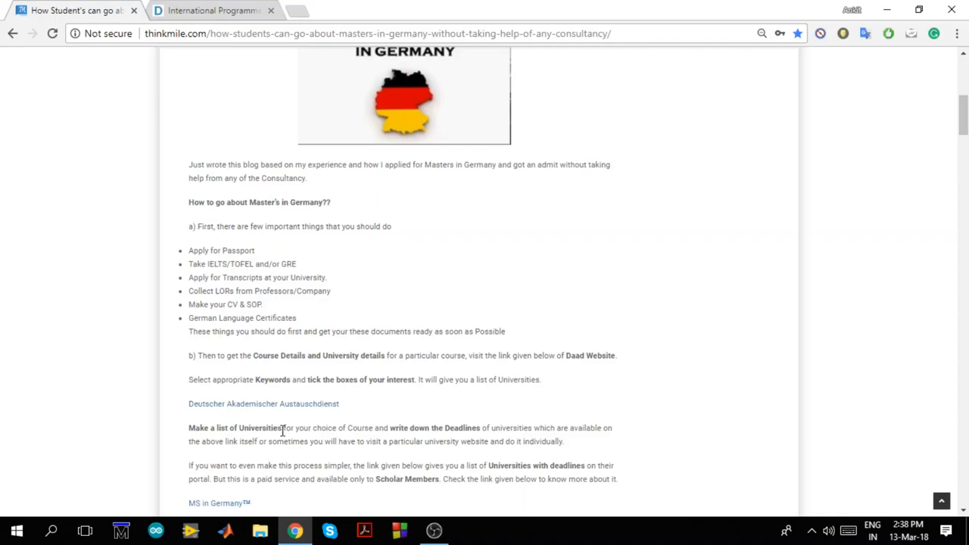
pyautogui.moveTo(362, 429)
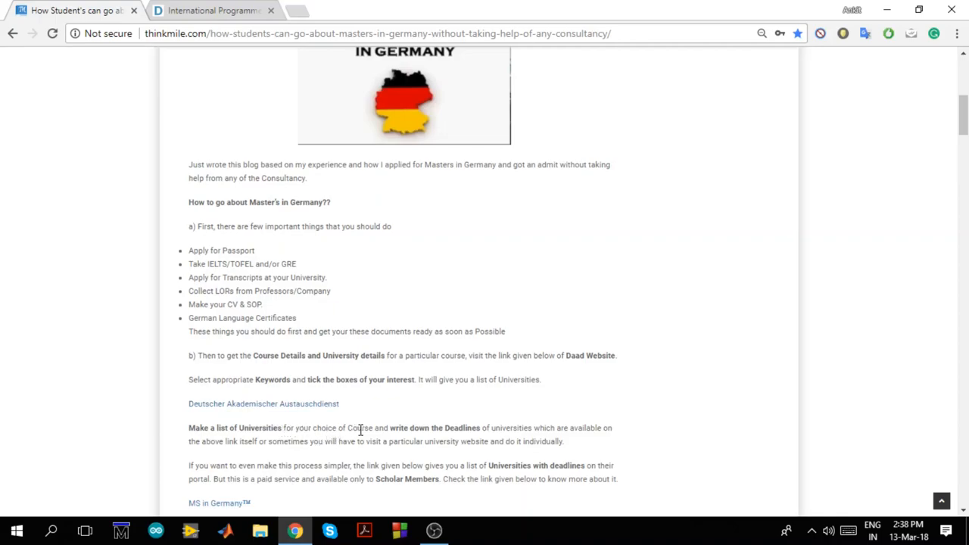
pyautogui.moveTo(551, 435)
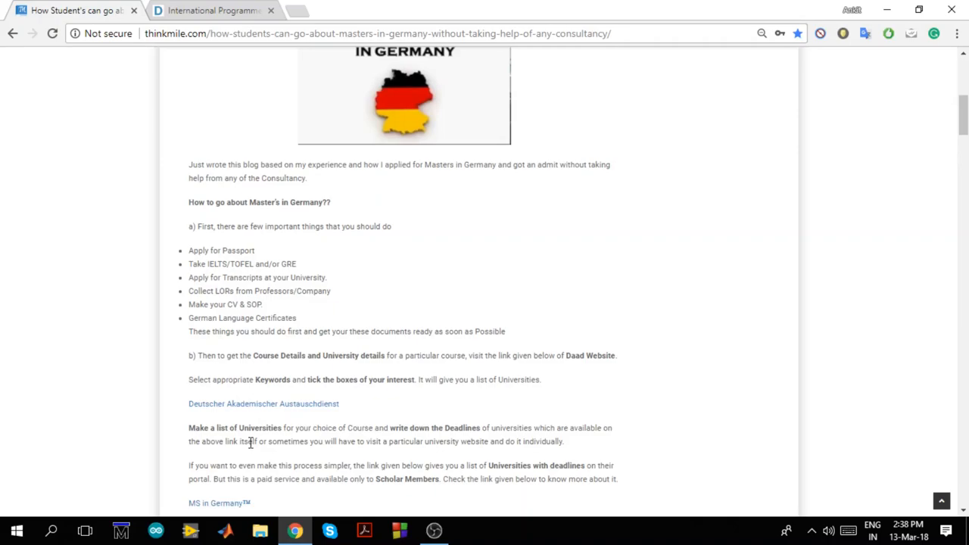
pyautogui.moveTo(485, 381)
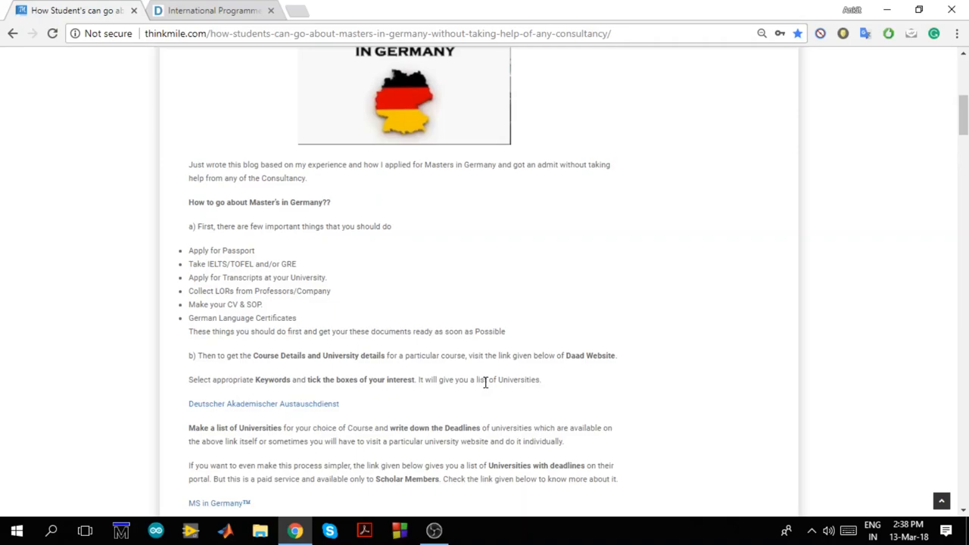
pyautogui.moveTo(403, 419)
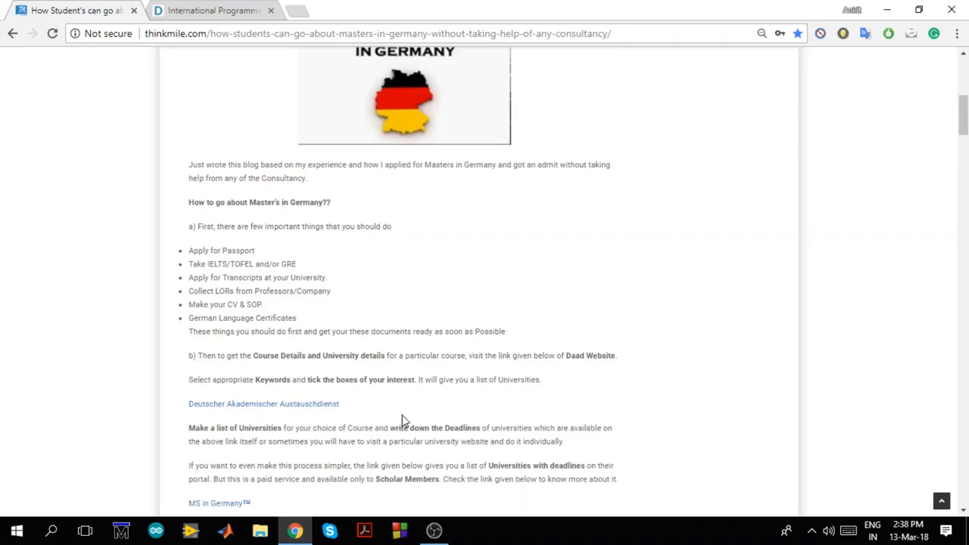
pyautogui.moveTo(428, 428)
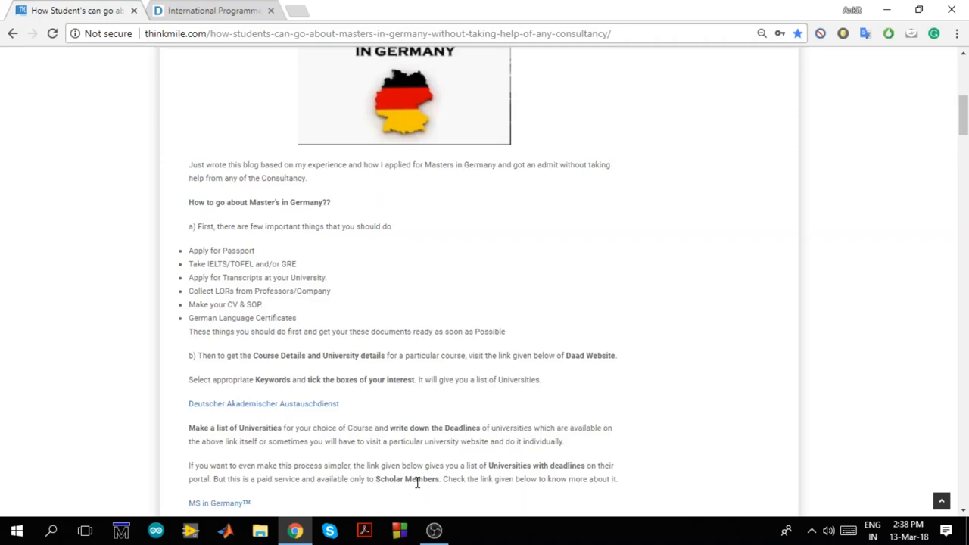
pyautogui.moveTo(422, 479)
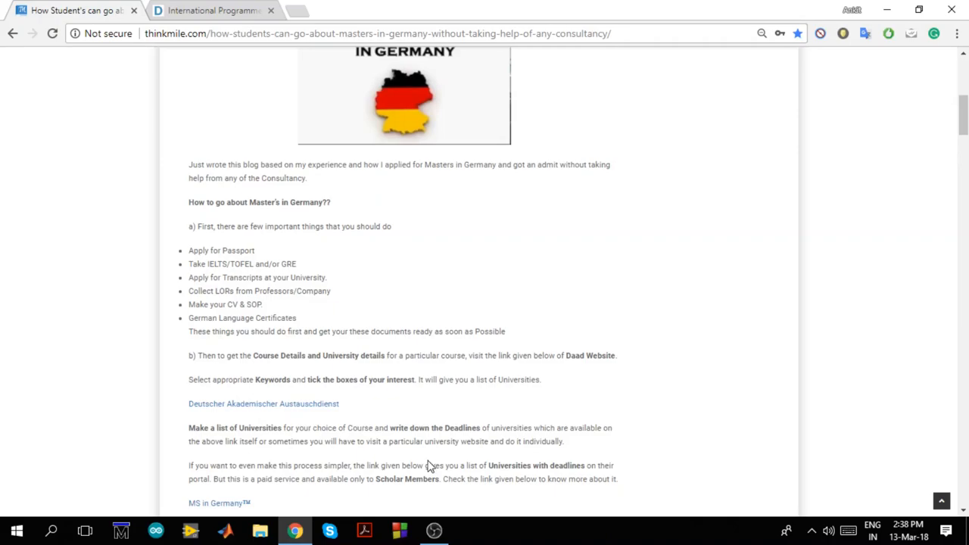
pyautogui.moveTo(621, 325)
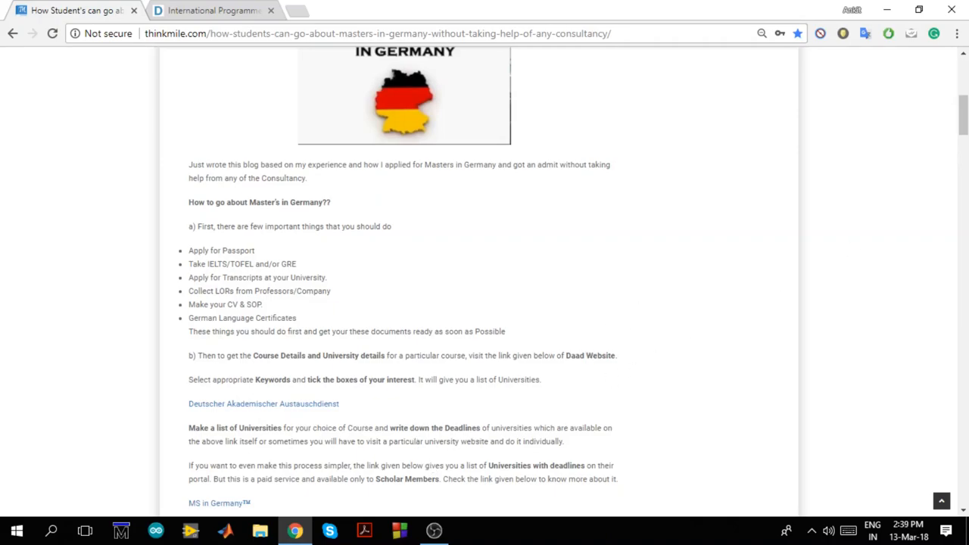
# - Scroll the article to the c.1) For IELTS section with British Council and IDP links
pyautogui.scroll(-3)
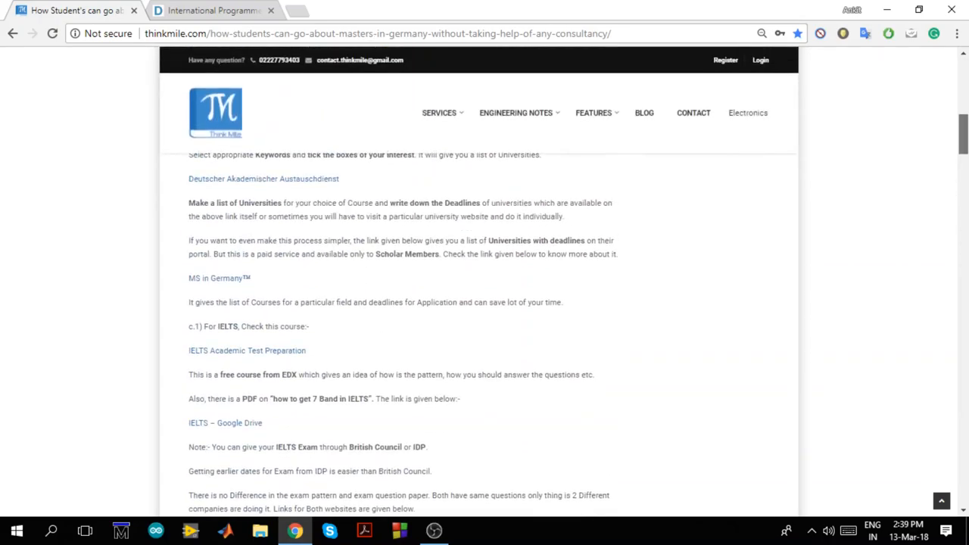
pyautogui.scroll(3)
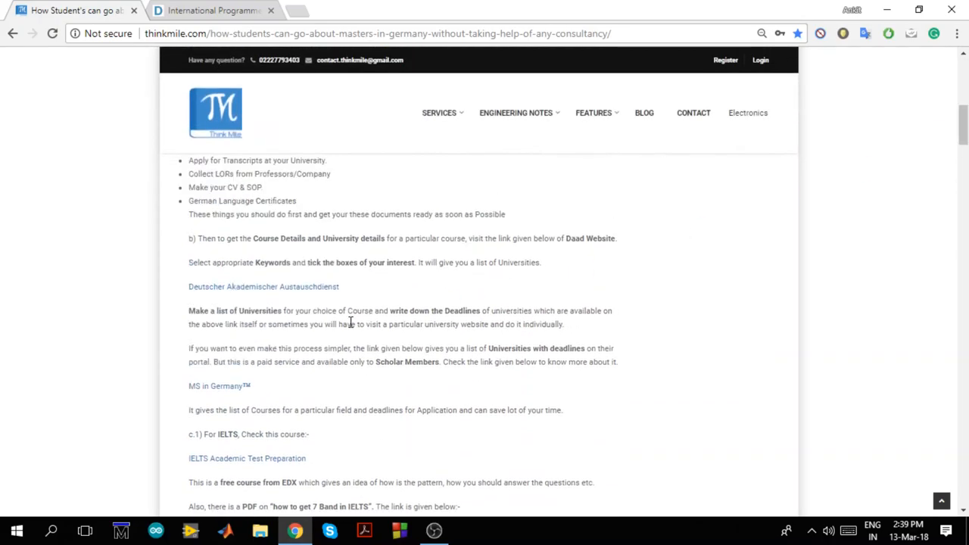
pyautogui.moveTo(341, 343)
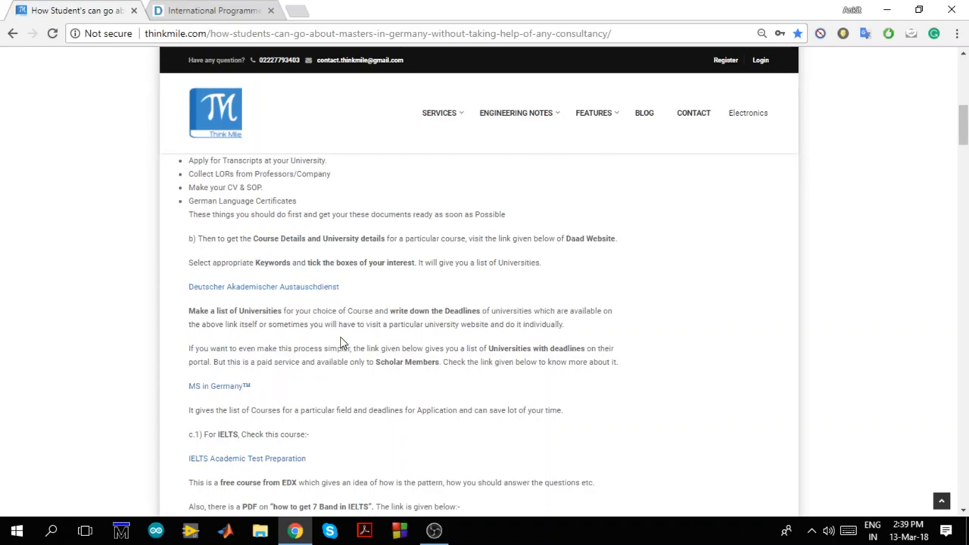
pyautogui.moveTo(574, 337)
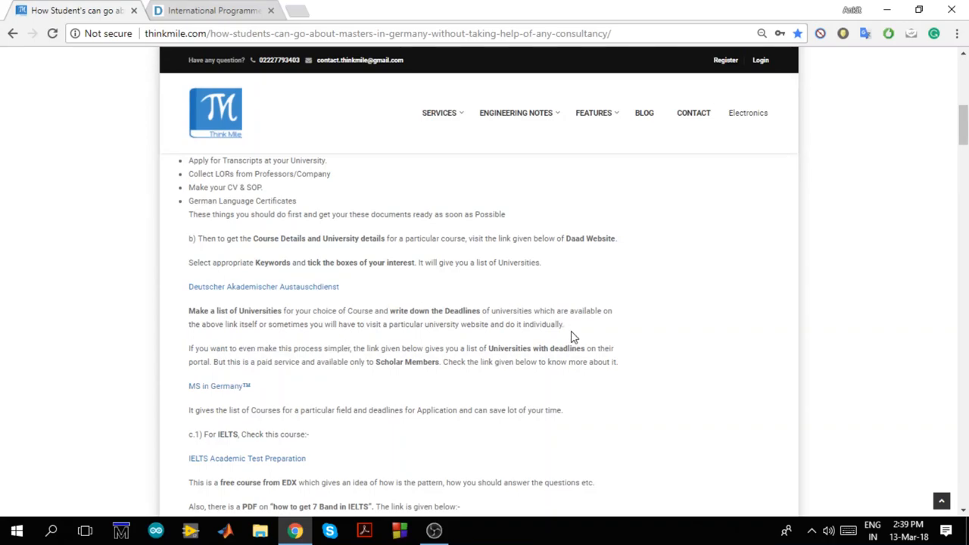
pyautogui.moveTo(562, 346)
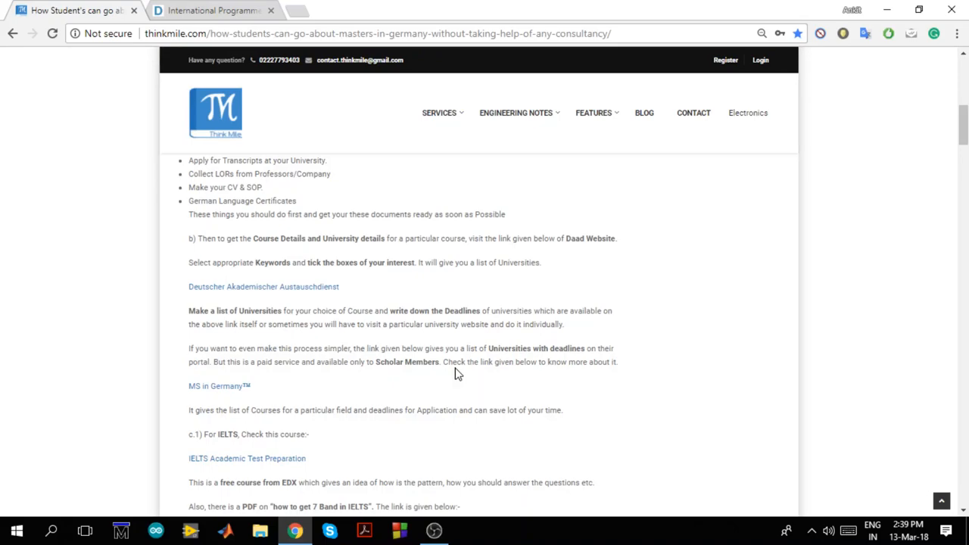
pyautogui.moveTo(336, 374)
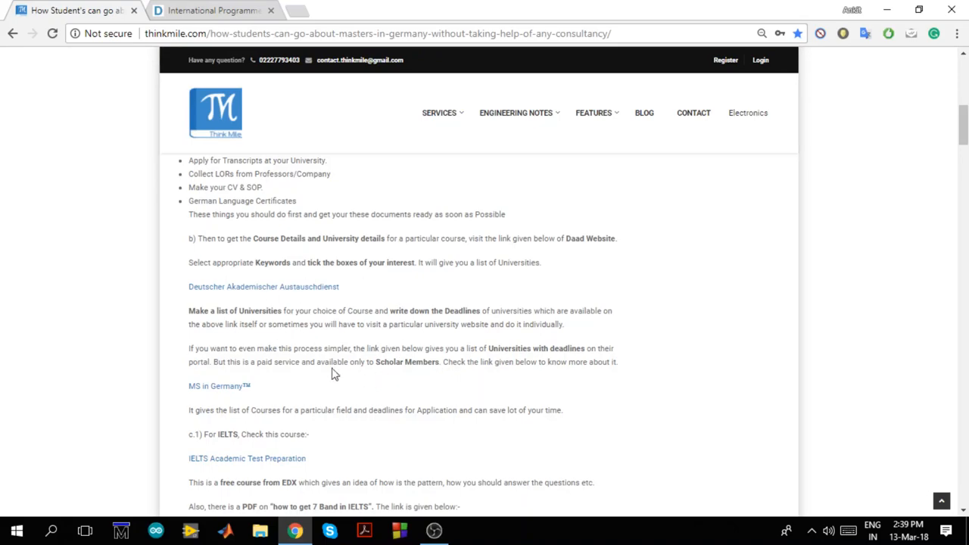
pyautogui.moveTo(402, 364)
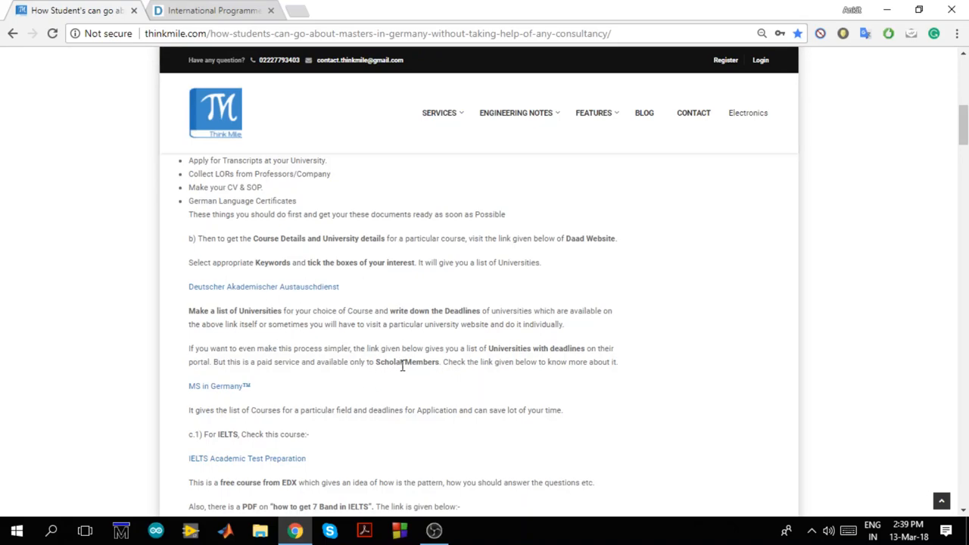
pyautogui.moveTo(432, 359)
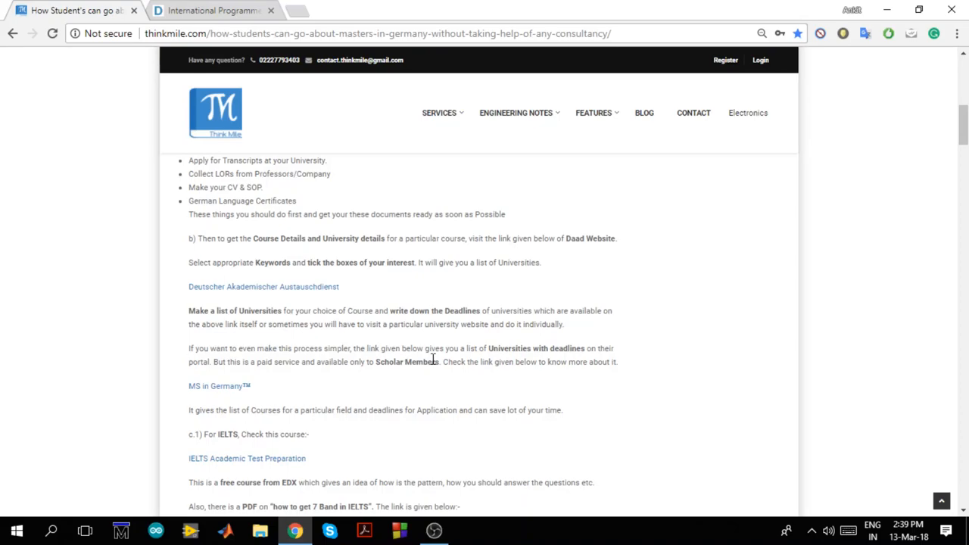
pyautogui.moveTo(408, 344)
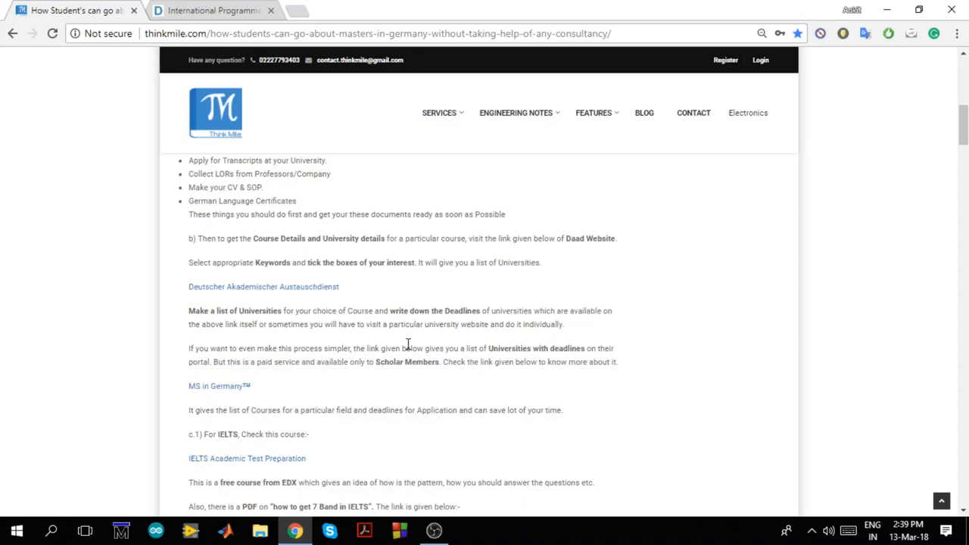
pyautogui.moveTo(778, 213)
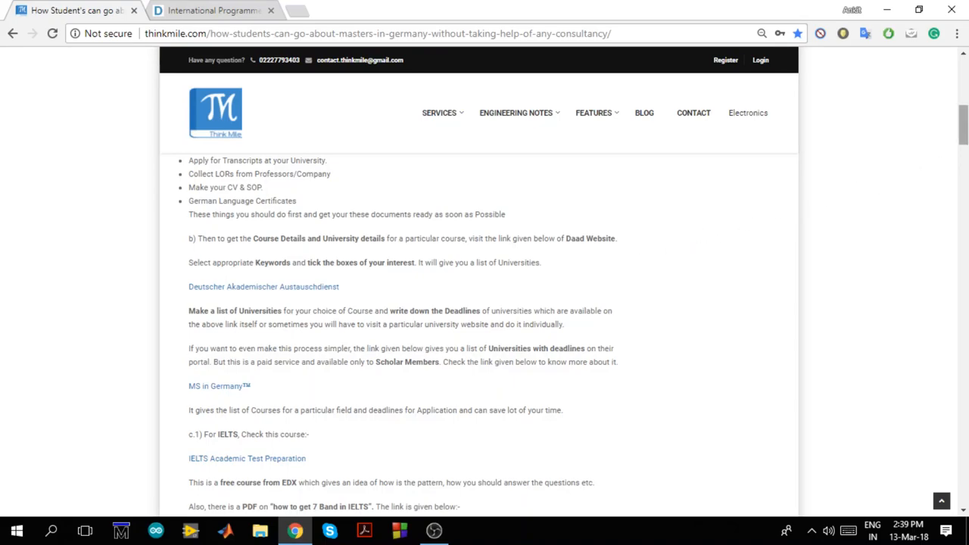
pyautogui.scroll(-3)
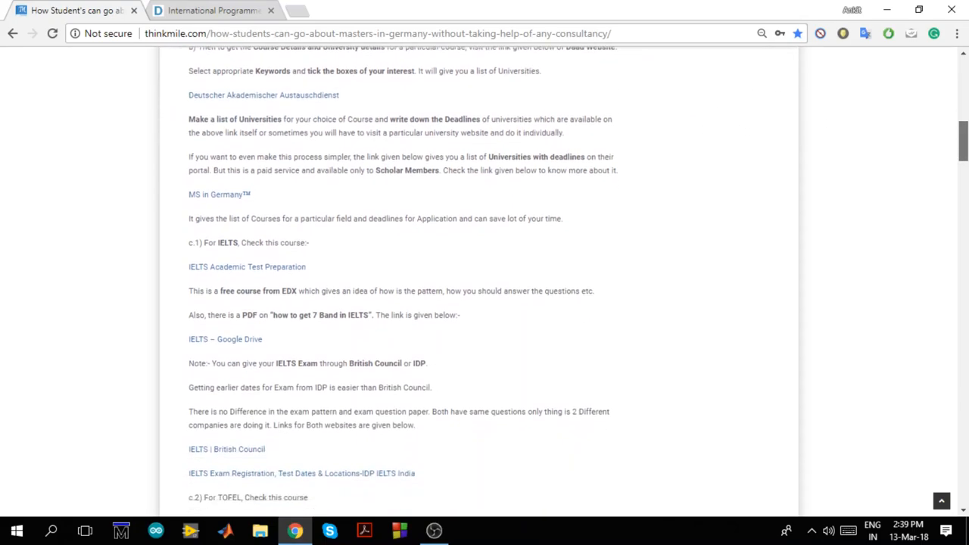
pyautogui.scroll(-3)
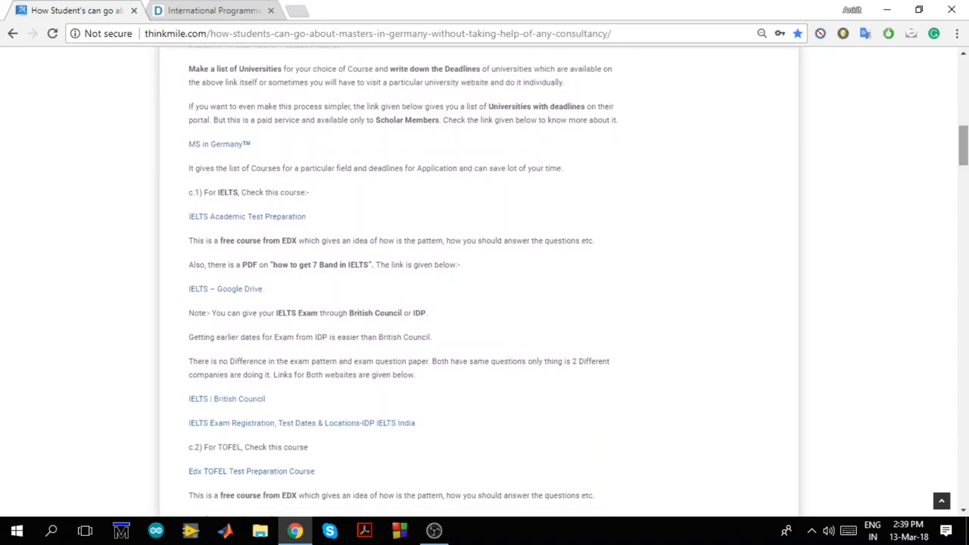
pyautogui.moveTo(547, 167)
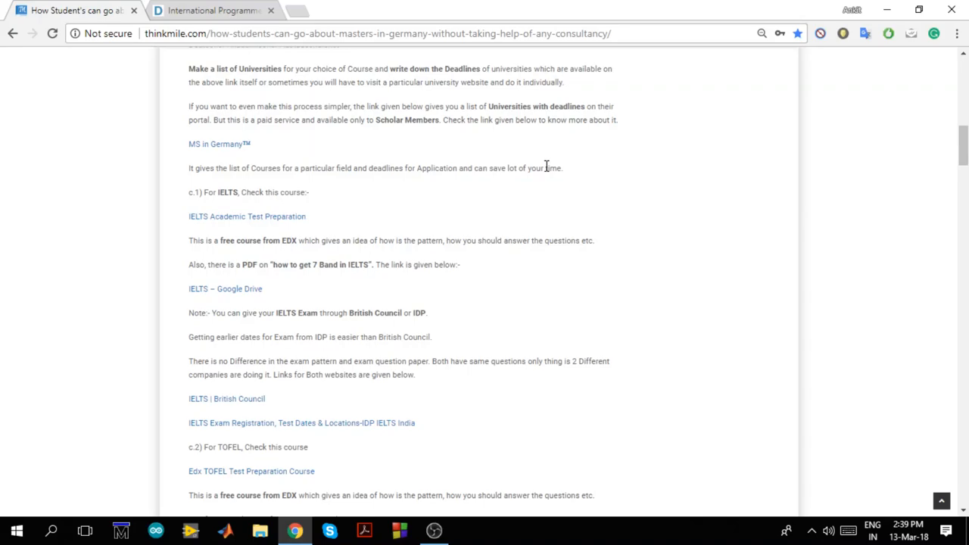
pyautogui.moveTo(276, 219)
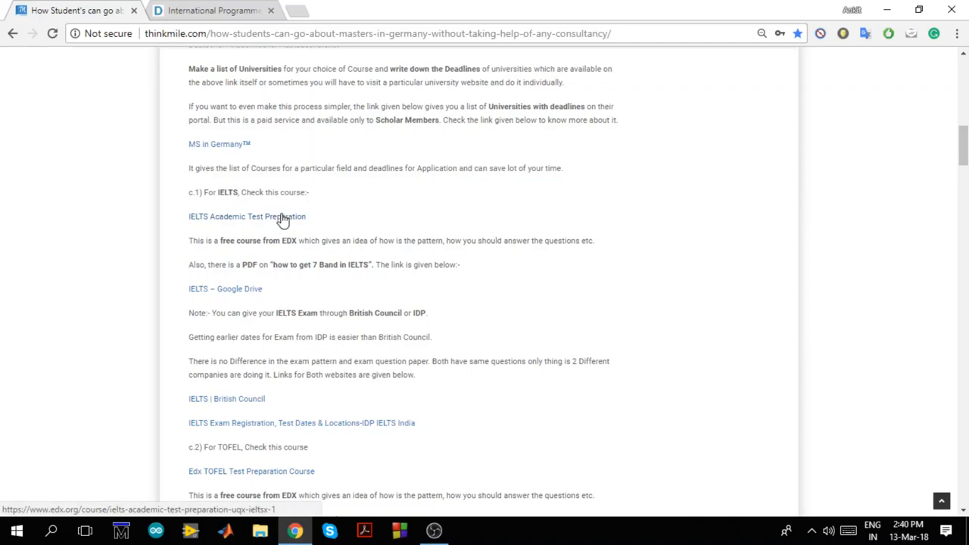
pyautogui.moveTo(282, 212)
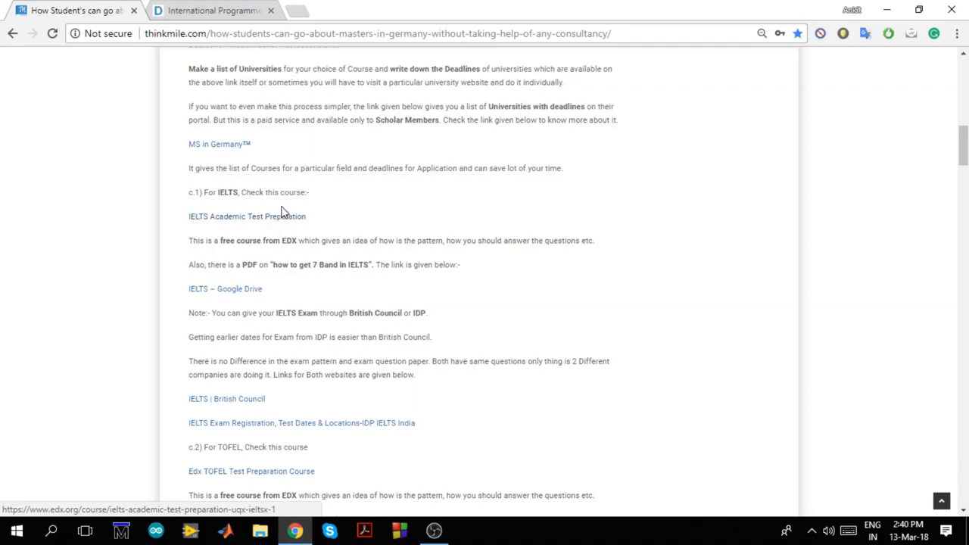
# - Open the blog's IELTS Academic Test Preparation link to the edX course in a new tab
pyautogui.click(246, 216)
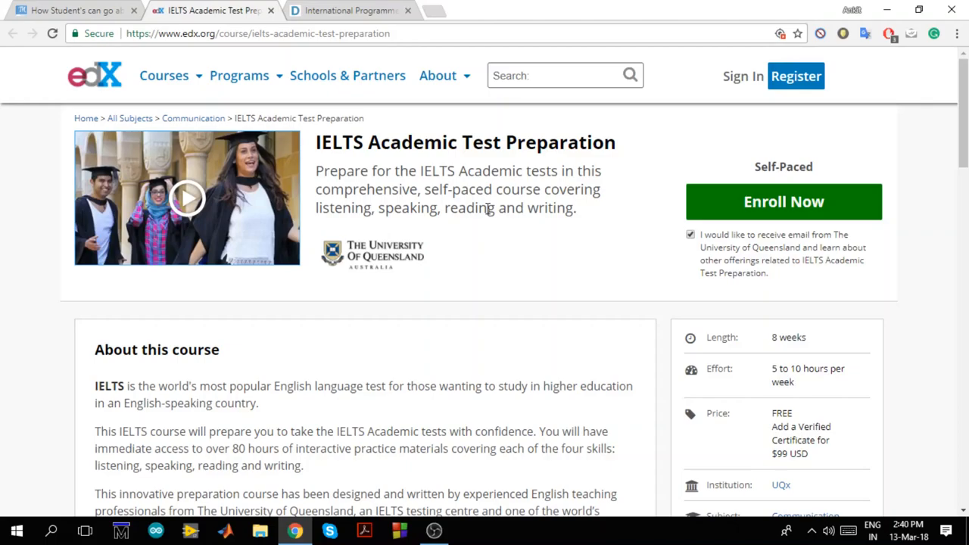
pyautogui.moveTo(606, 213)
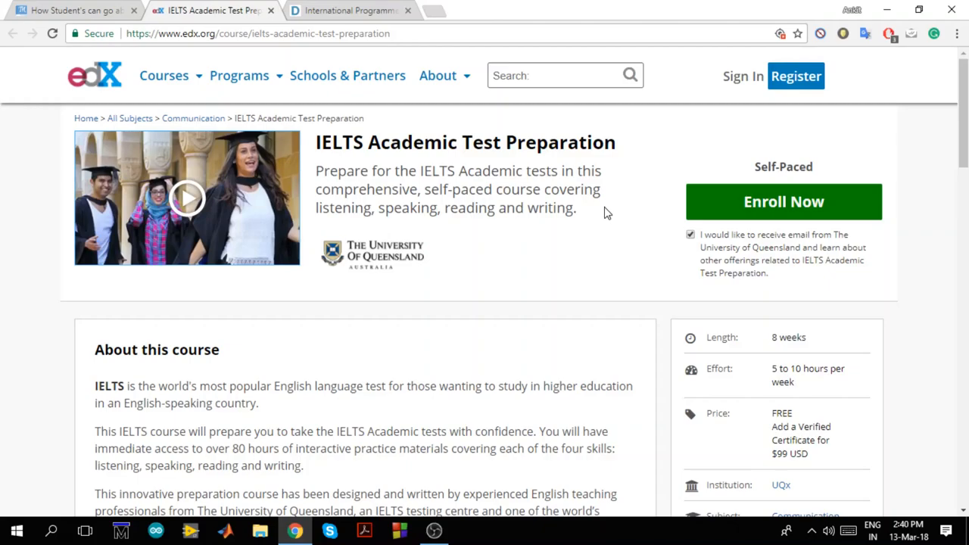
pyautogui.moveTo(72, 10)
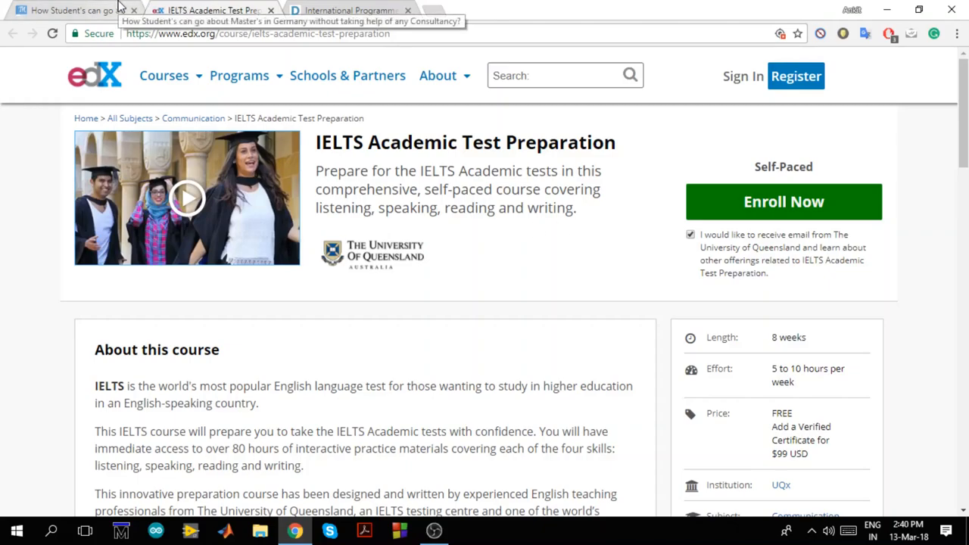
# - Return to the blog tab and open the 'IELTS – Google Drive' folder link
pyautogui.click(76, 10)
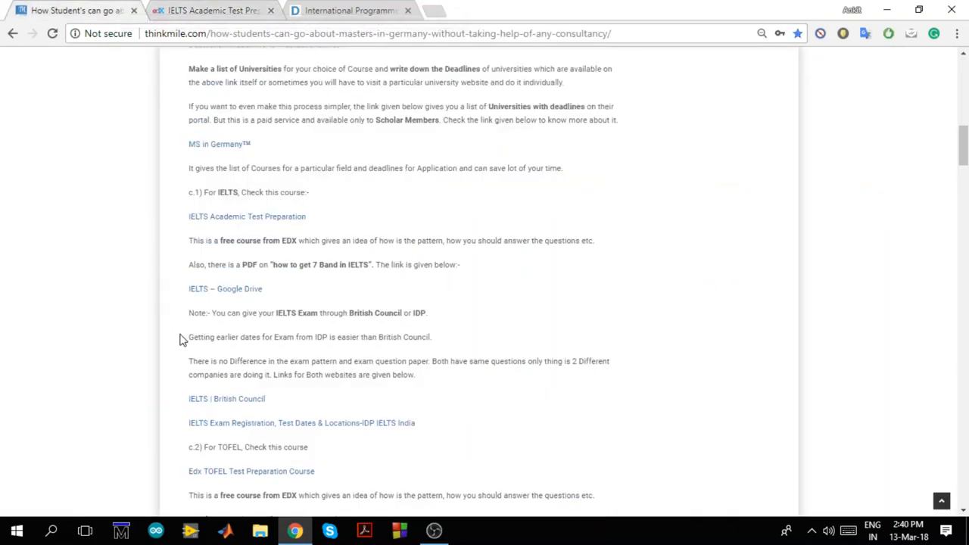
pyautogui.moveTo(225, 289)
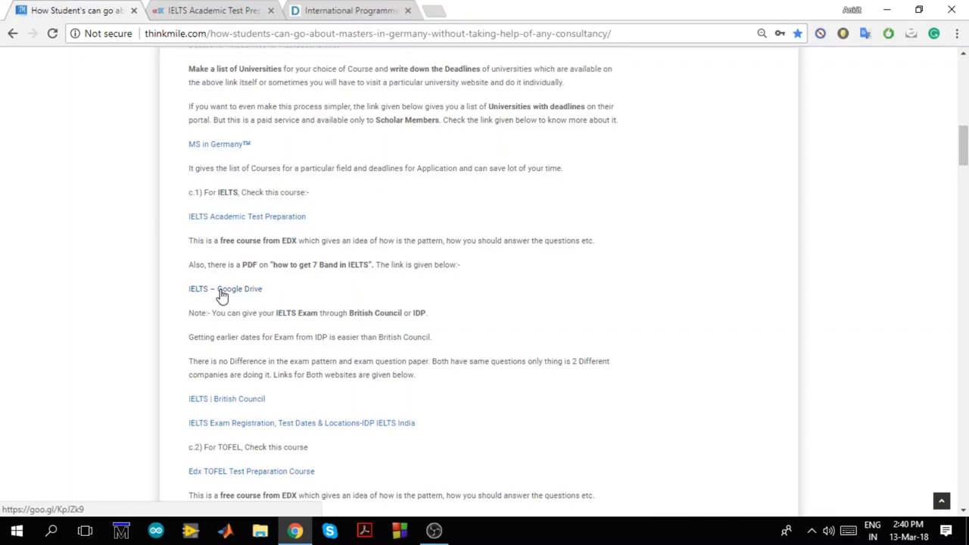
pyautogui.click(225, 289)
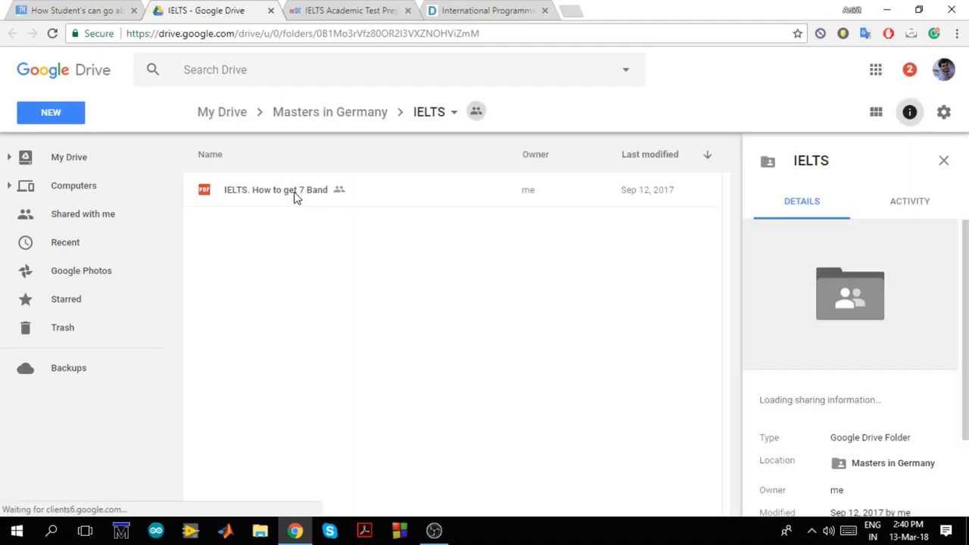
# - Check the 'IELTS. How to get 7 Band' PDF details, then switch to the edX course tab
pyautogui.click(276, 190)
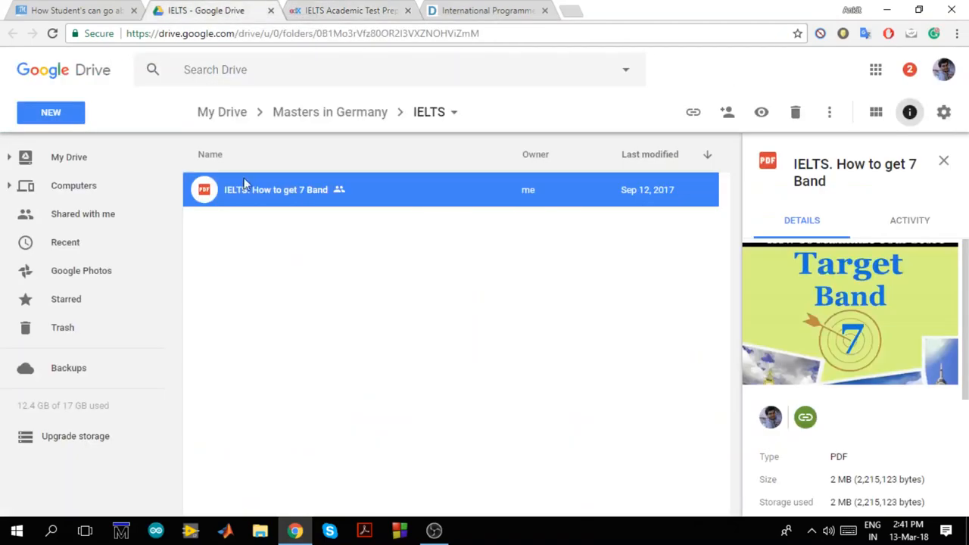
pyautogui.moveTo(301, 218)
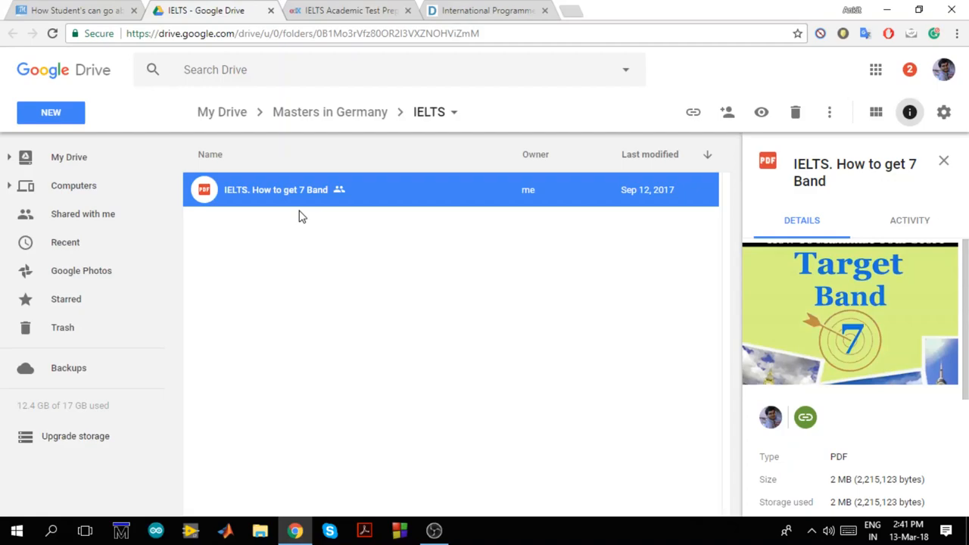
pyautogui.click(348, 10)
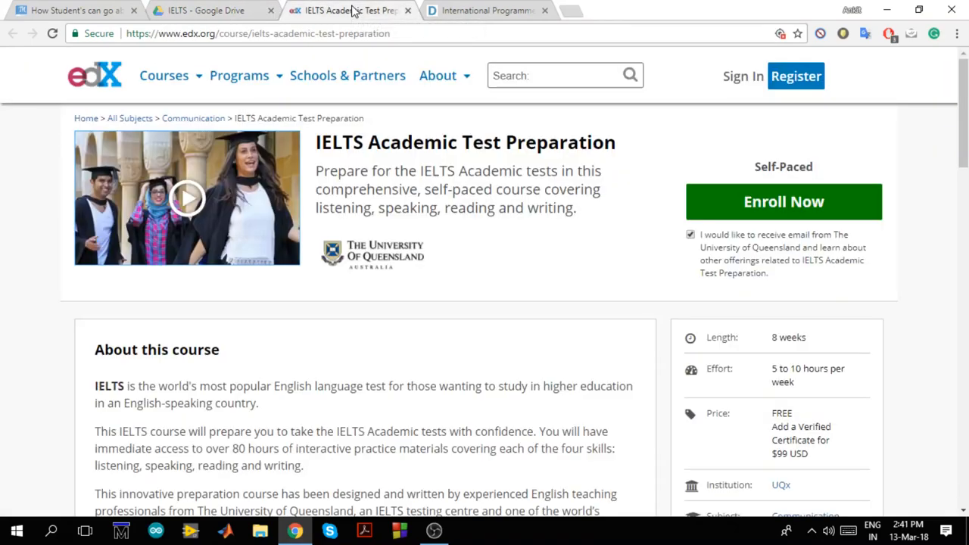
# - Briefly revisit the Google Drive IELTS folder tab, then return to the blog tab
pyautogui.click(205, 10)
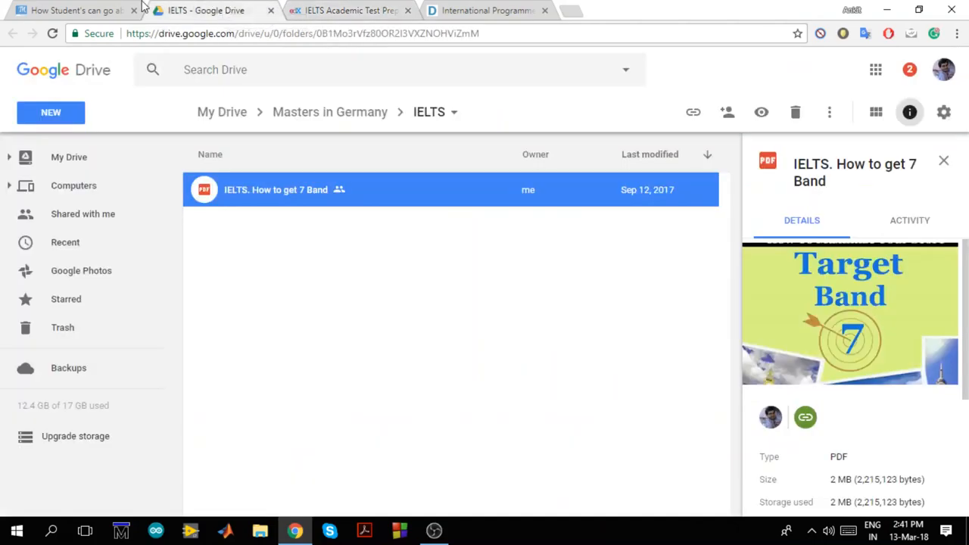
pyautogui.moveTo(76, 10)
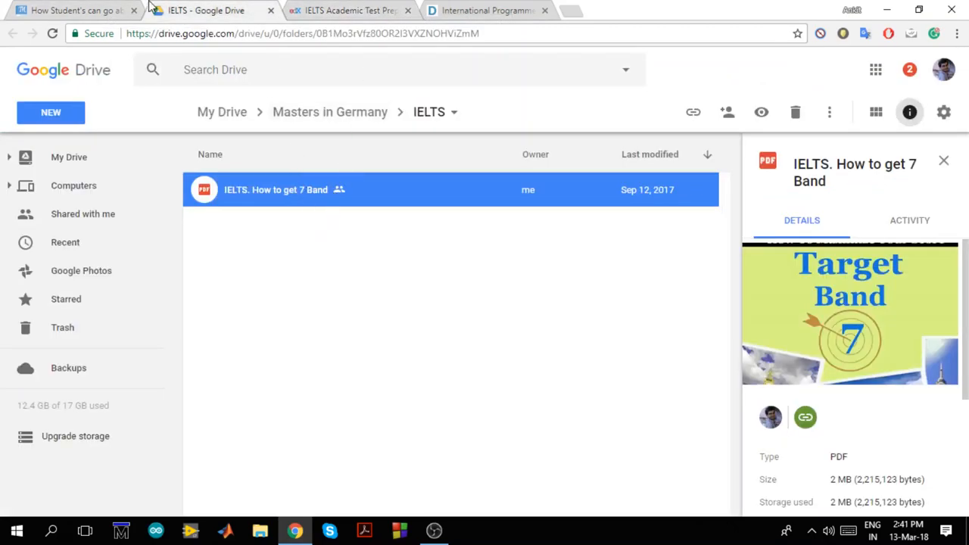
pyautogui.click(72, 10)
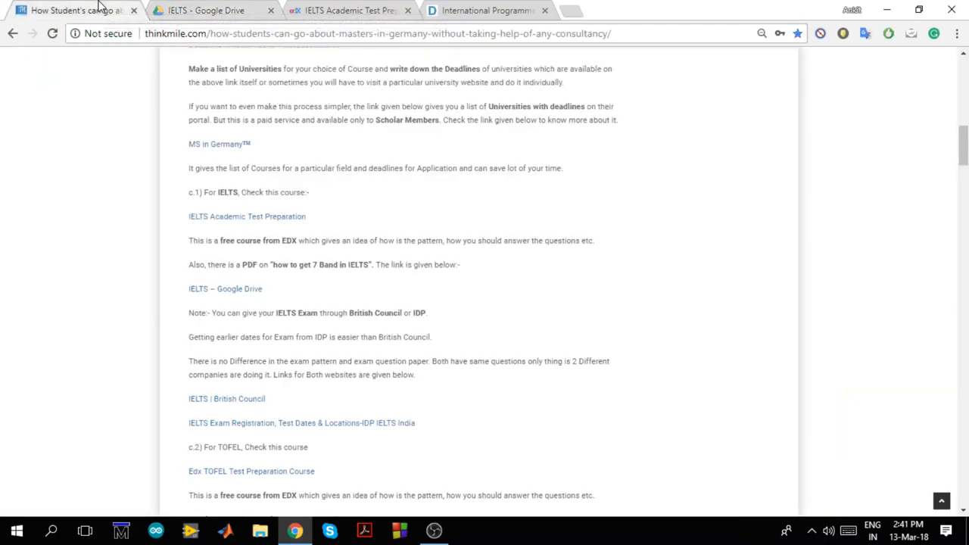
pyautogui.moveTo(232, 10)
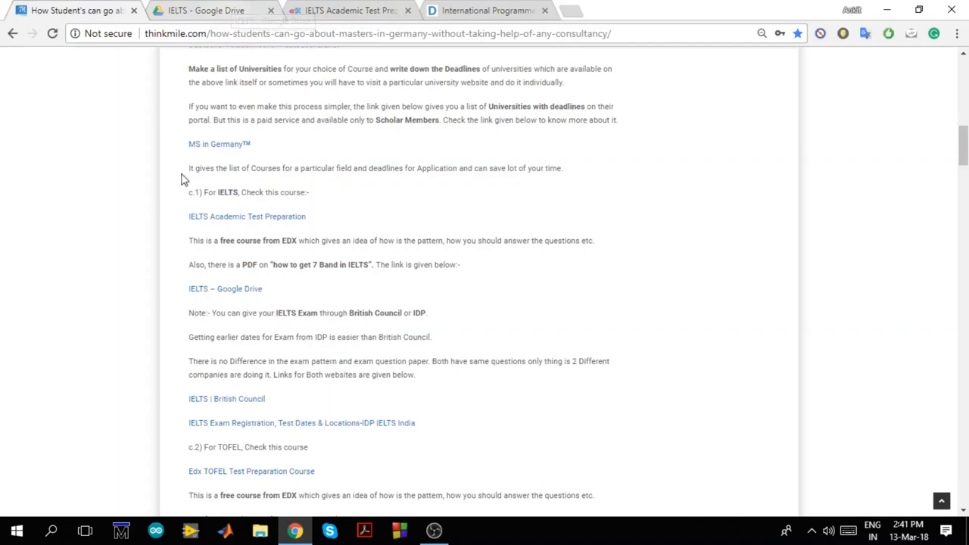
pyautogui.moveTo(161, 326)
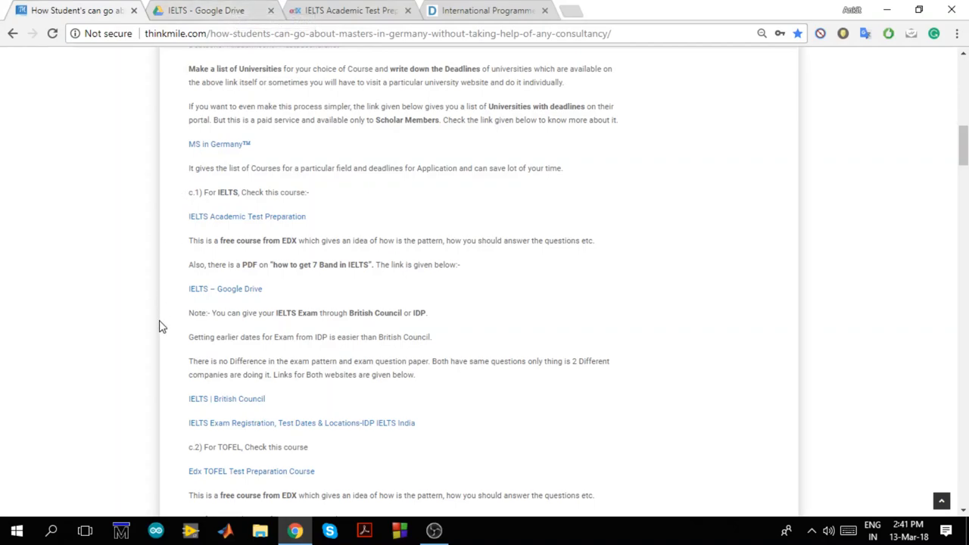
pyautogui.moveTo(180, 314)
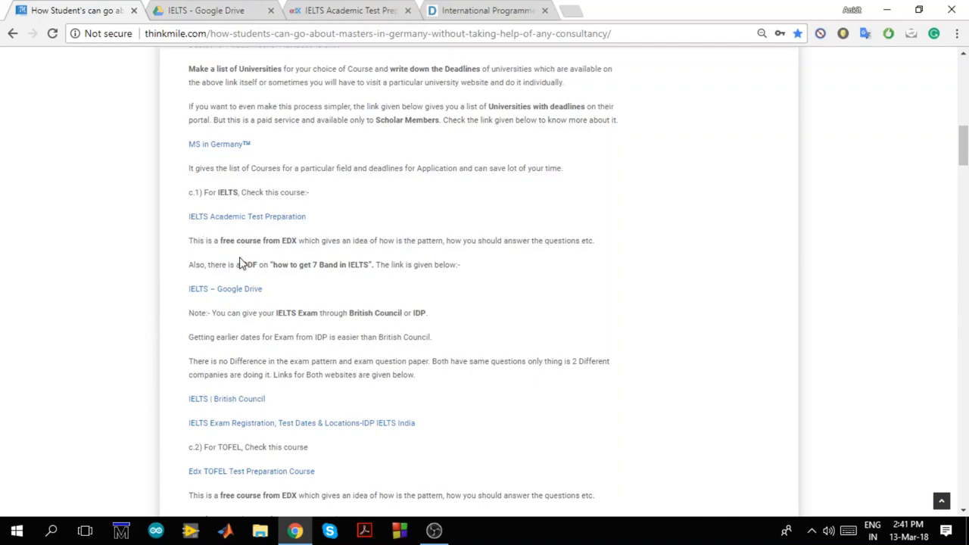
pyautogui.moveTo(234, 294)
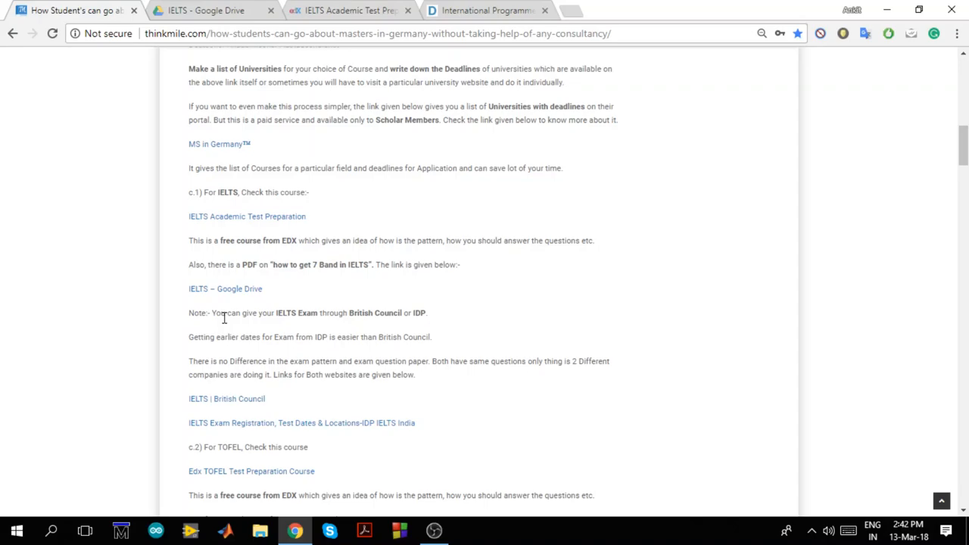
pyautogui.moveTo(224, 336)
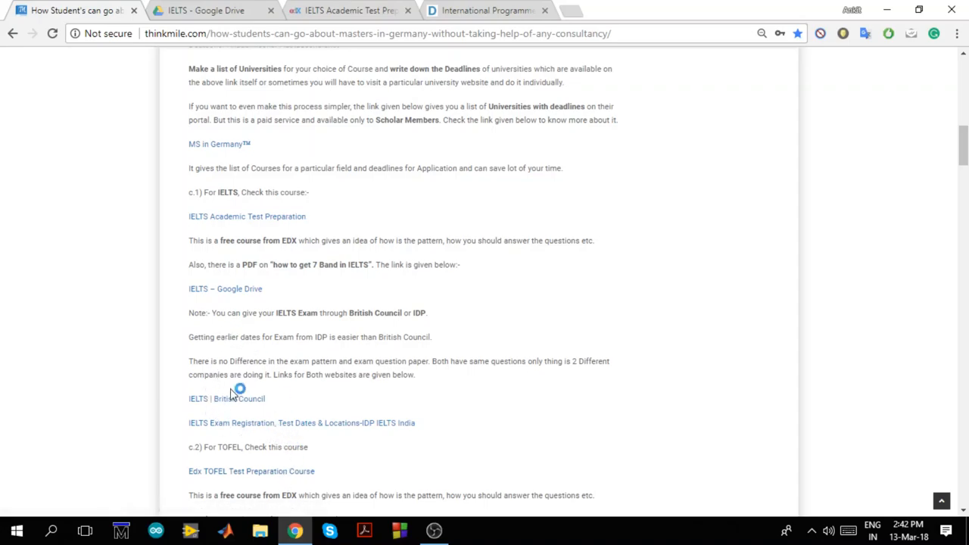
pyautogui.moveTo(234, 425)
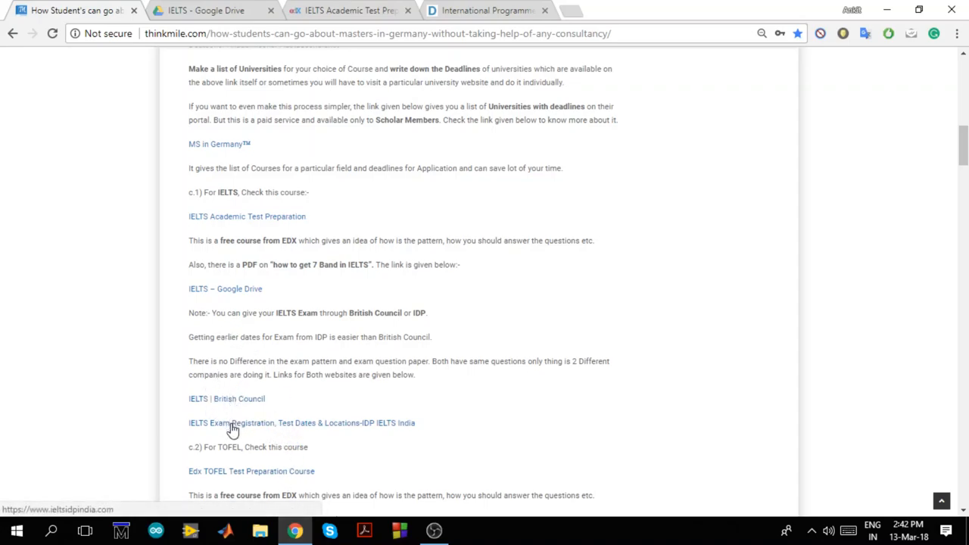
pyautogui.moveTo(371, 424)
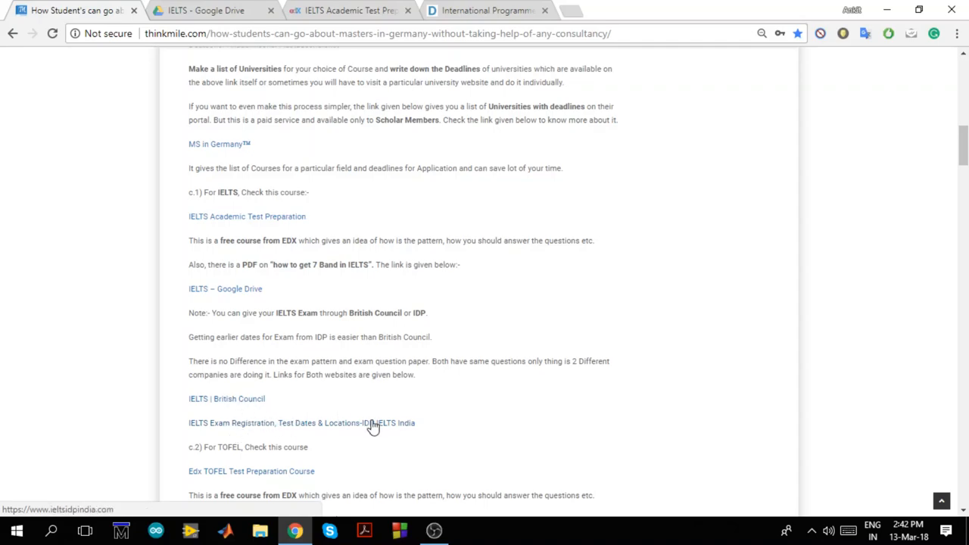
# - Scroll down and open the edX TOEFL Test Preparation: The Insider's Guide course link
pyautogui.scroll(-3)
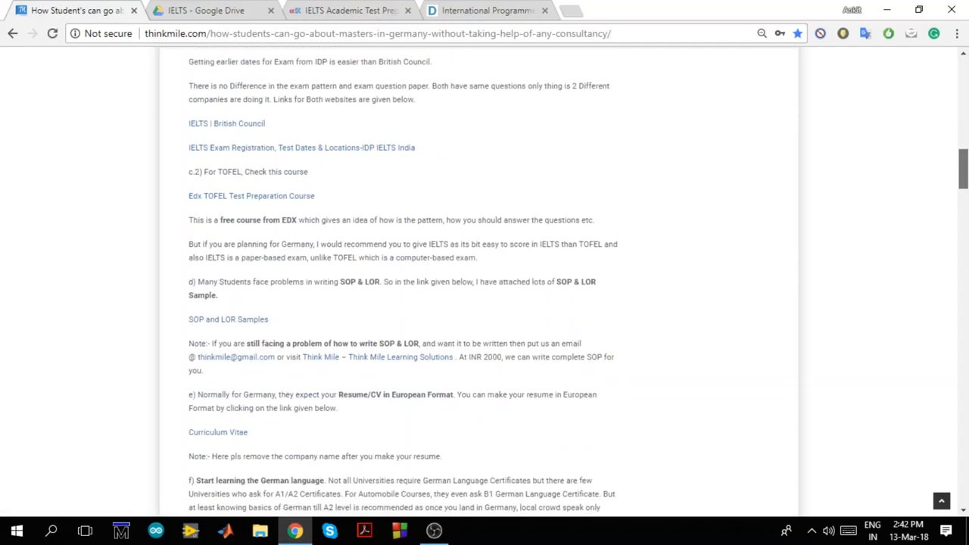
pyautogui.scroll(-3)
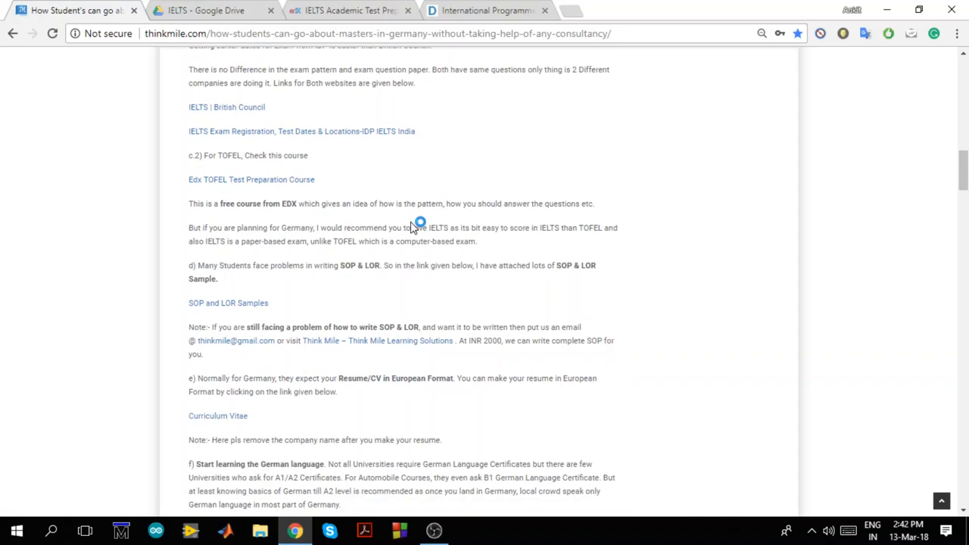
pyautogui.moveTo(289, 180)
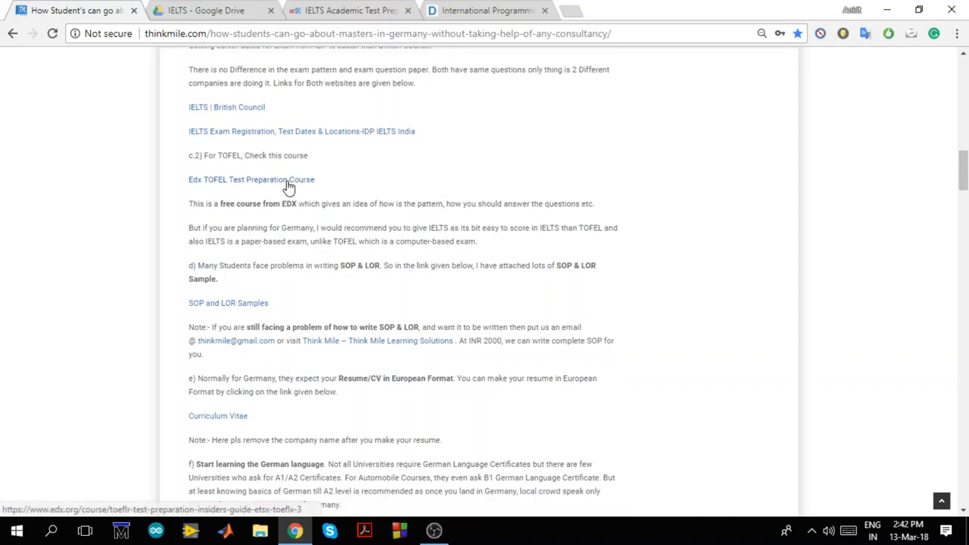
pyautogui.click(251, 179)
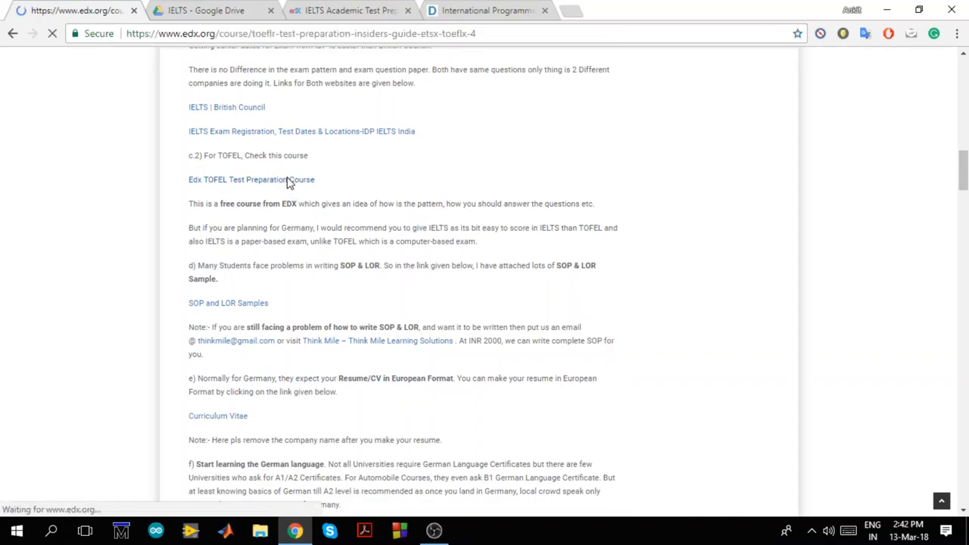
pyautogui.click(251, 179)
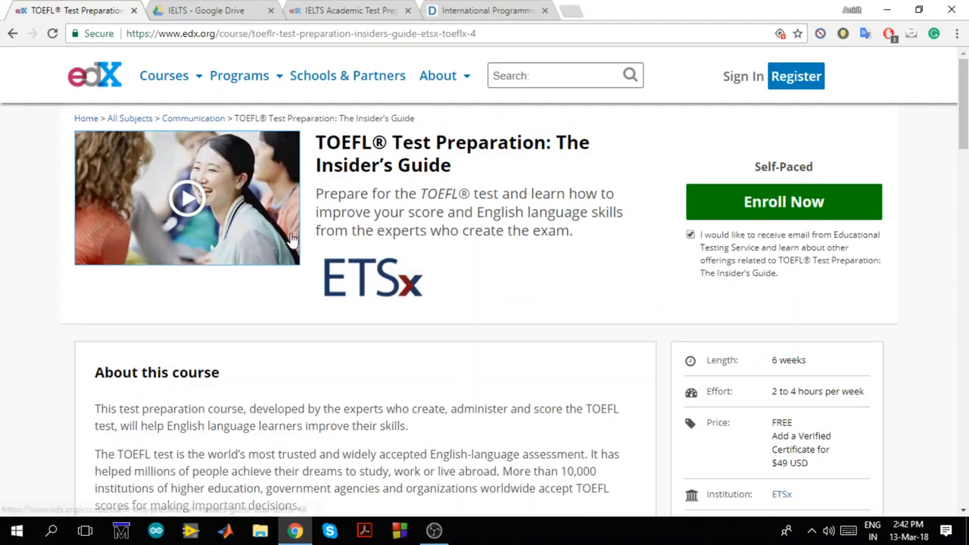
pyautogui.moveTo(430, 203)
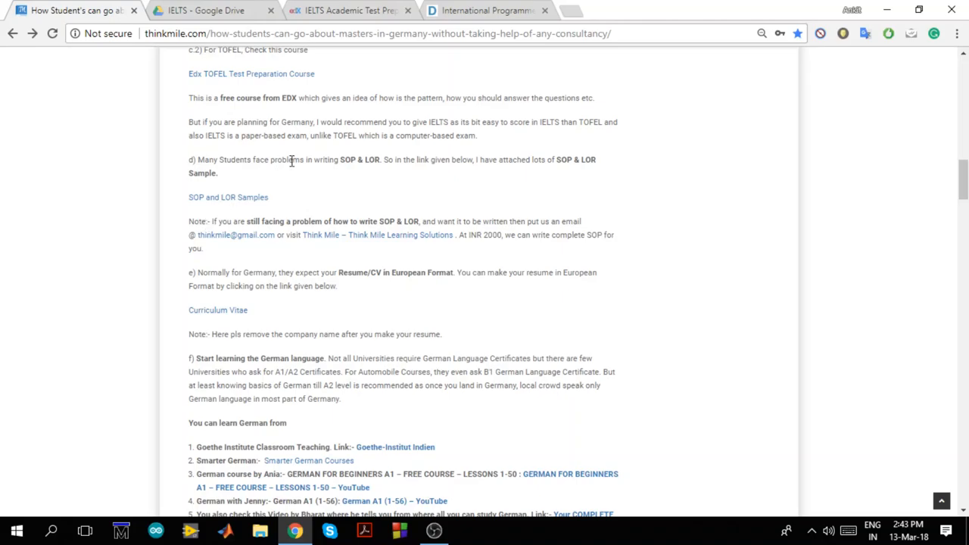
pyautogui.moveTo(258, 197)
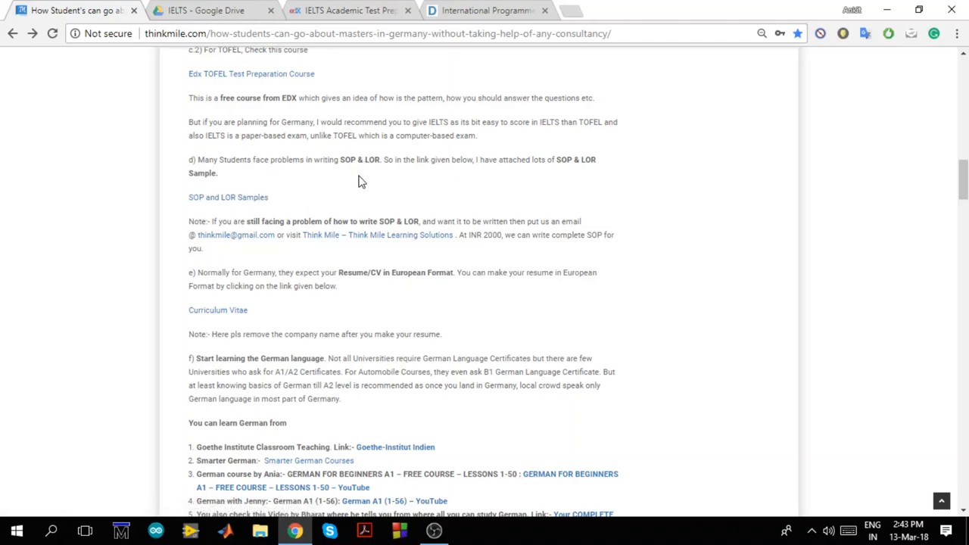
pyautogui.moveTo(367, 171)
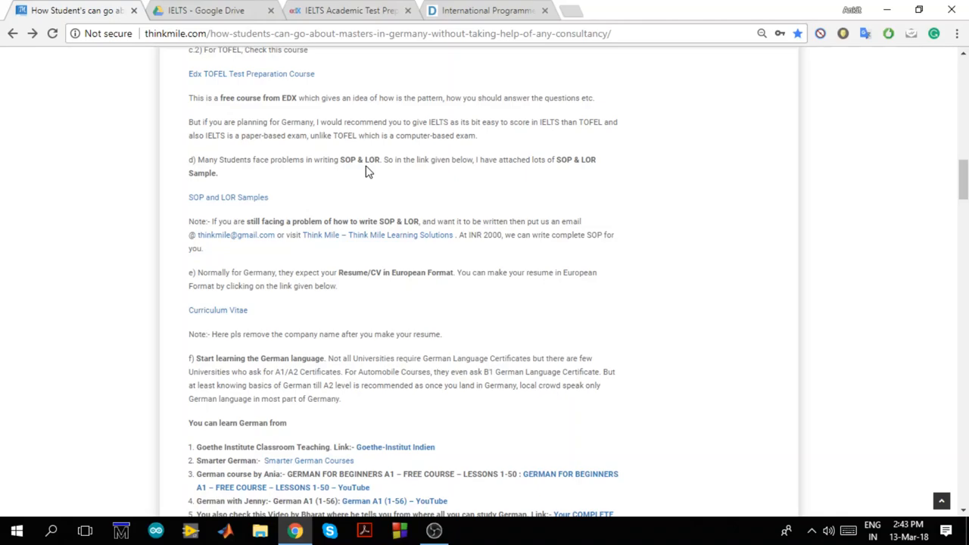
pyautogui.moveTo(245, 203)
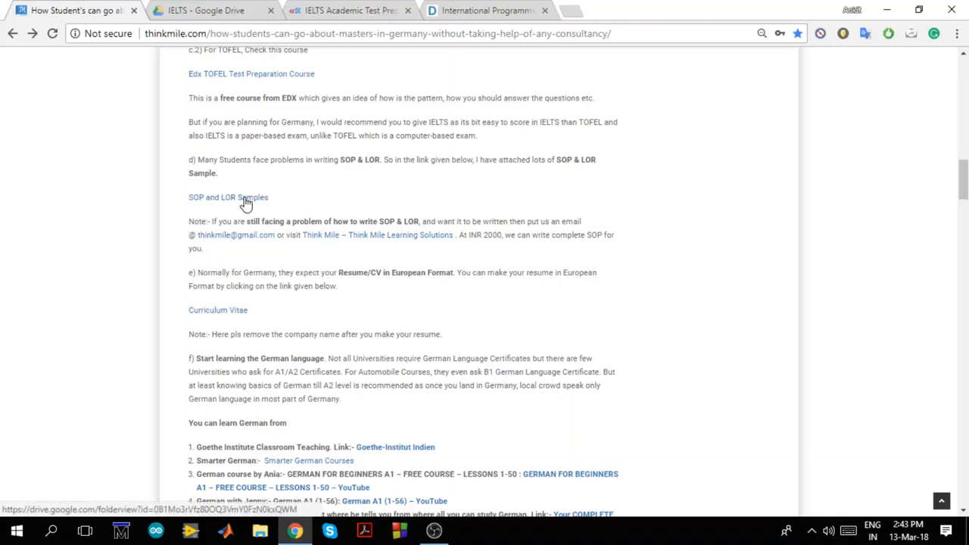
# - Open the shared 'SOP and LOR Samples' Drive folder and its SOP subfolder
pyautogui.click(228, 197)
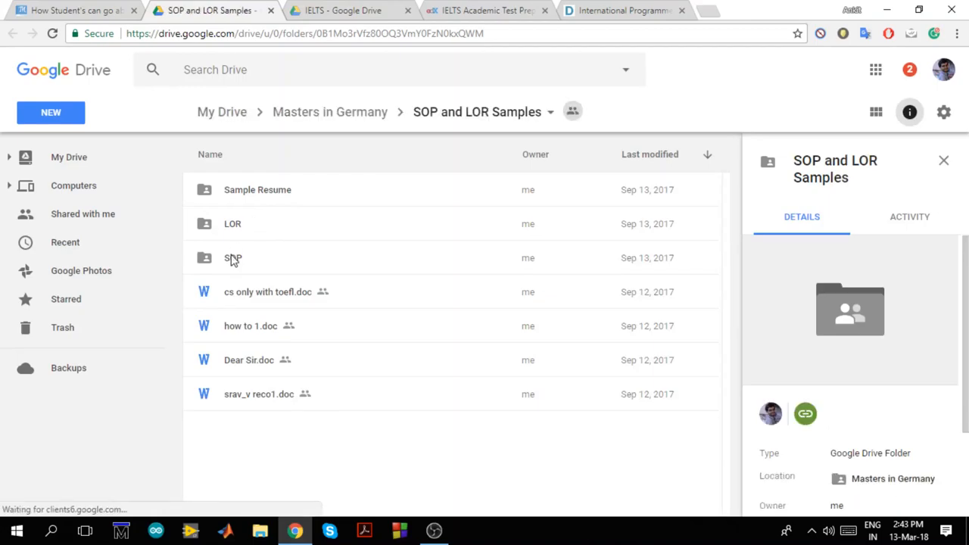
pyautogui.click(233, 257)
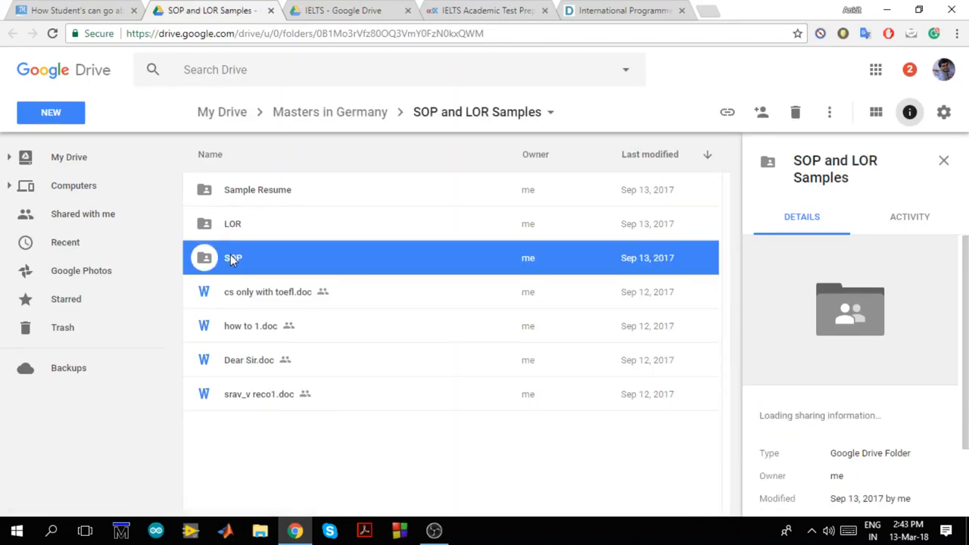
pyautogui.doubleClick(233, 258)
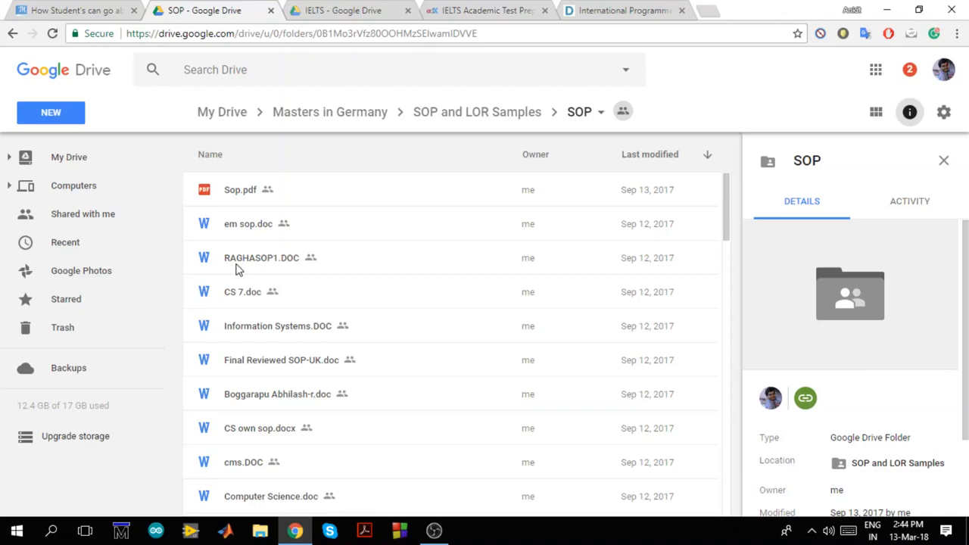
pyautogui.moveTo(316, 154)
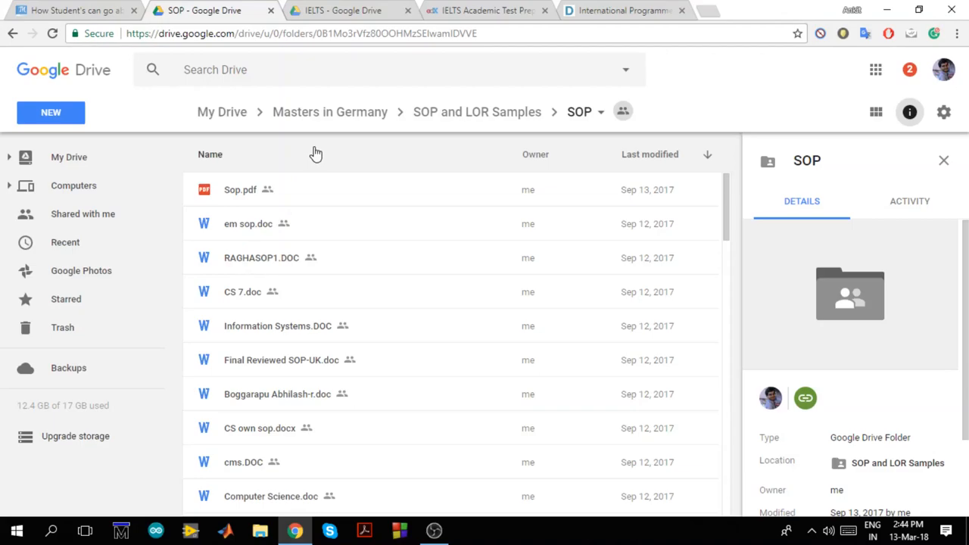
pyautogui.moveTo(281, 177)
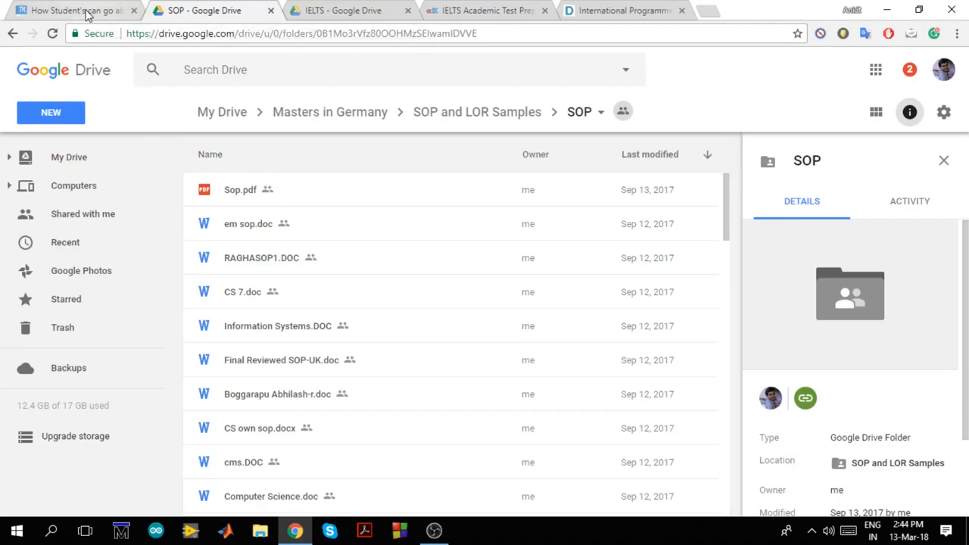
# - Return to the thinkmile blog tab to read the SOP/LOR and CV sections
pyautogui.click(72, 9)
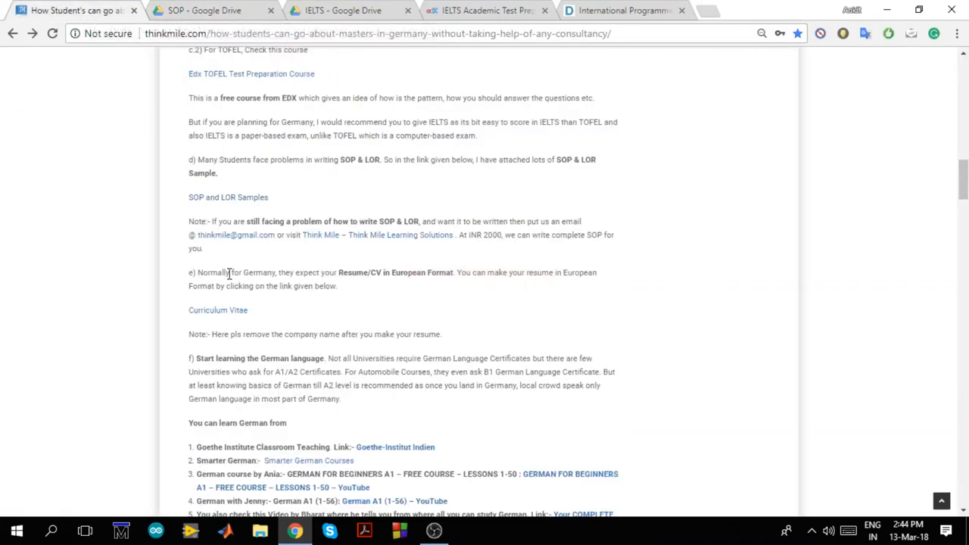
pyautogui.moveTo(233, 257)
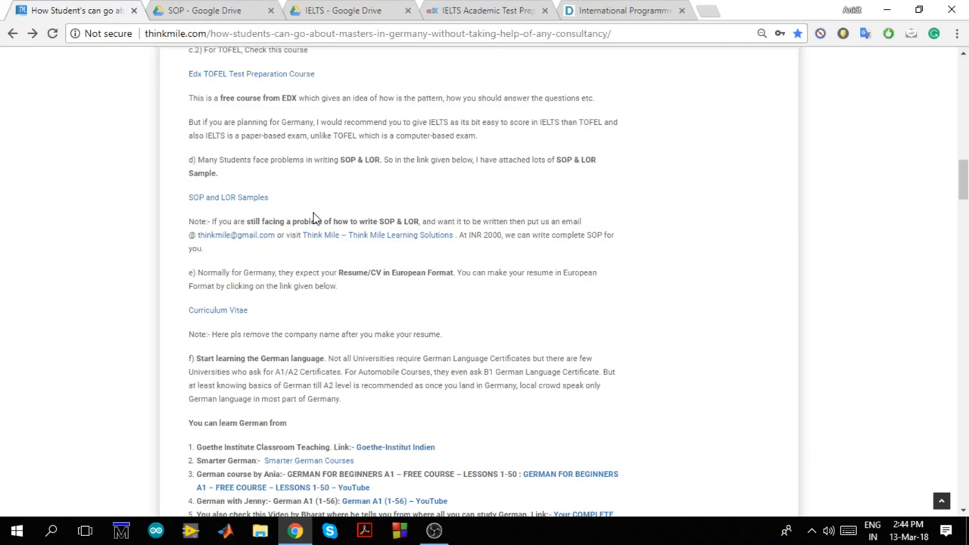
pyautogui.moveTo(423, 220)
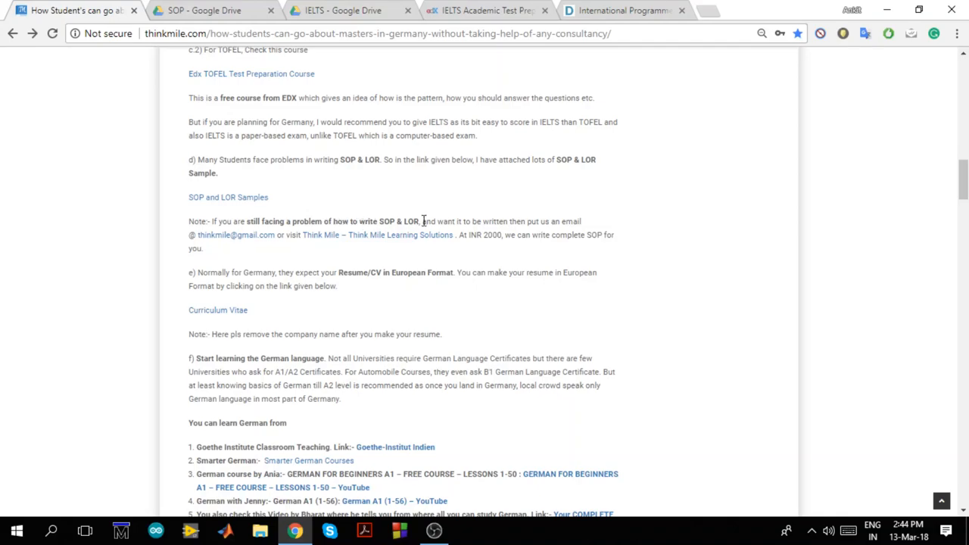
pyautogui.moveTo(468, 234)
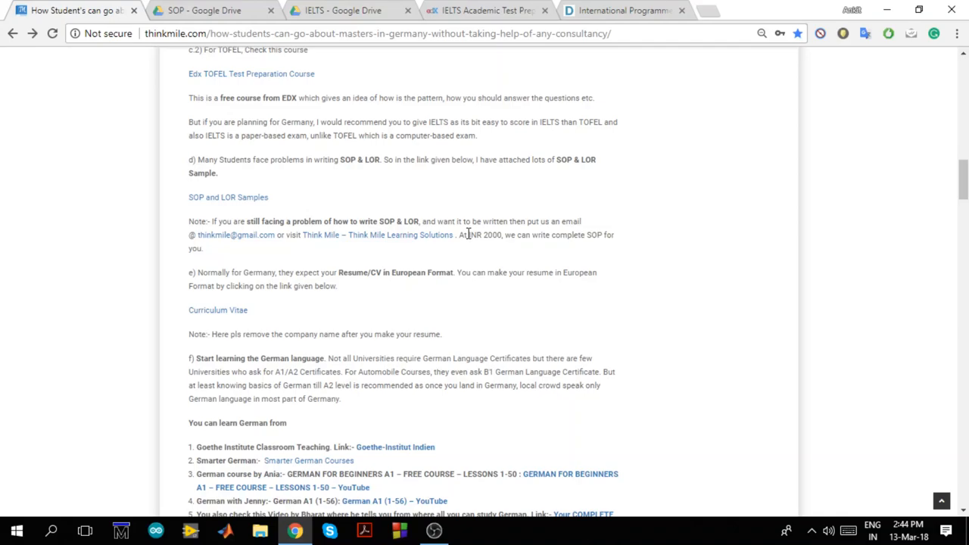
pyautogui.moveTo(435, 286)
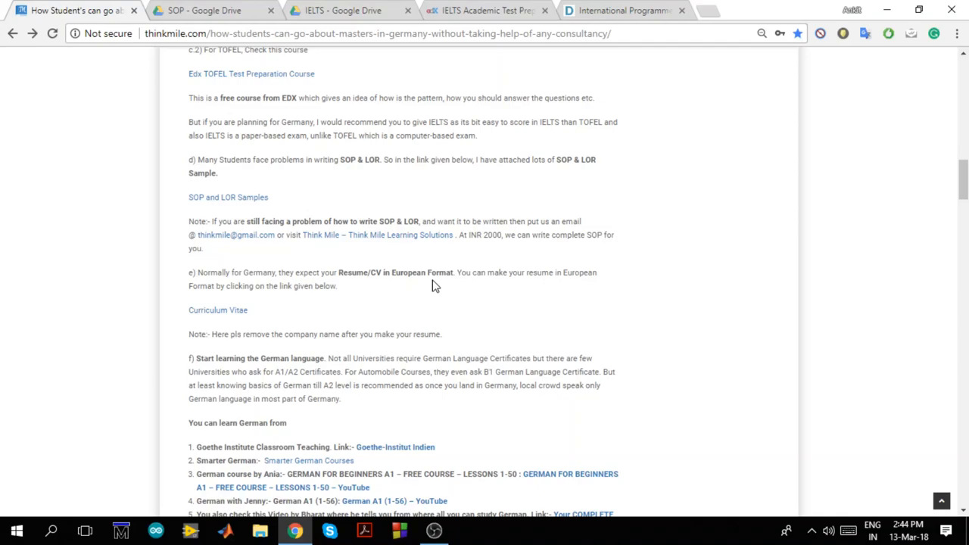
pyautogui.moveTo(513, 265)
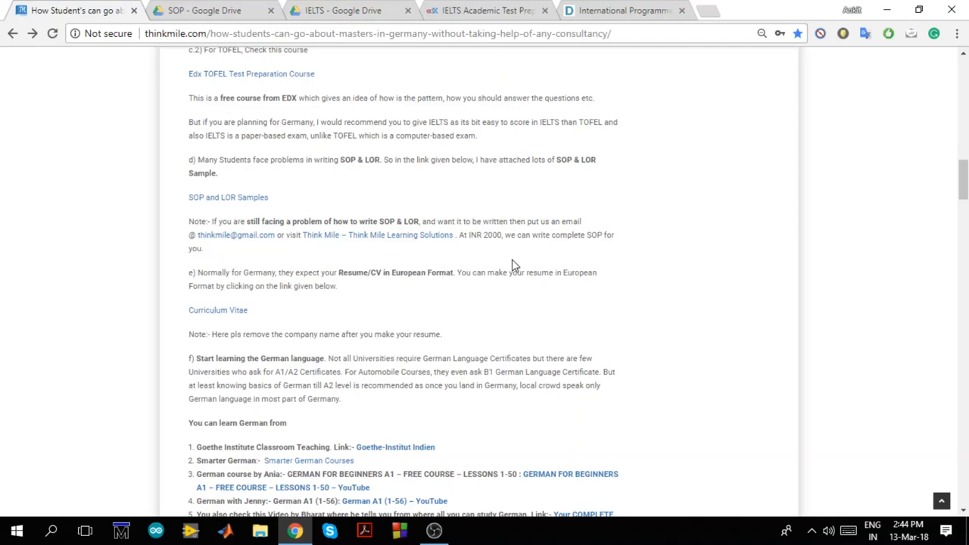
pyautogui.moveTo(540, 261)
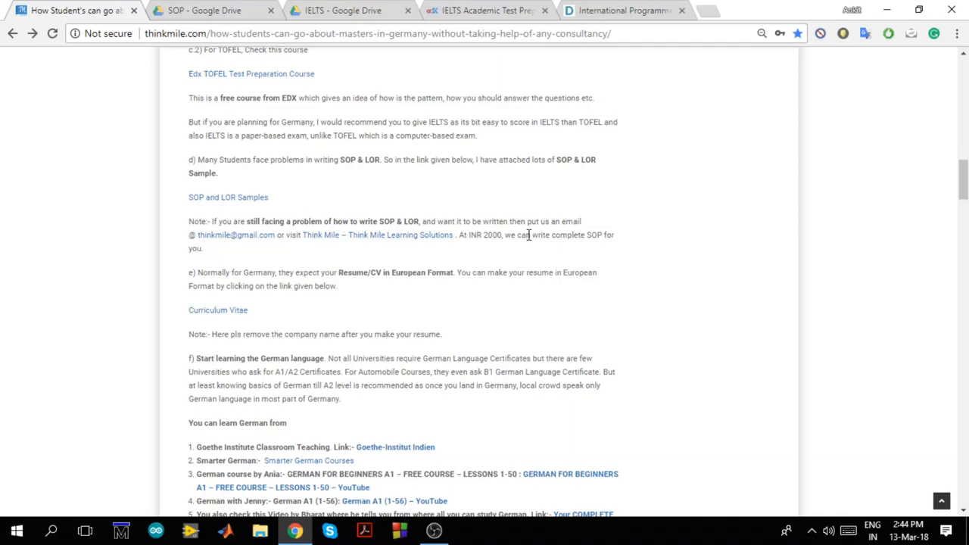
pyautogui.moveTo(218, 311)
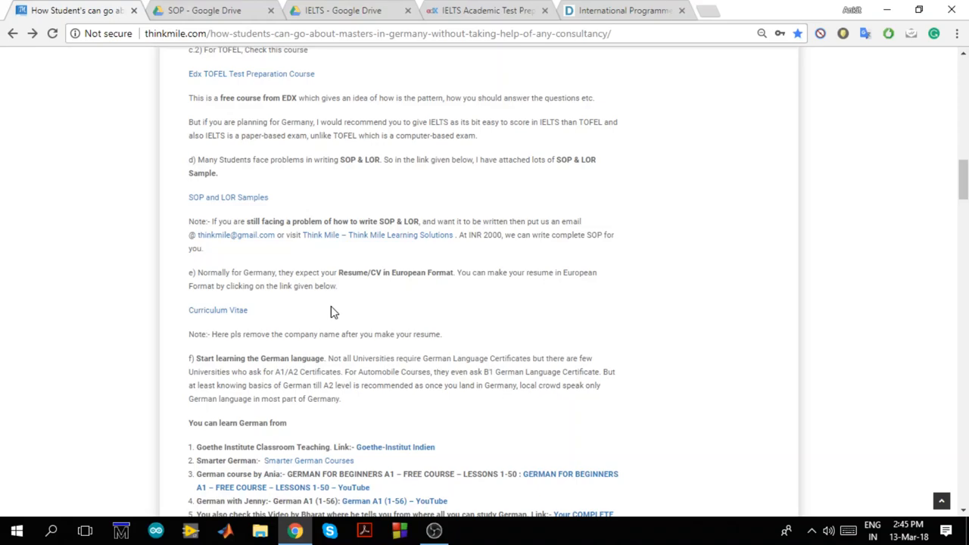
pyautogui.moveTo(346, 298)
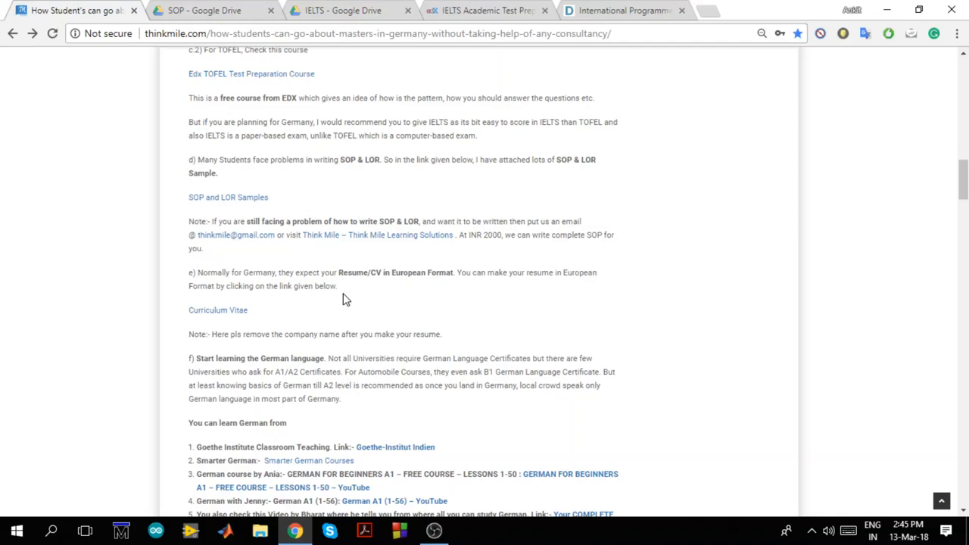
pyautogui.moveTo(223, 313)
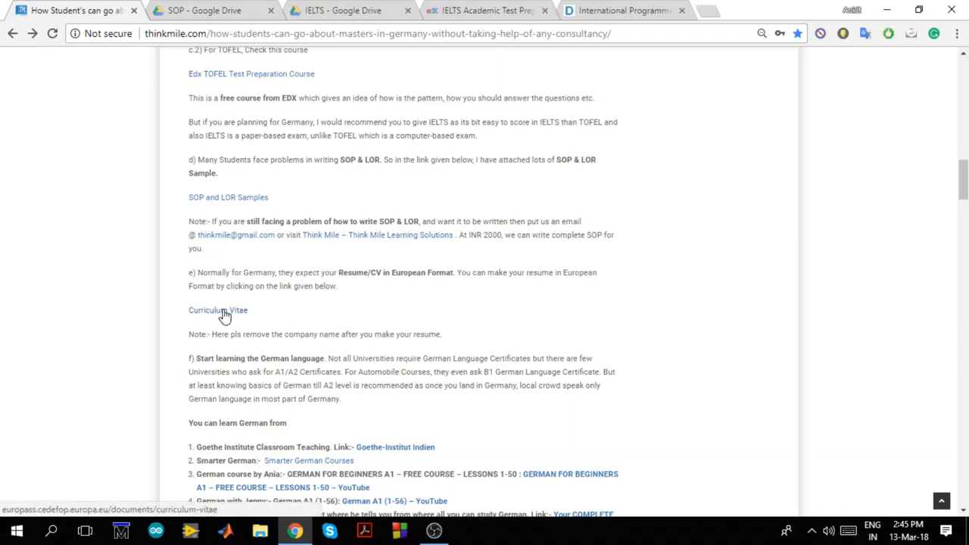
# - Browse the Europass Curriculum Vitae page, switching tabs, and end on the thinkmile article
pyautogui.click(218, 311)
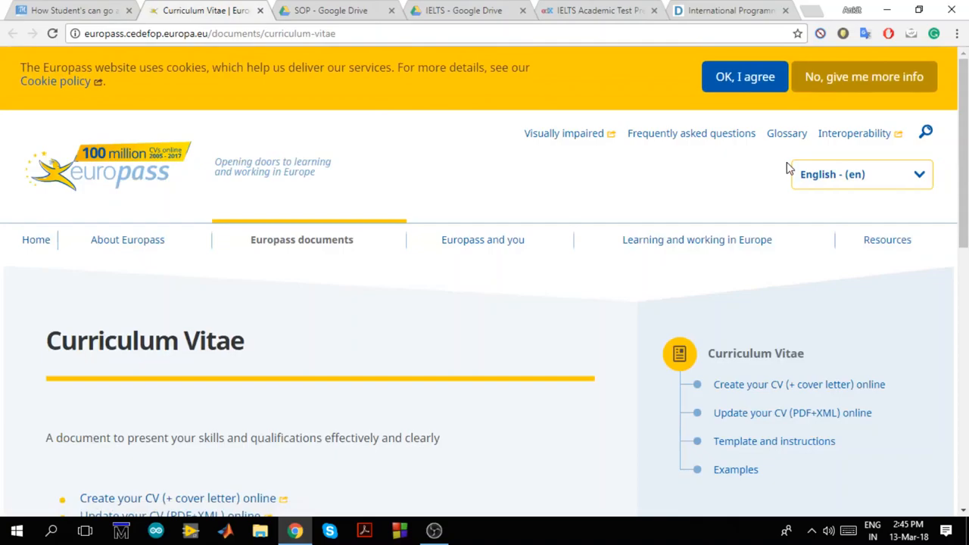
pyautogui.scroll(-3)
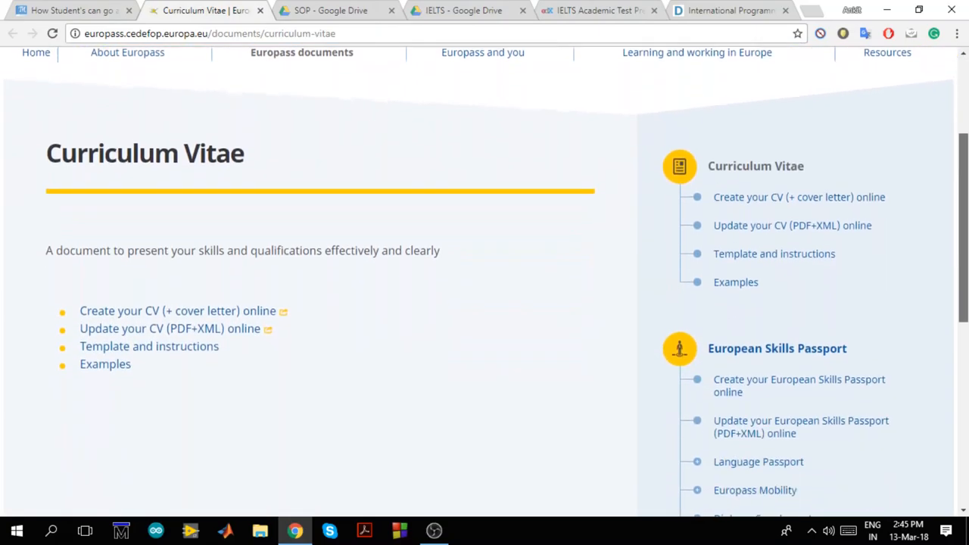
pyautogui.scroll(-3)
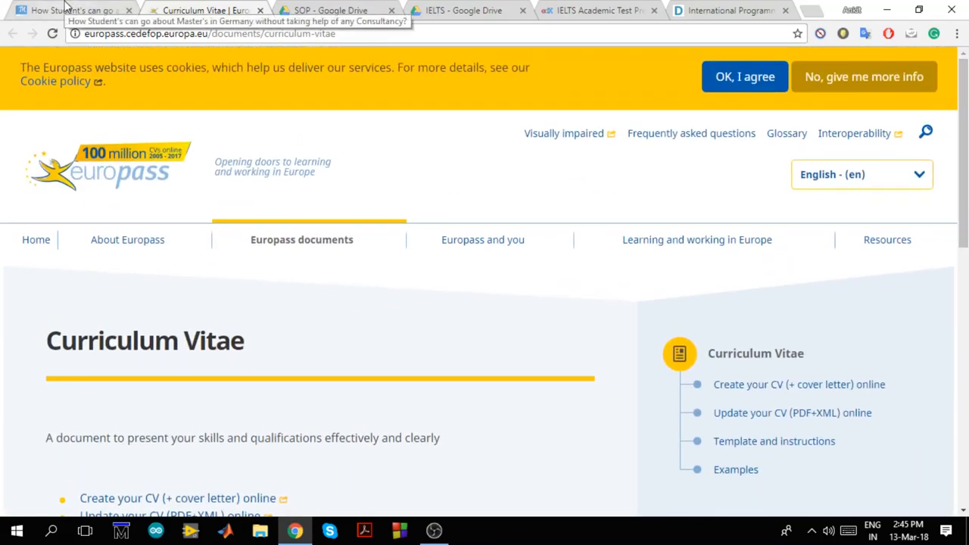
pyautogui.click(72, 10)
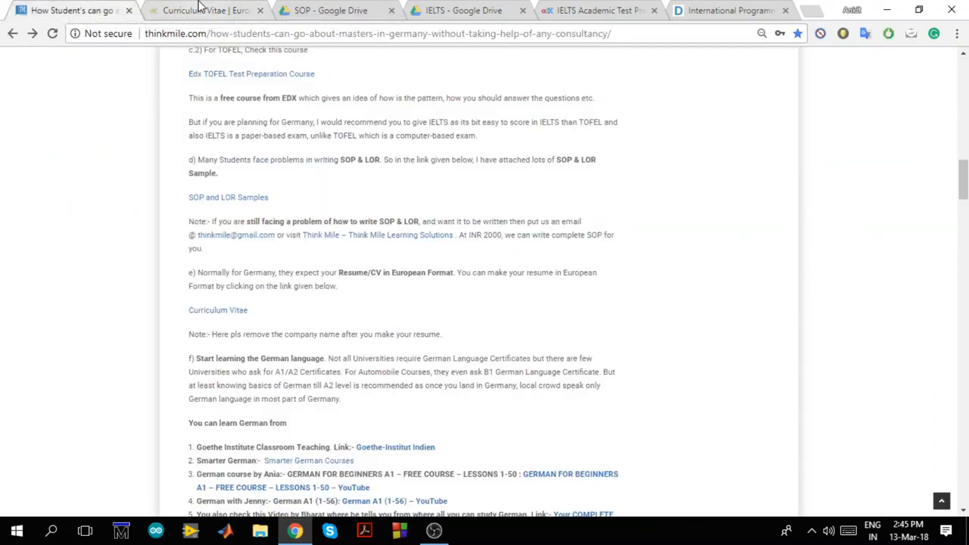
pyautogui.click(205, 10)
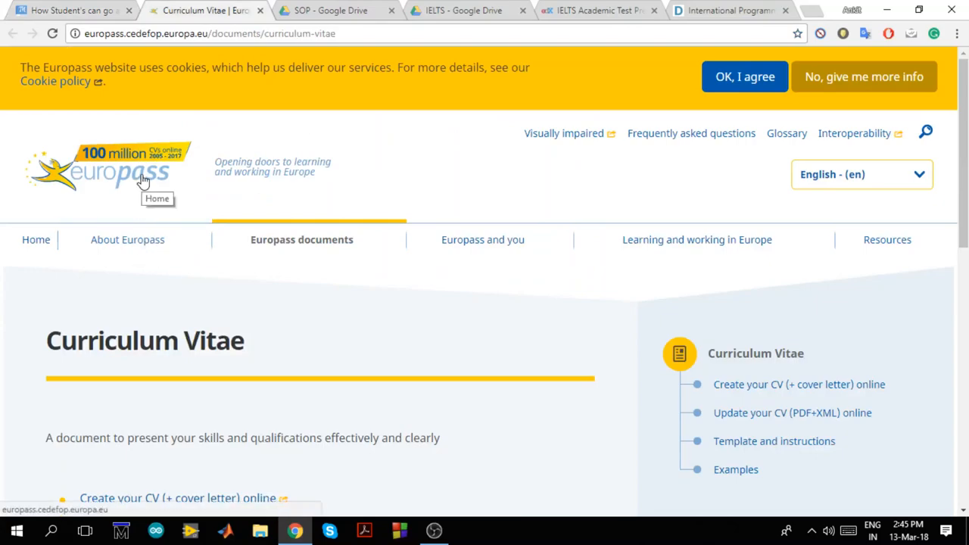
pyautogui.moveTo(108, 219)
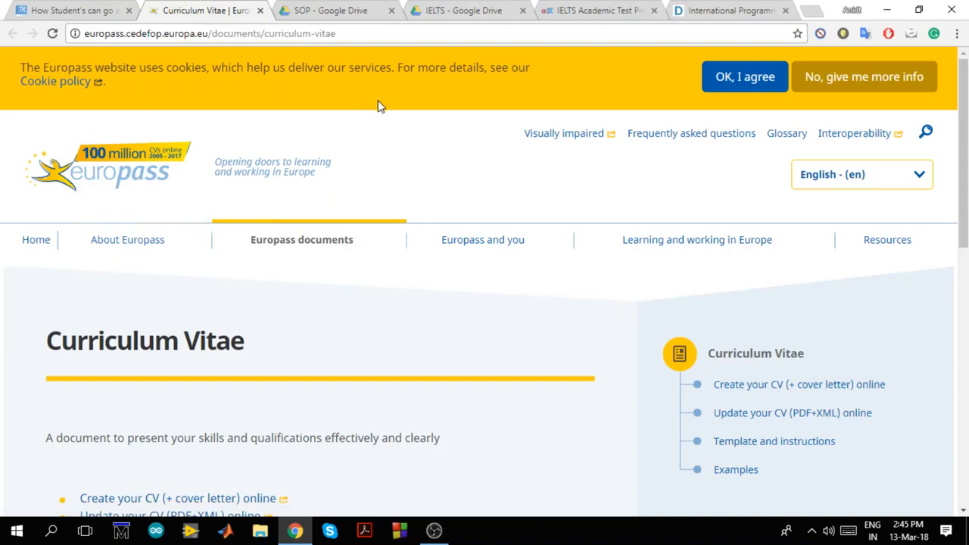
pyautogui.moveTo(296, 432)
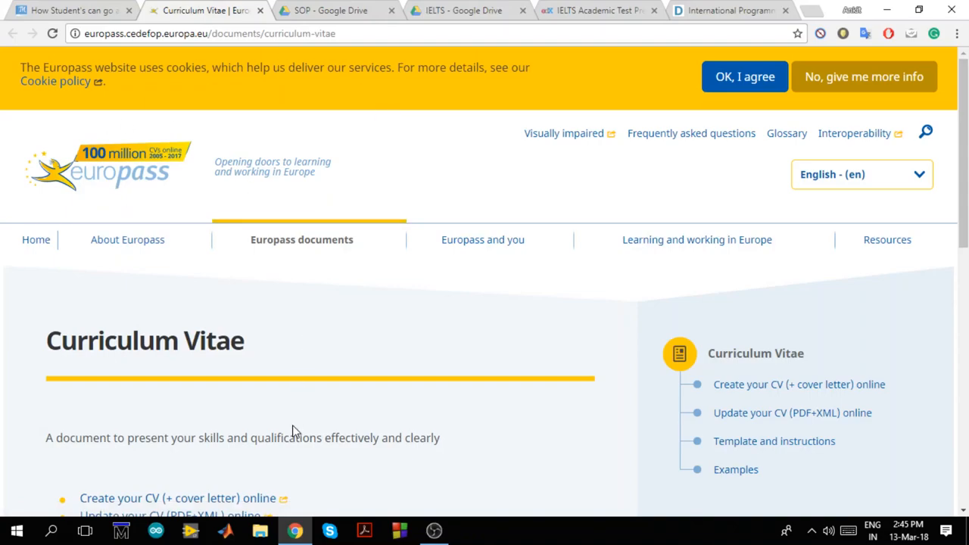
pyautogui.moveTo(363, 158)
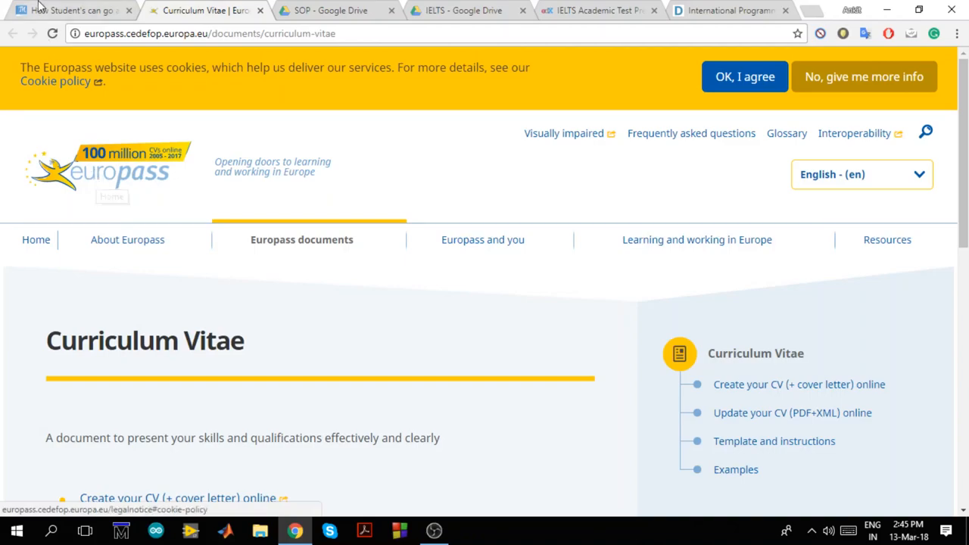
pyautogui.click(72, 10)
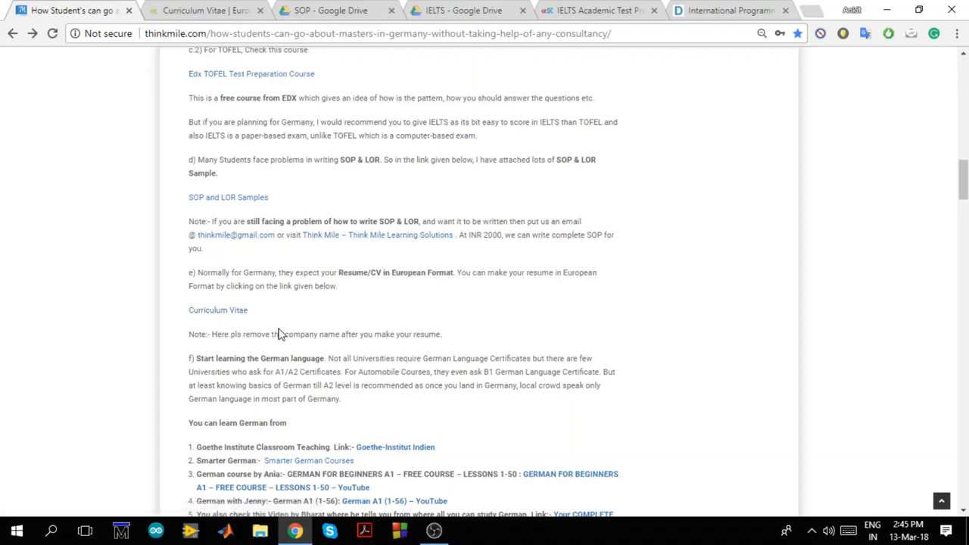
pyautogui.moveTo(939, 227)
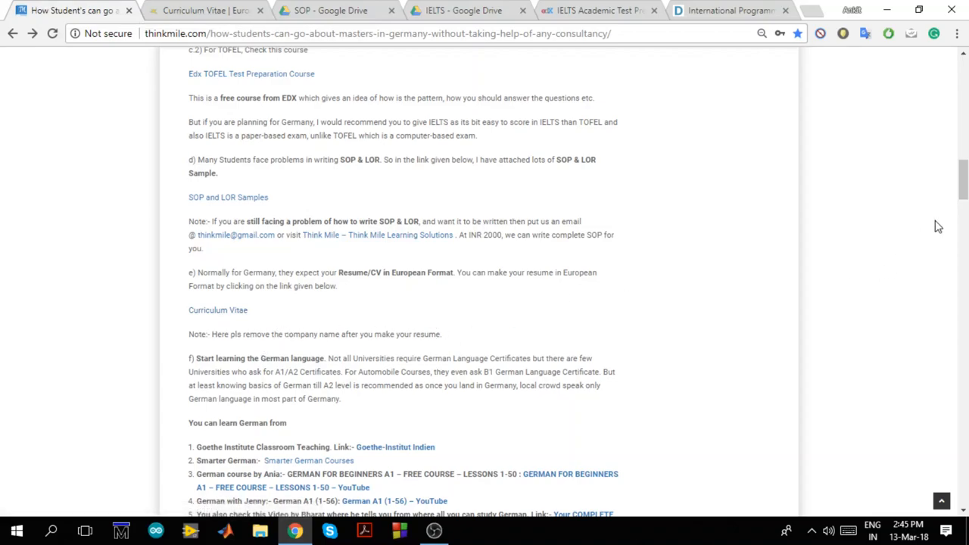
# - Scroll to section f) German learning resources and the g) documents list
pyautogui.scroll(-3)
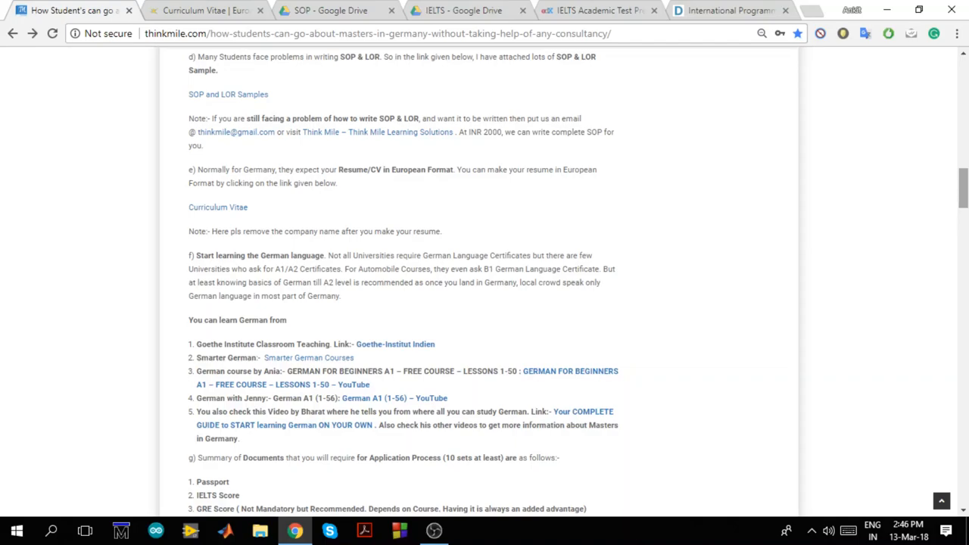
pyautogui.scroll(-3)
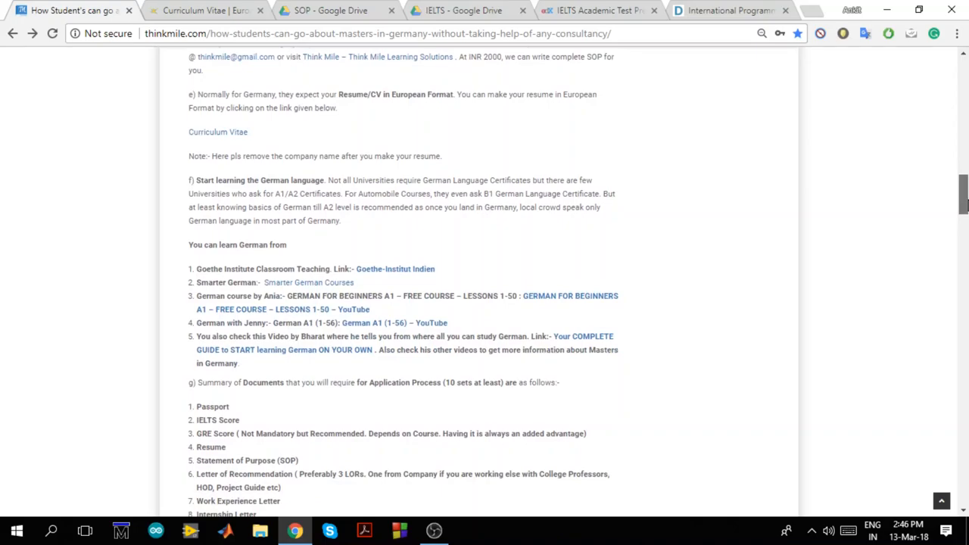
pyautogui.scroll(-3)
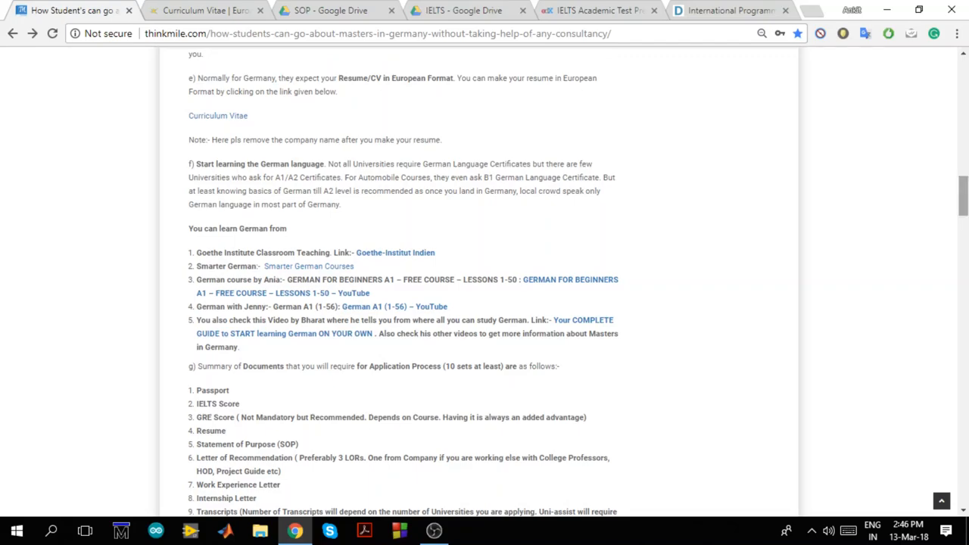
pyautogui.moveTo(606, 282)
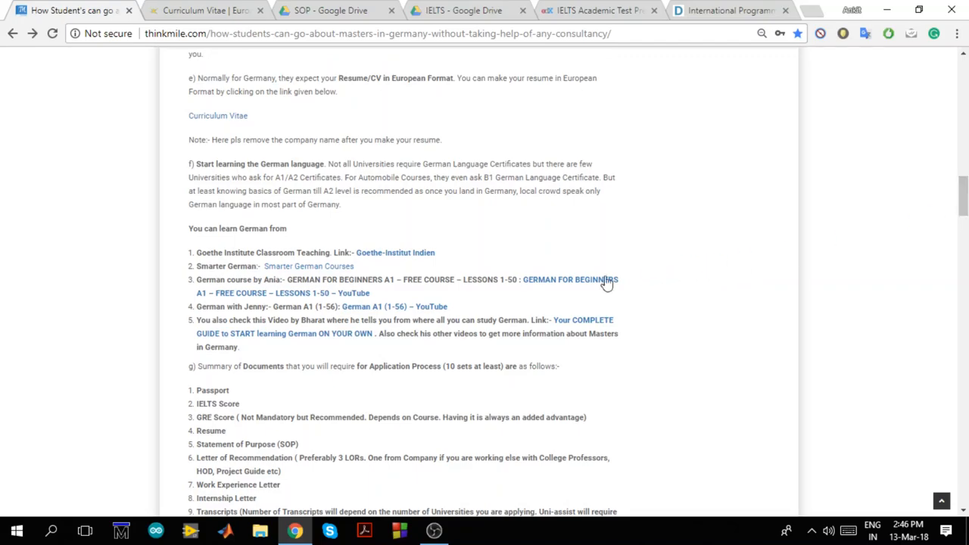
pyautogui.moveTo(393, 224)
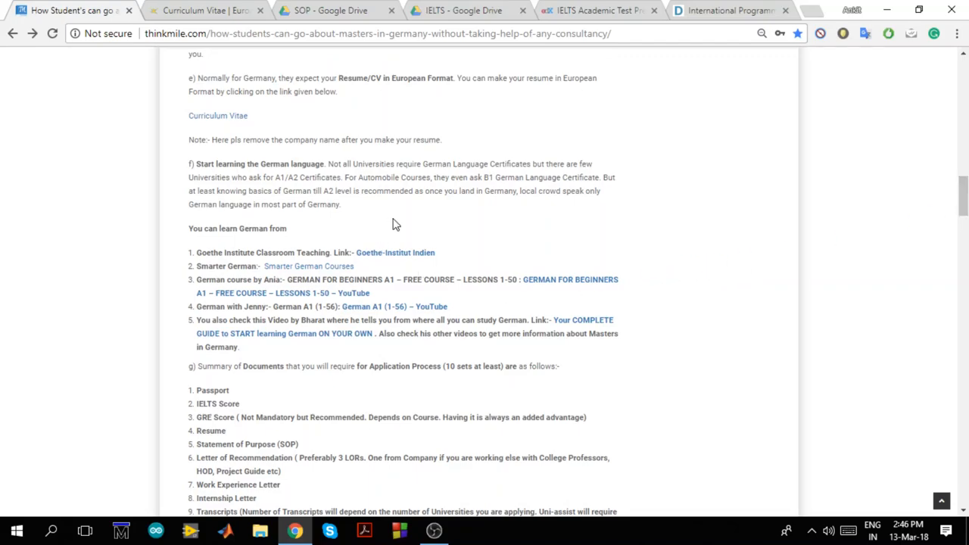
pyautogui.moveTo(309, 266)
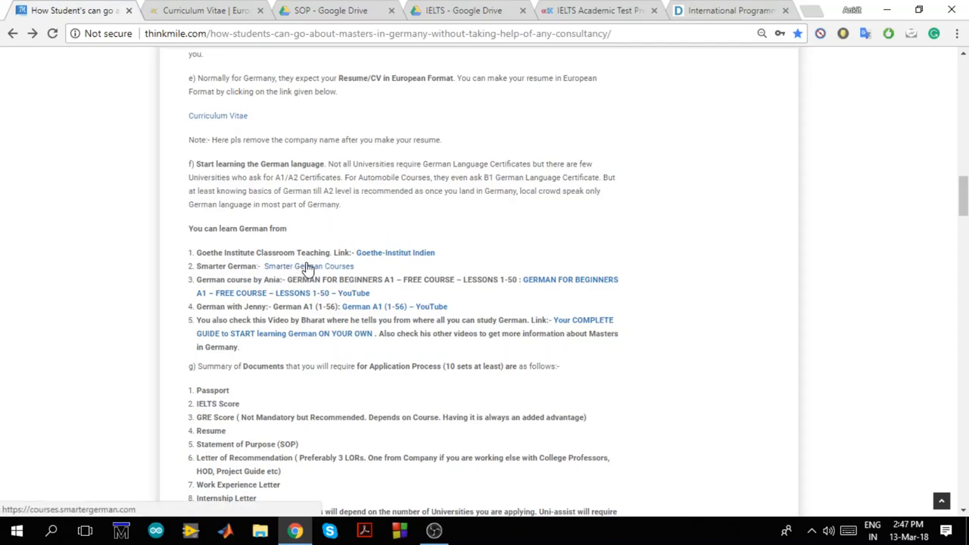
pyautogui.moveTo(395, 252)
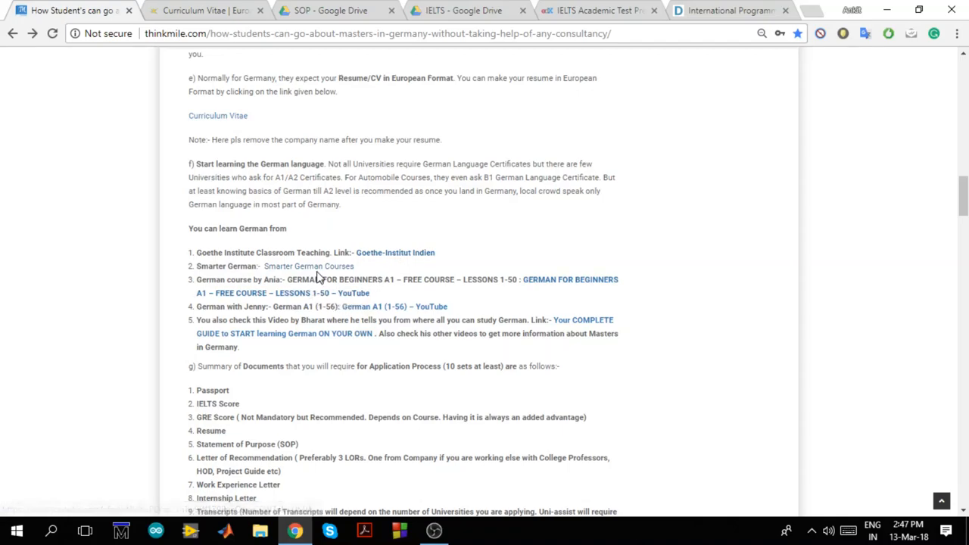
pyautogui.moveTo(318, 269)
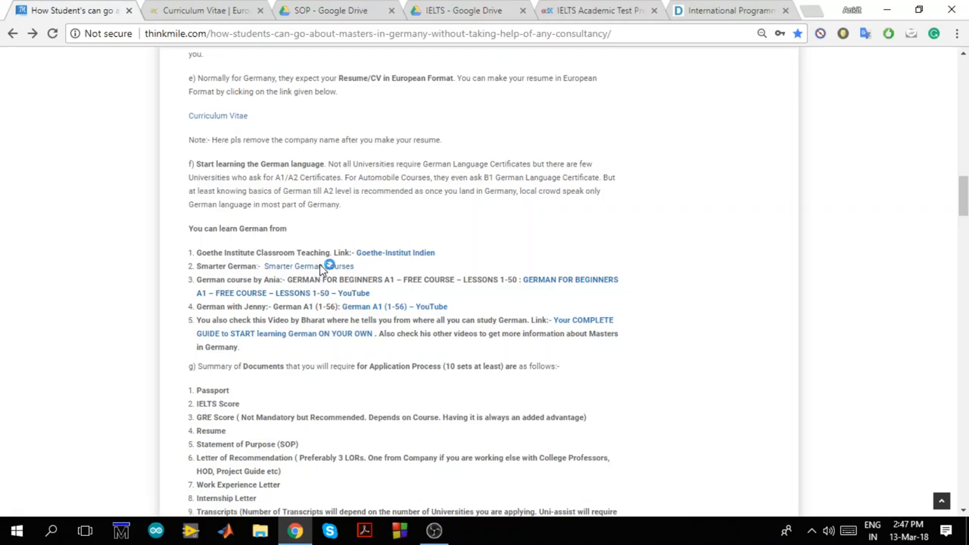
# - View the Smarter German Courses homepage, then return to the thinkmile tab
pyautogui.click(308, 266)
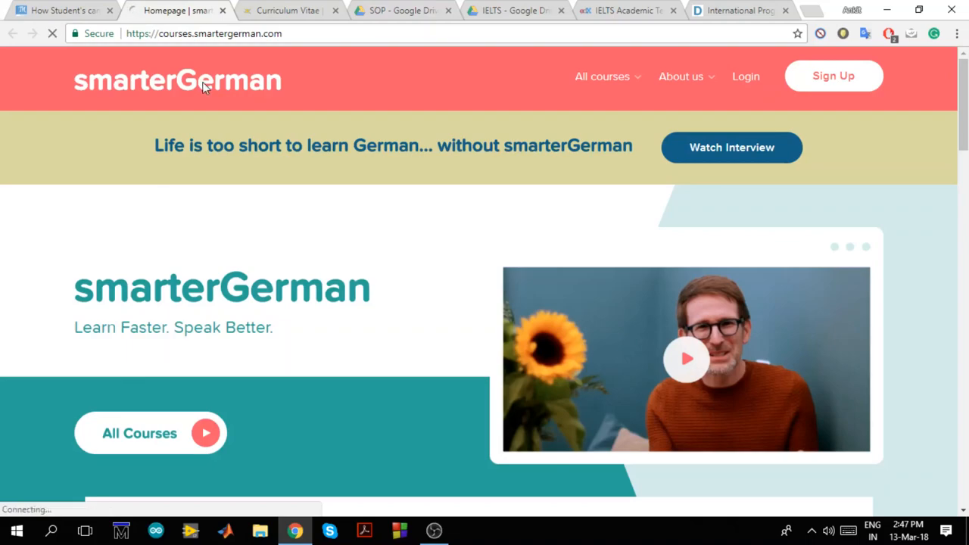
pyautogui.moveTo(57, 10)
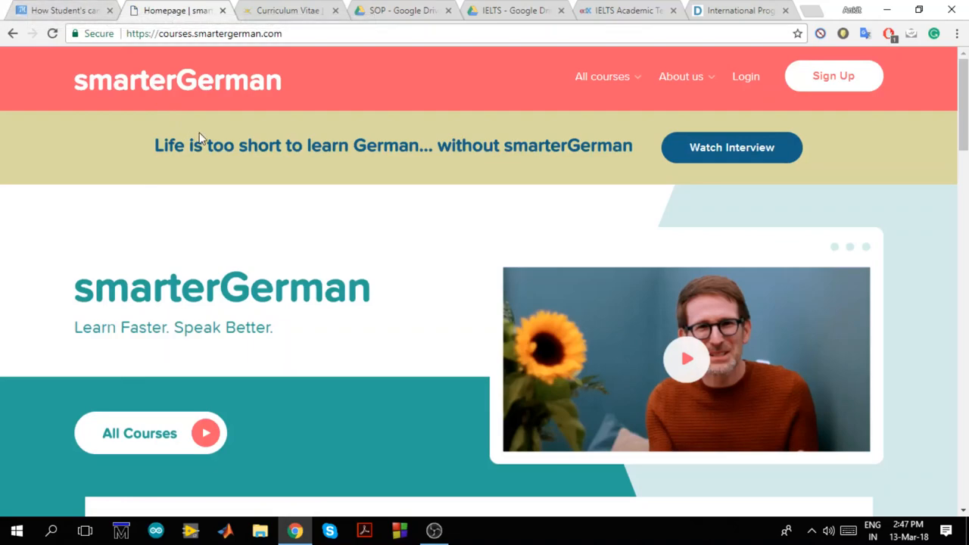
pyautogui.click(60, 10)
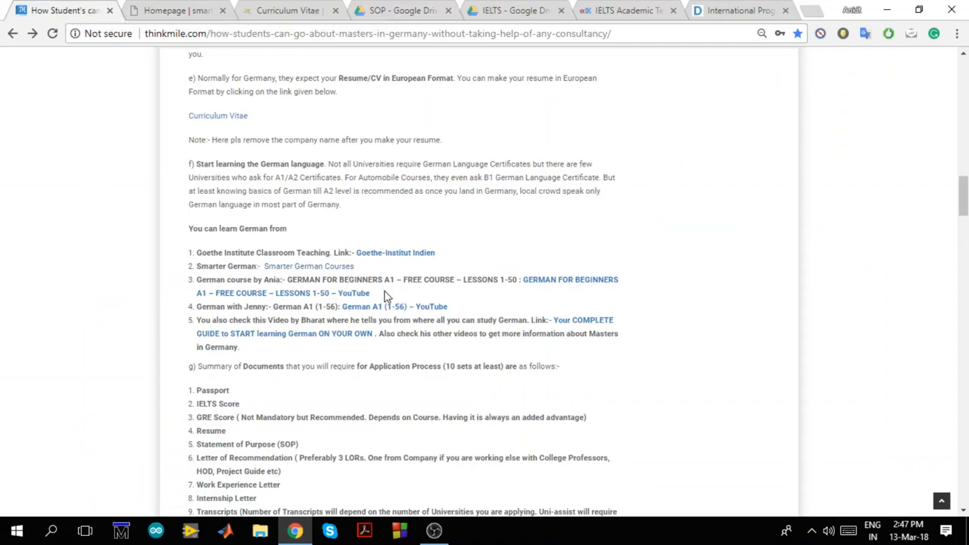
pyautogui.moveTo(307, 301)
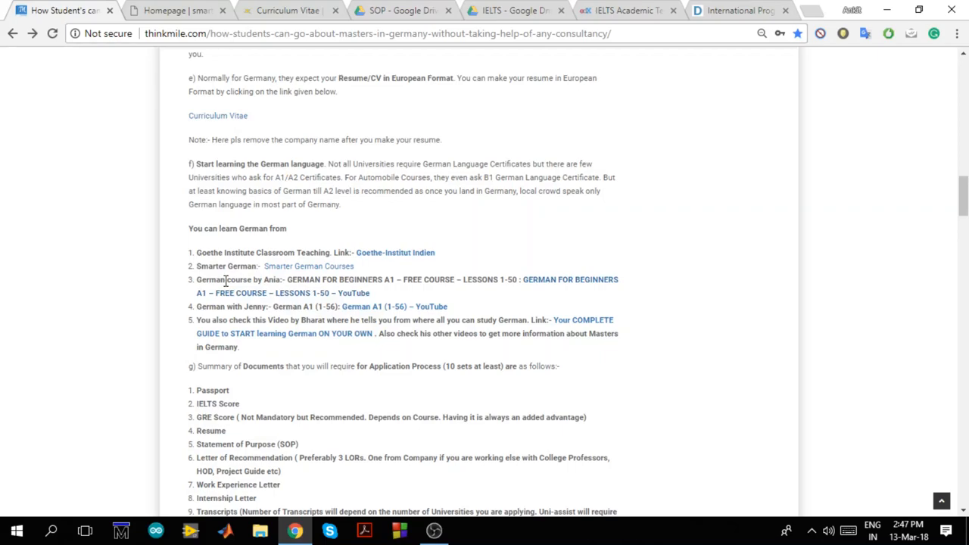
pyautogui.moveTo(386, 246)
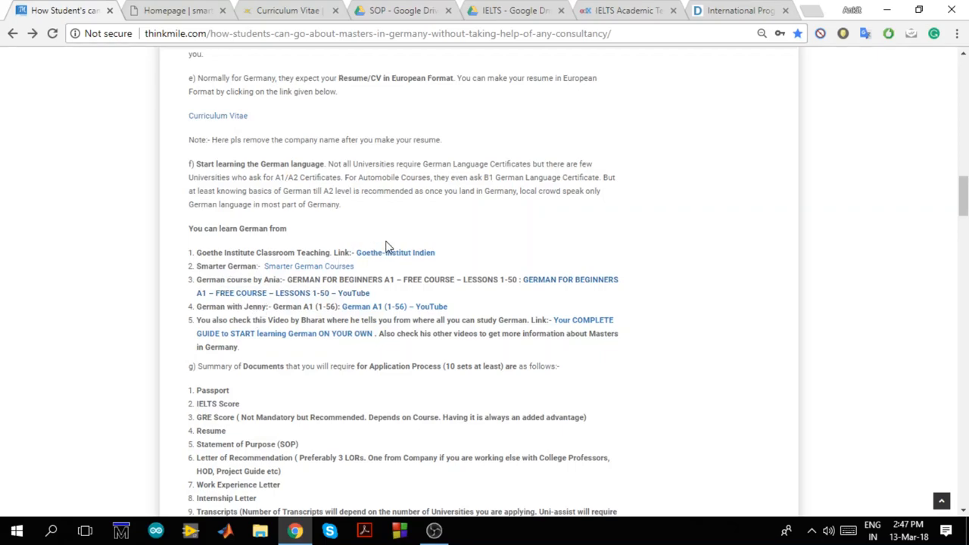
pyautogui.moveTo(326, 360)
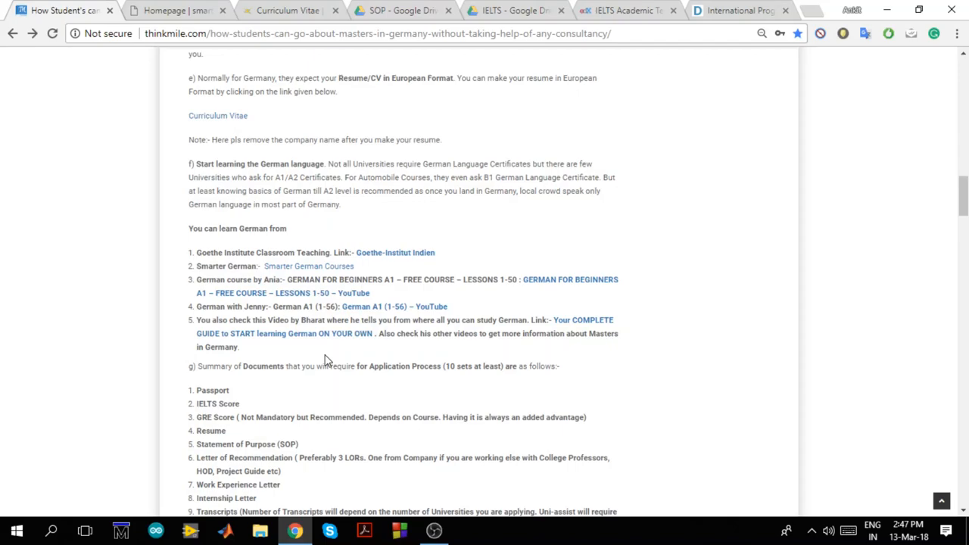
pyautogui.moveTo(221, 343)
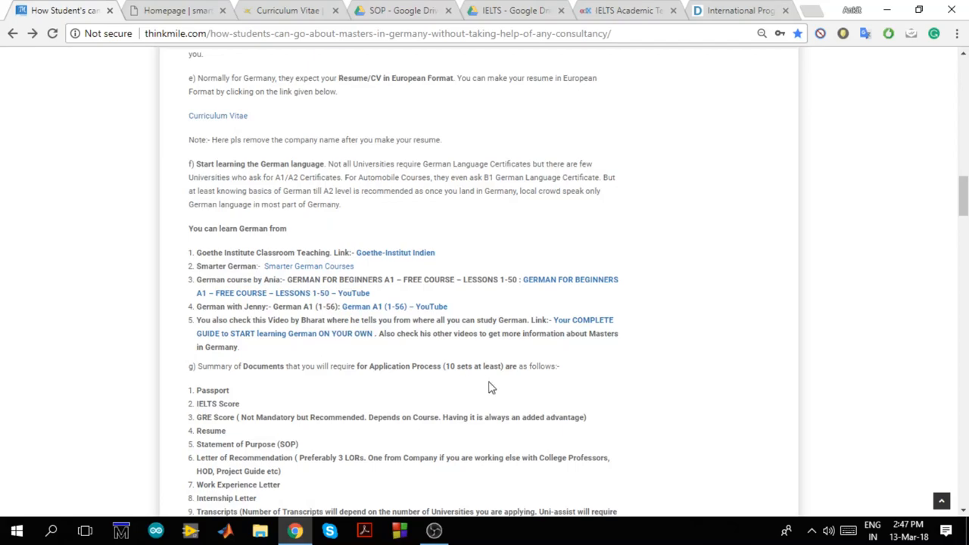
pyautogui.moveTo(771, 353)
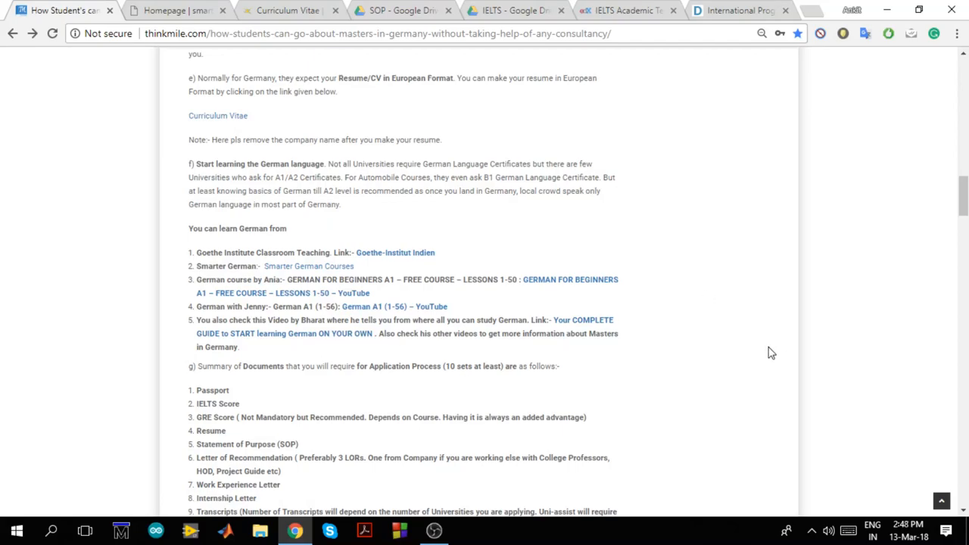
pyautogui.scroll(-3)
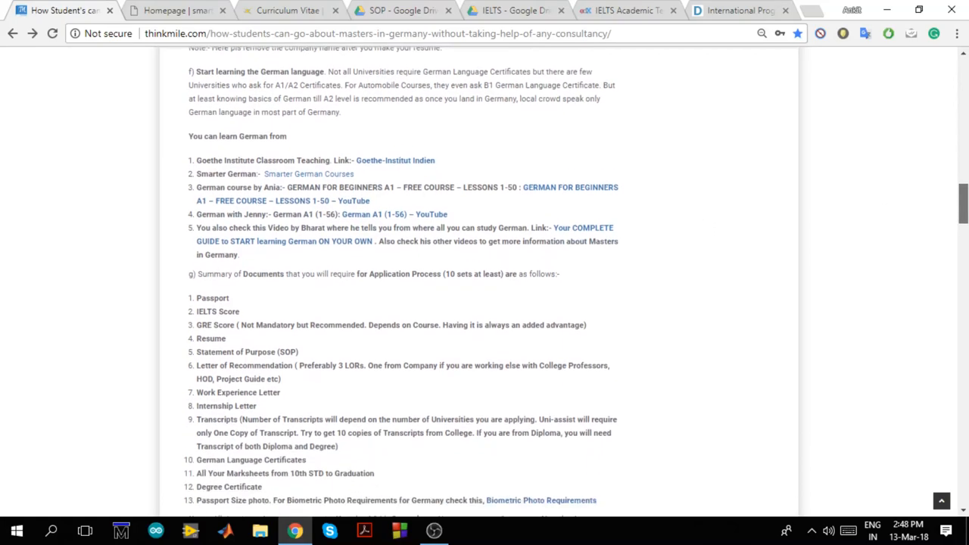
# - Scroll through the Summary of Documents and open item 13's Biometric Photo Requirements PDF
pyautogui.scroll(-3)
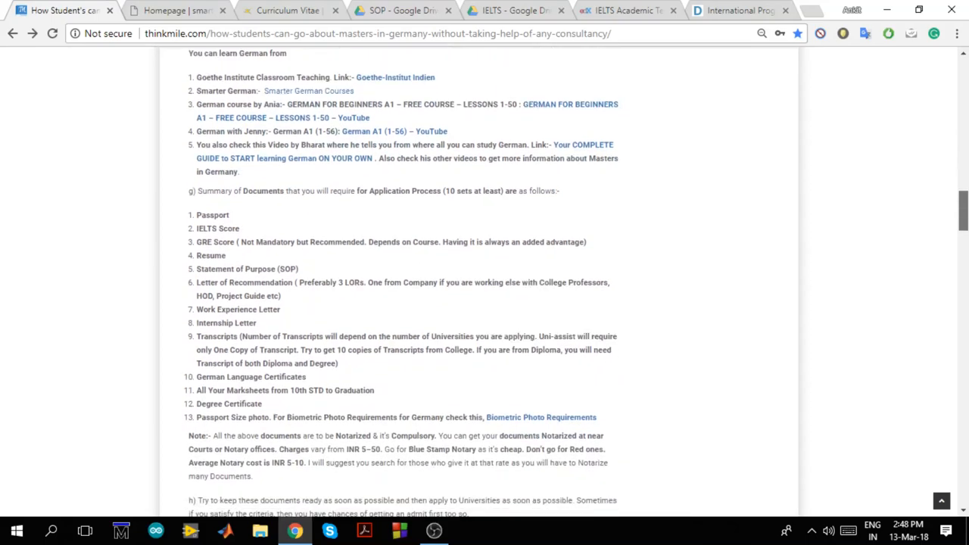
pyautogui.scroll(-3)
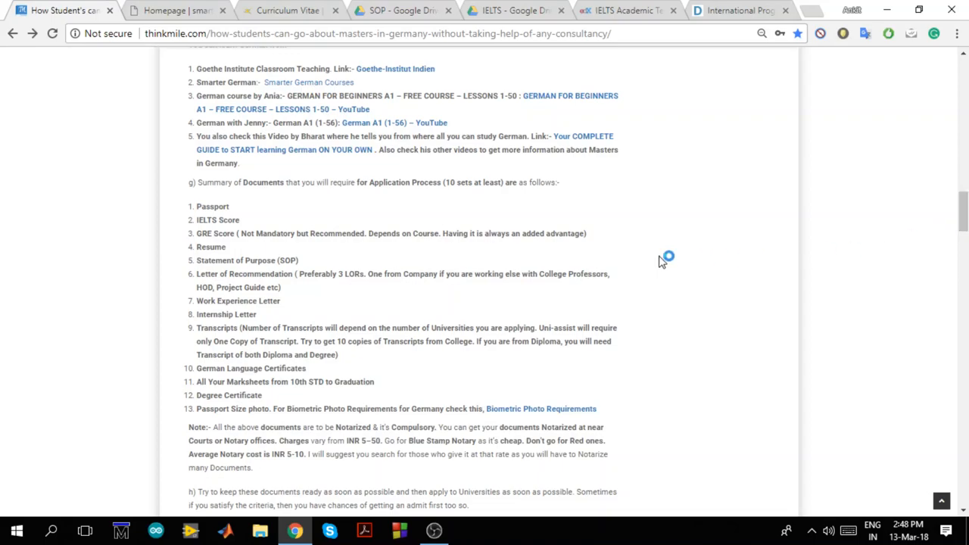
pyautogui.moveTo(421, 262)
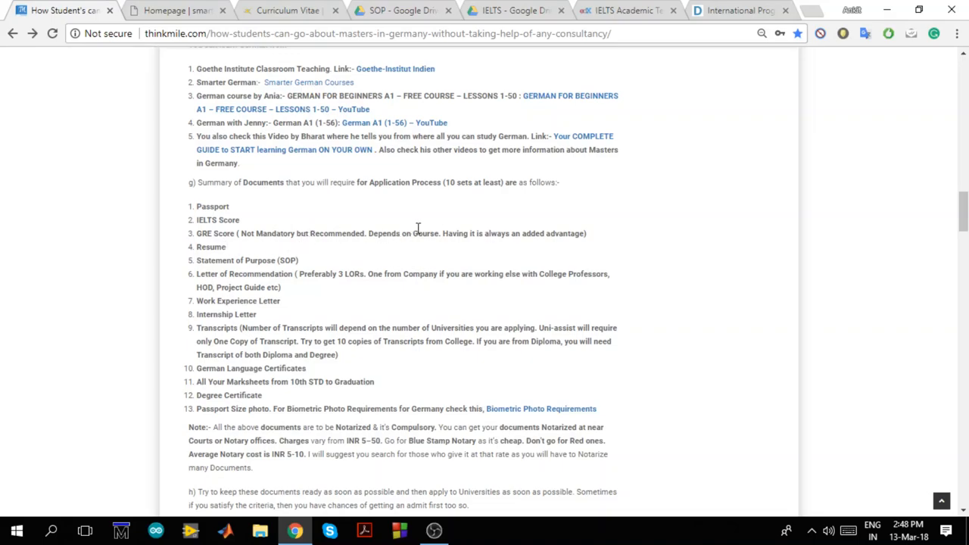
pyautogui.moveTo(233, 252)
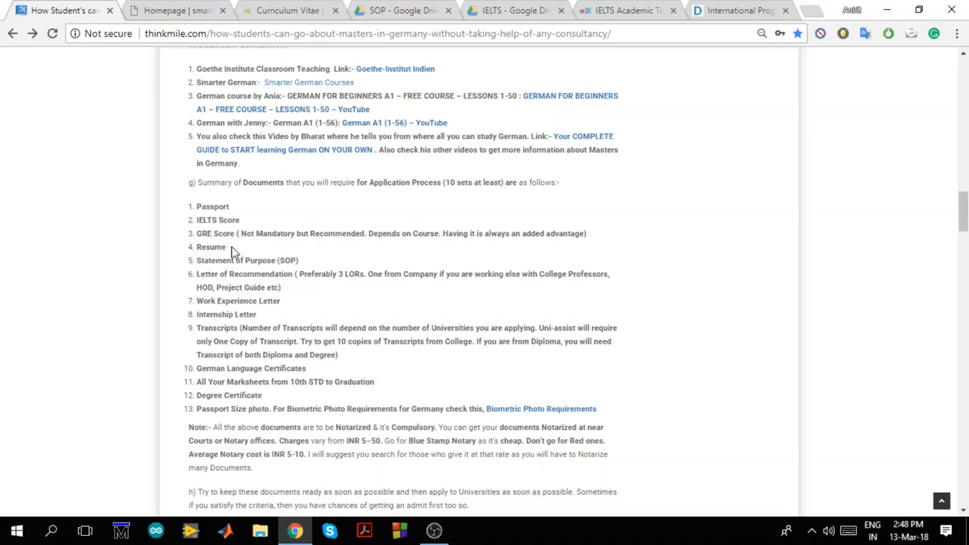
pyautogui.moveTo(239, 263)
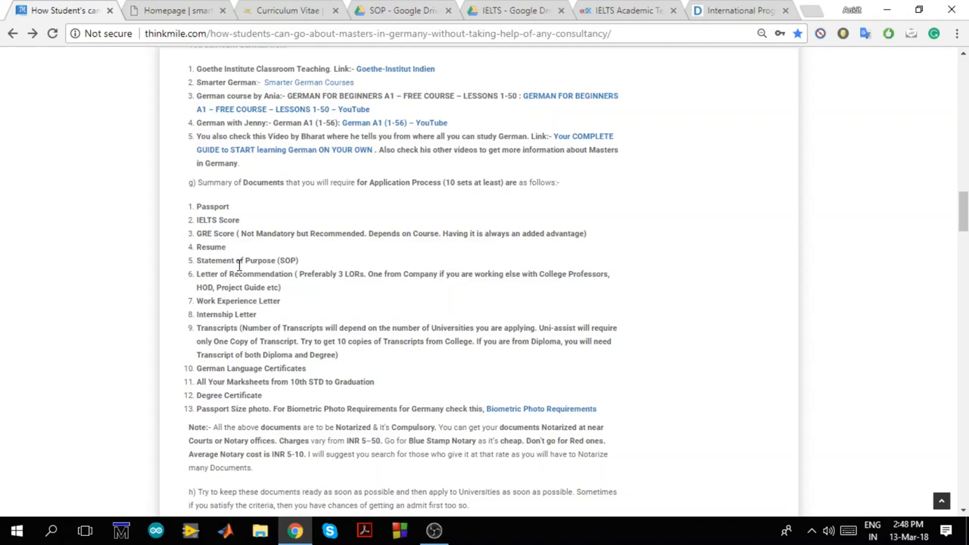
pyautogui.moveTo(236, 277)
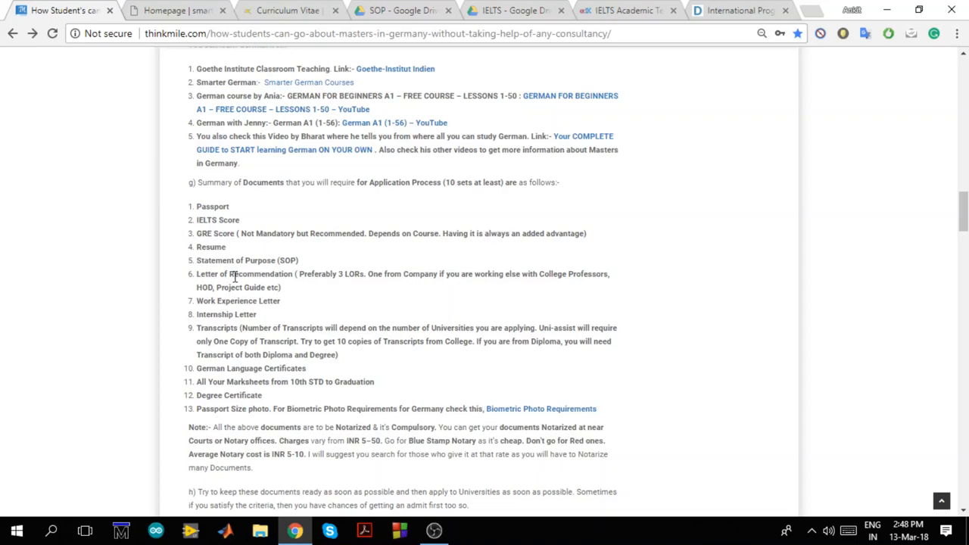
pyautogui.moveTo(392, 317)
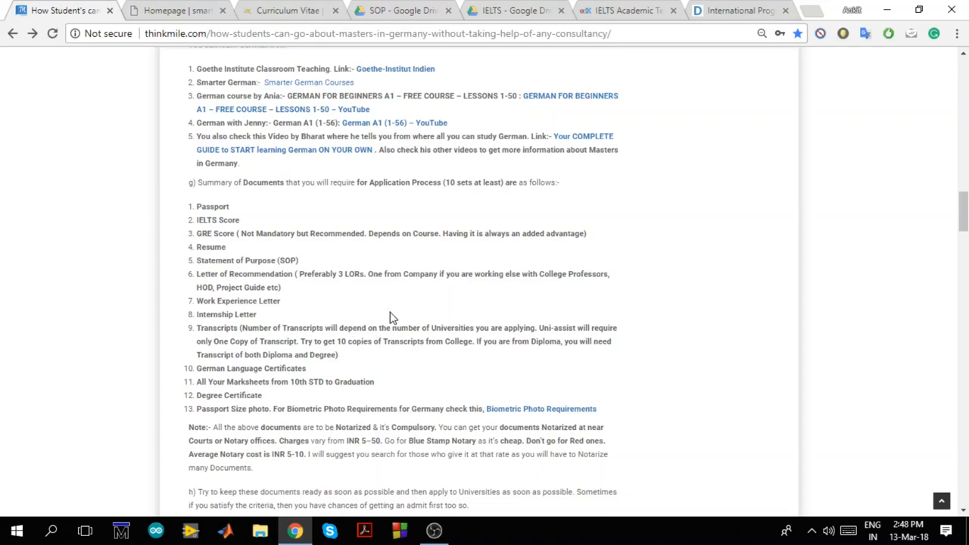
pyautogui.moveTo(528, 308)
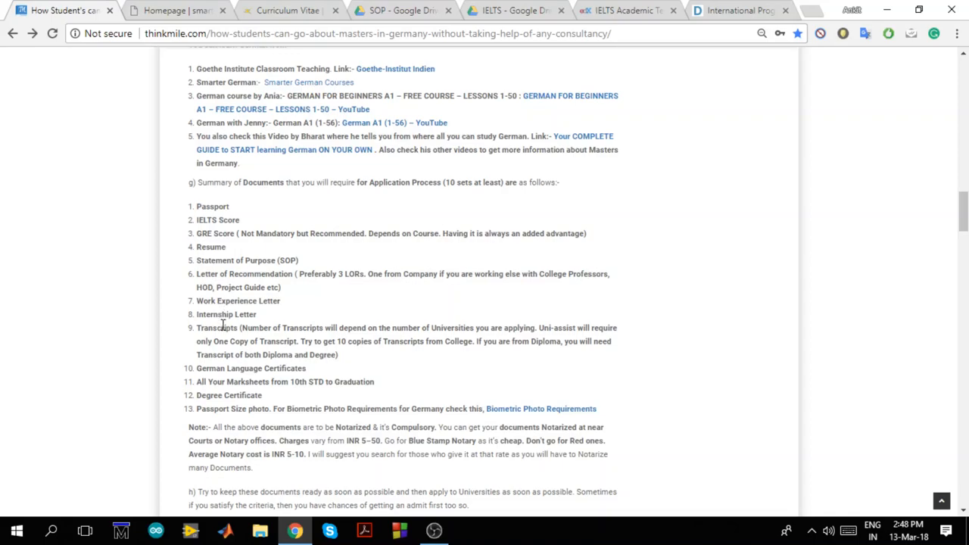
pyautogui.moveTo(223, 366)
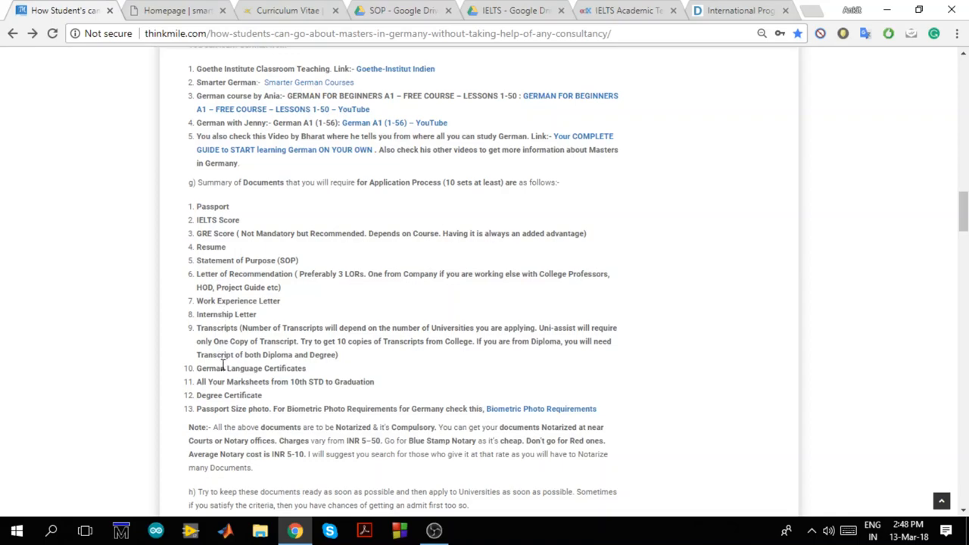
pyautogui.moveTo(306, 373)
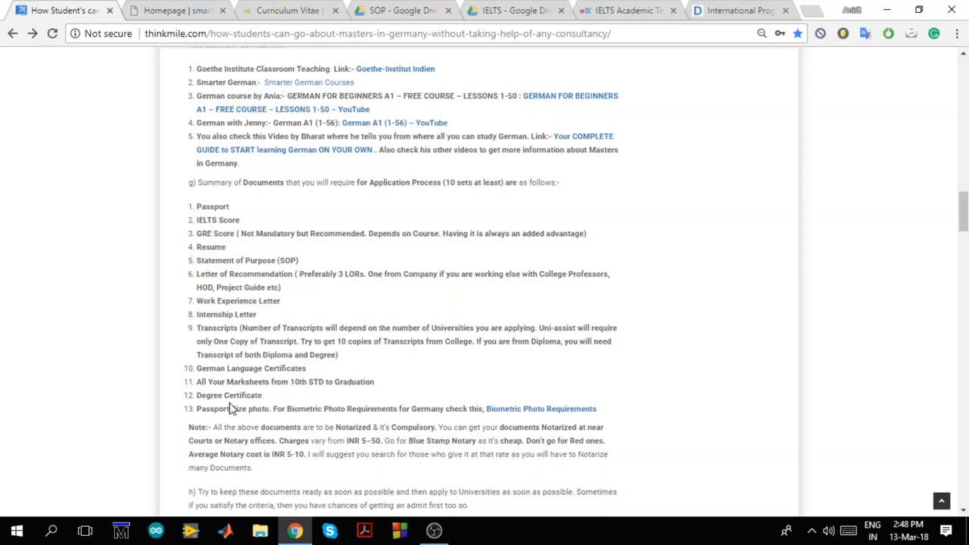
pyautogui.moveTo(275, 409)
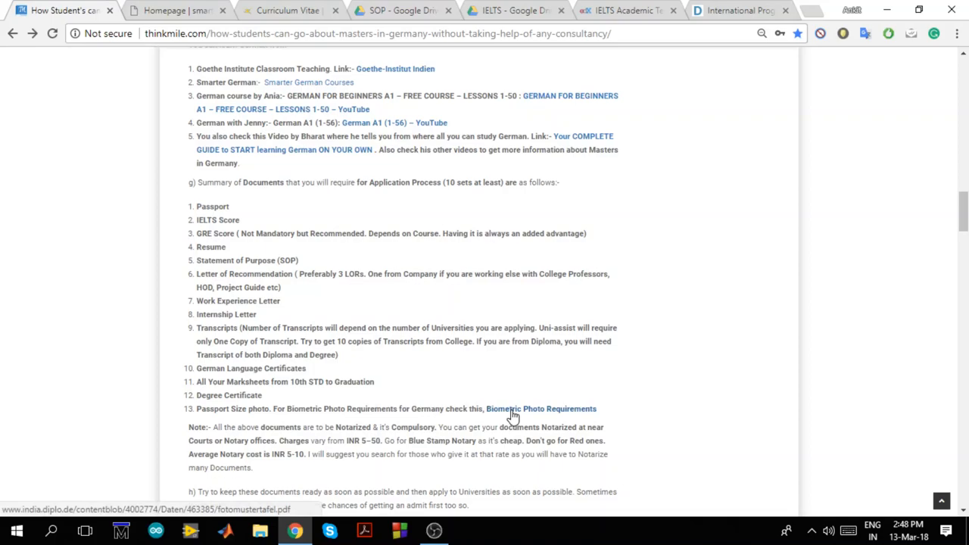
pyautogui.click(542, 409)
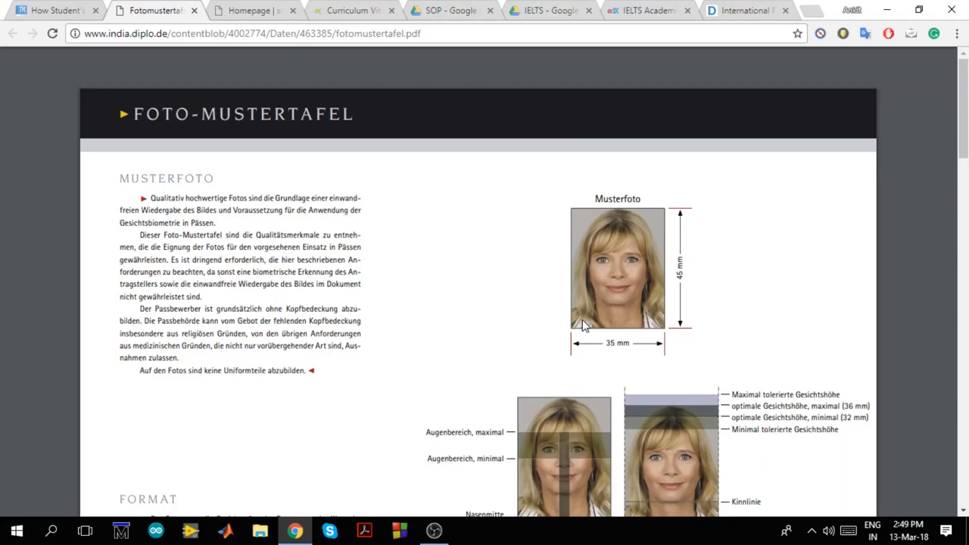
pyautogui.moveTo(674, 384)
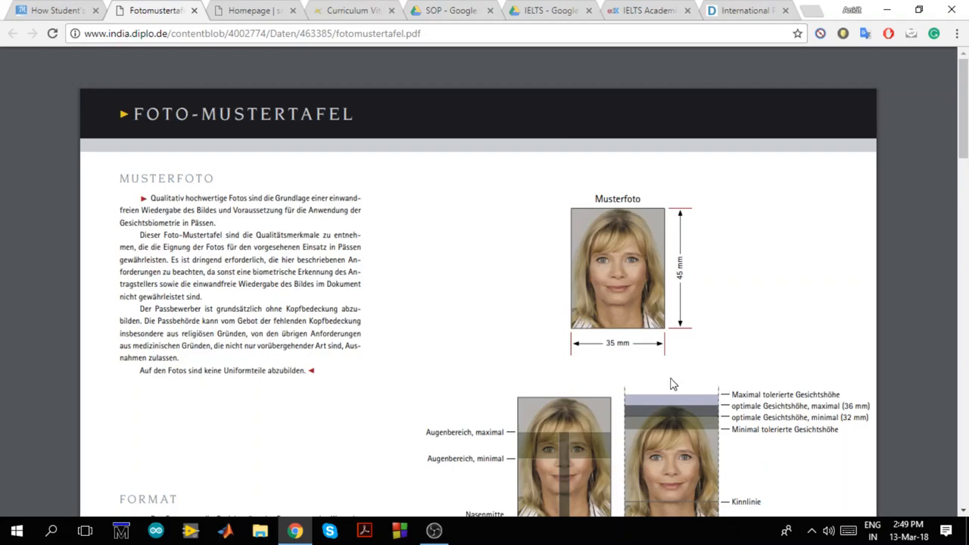
pyautogui.moveTo(572, 372)
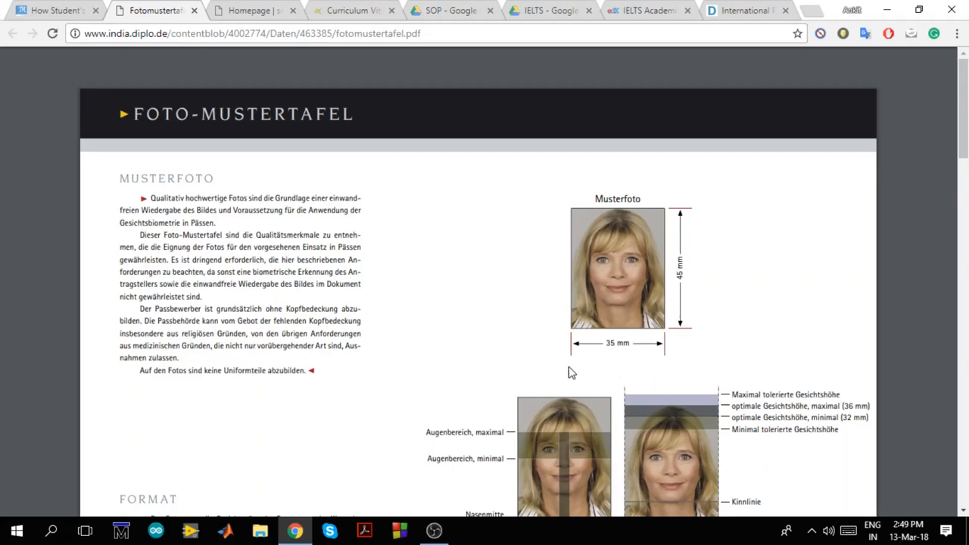
pyautogui.moveTo(633, 314)
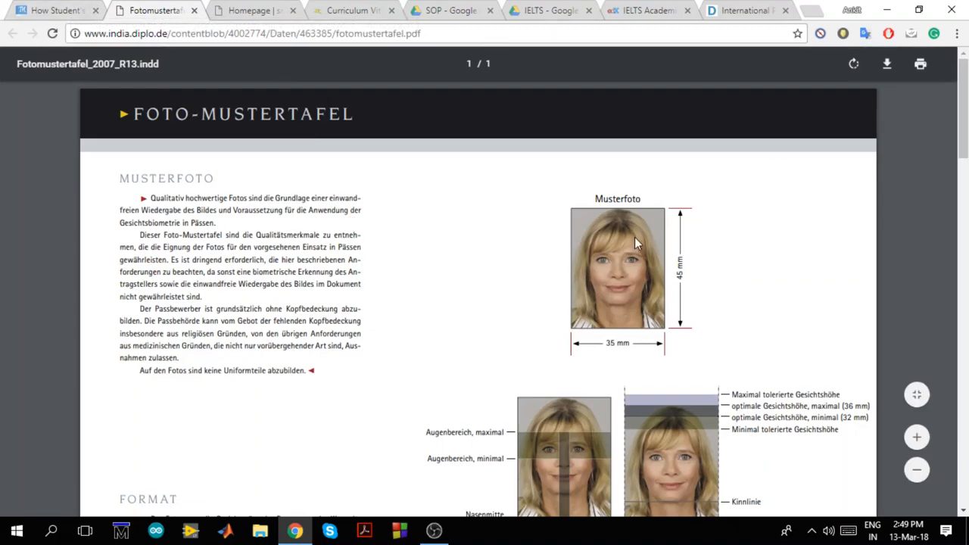
pyautogui.moveTo(56, 17)
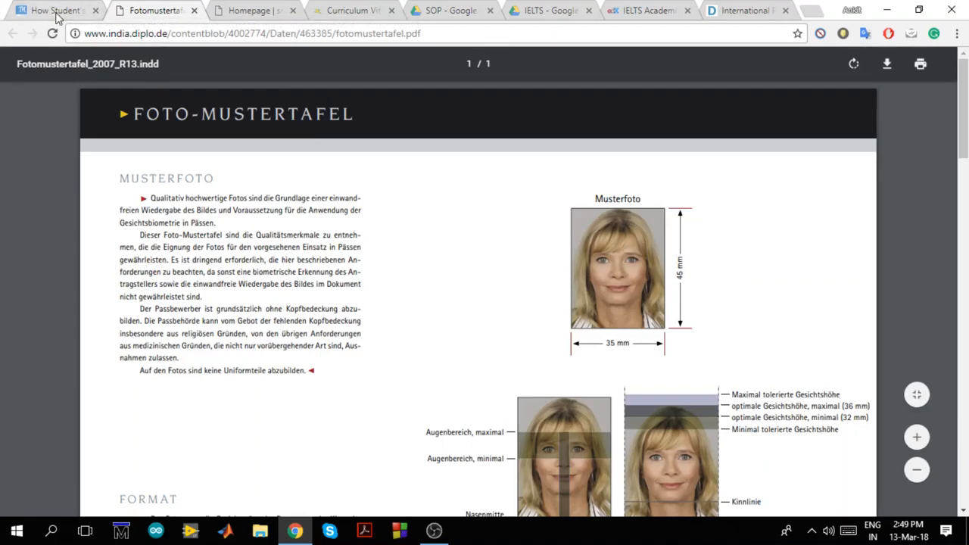
# - Return to the 'How Student's can…' article tab after viewing the 35 x 45 mm photo PDF
pyautogui.click(53, 10)
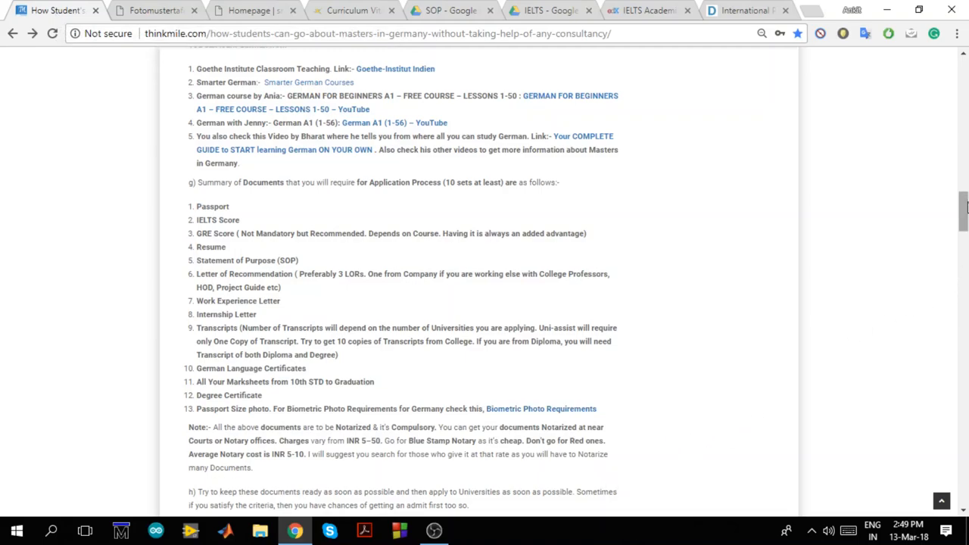
pyautogui.scroll(-3)
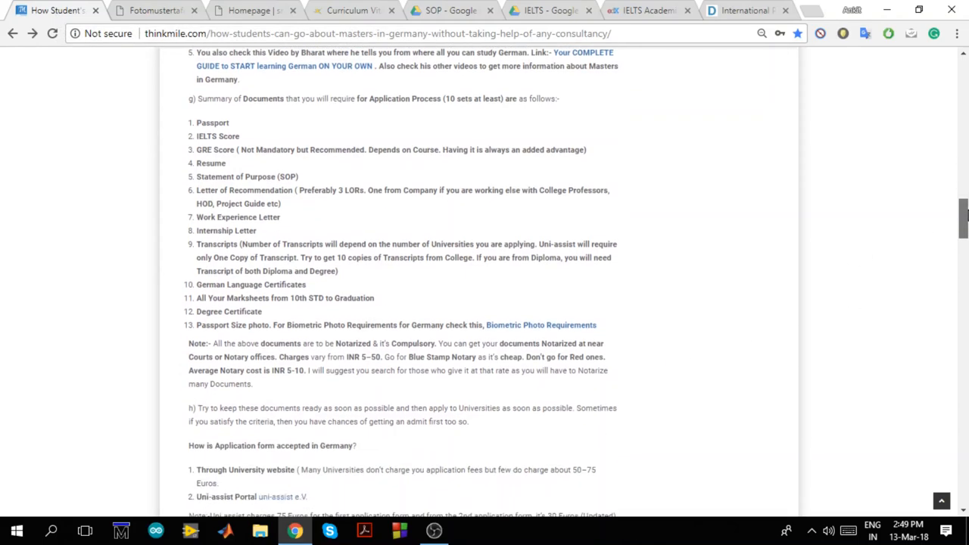
pyautogui.scroll(-3)
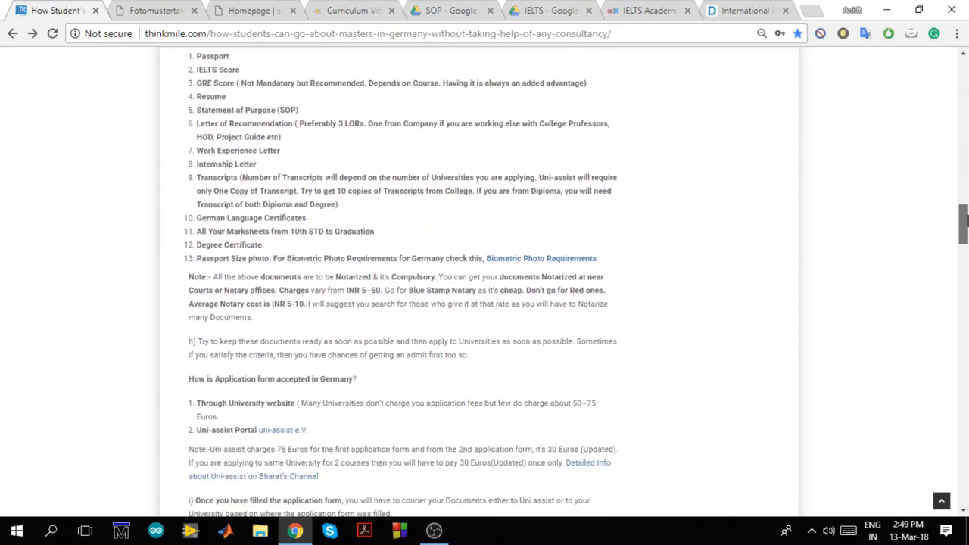
pyautogui.scroll(3)
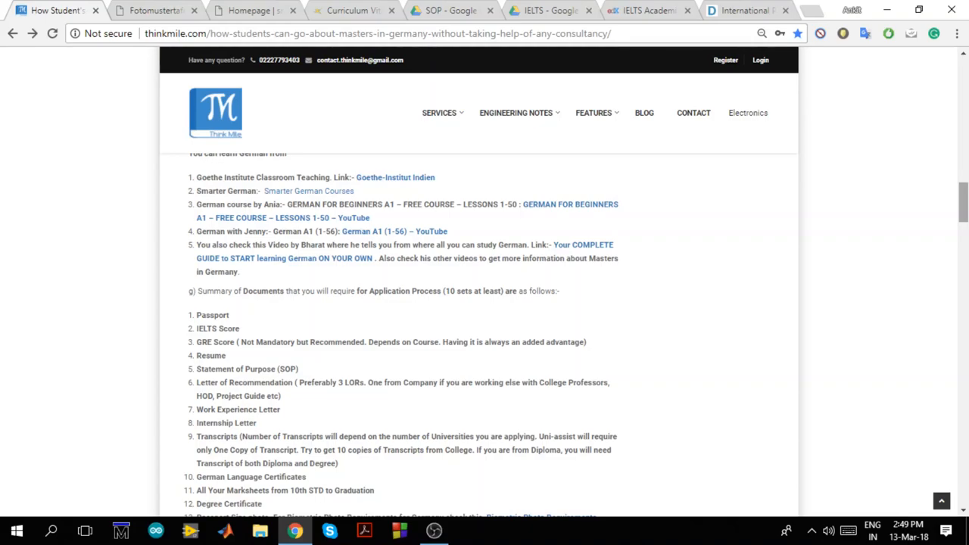
pyautogui.moveTo(963, 198)
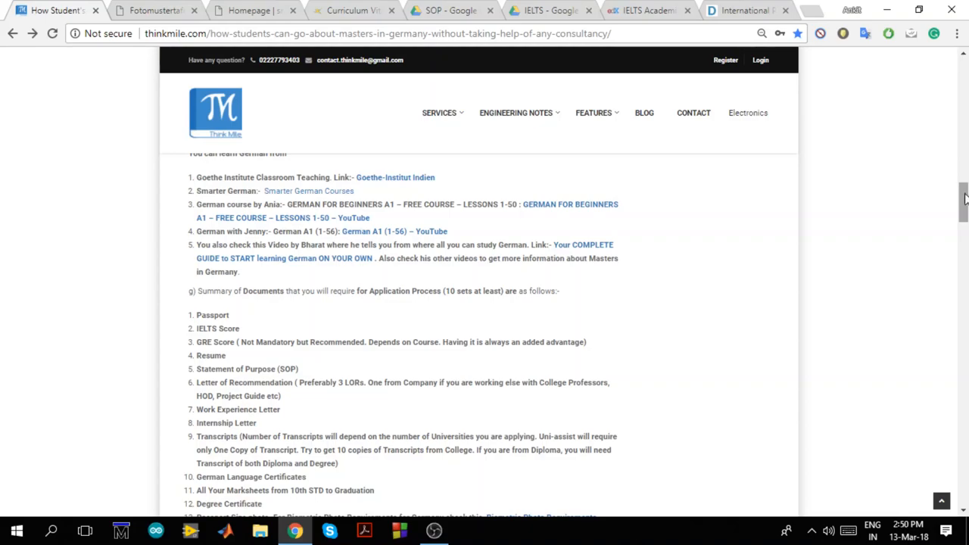
pyautogui.scroll(-3)
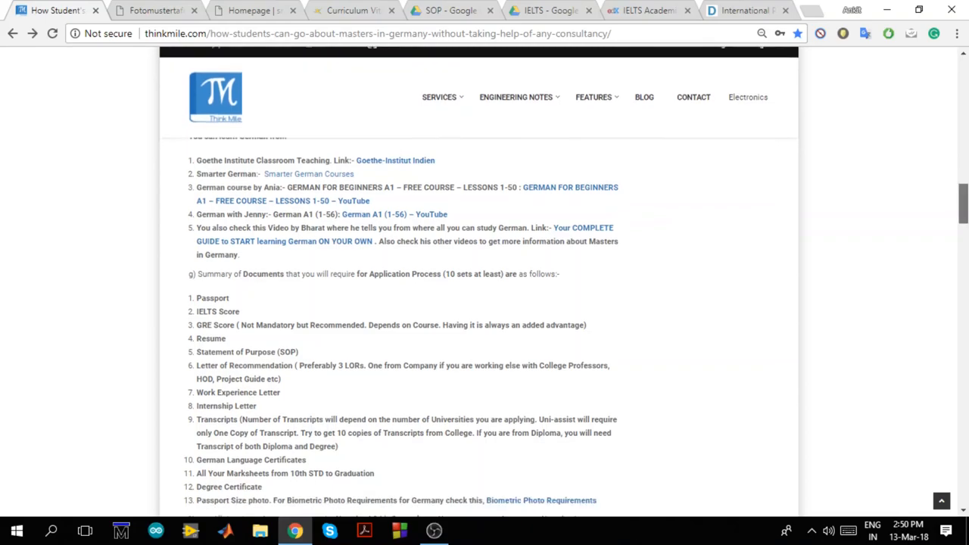
pyautogui.scroll(3)
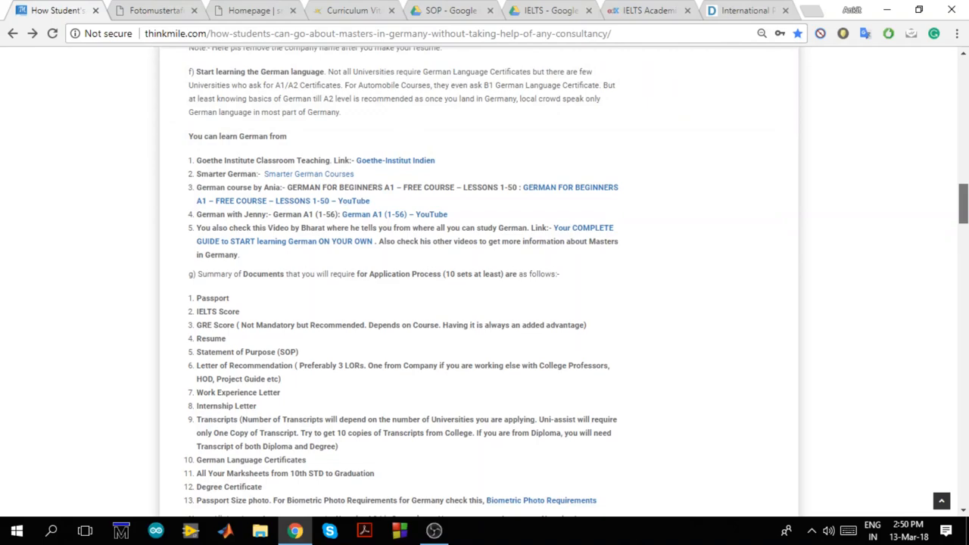